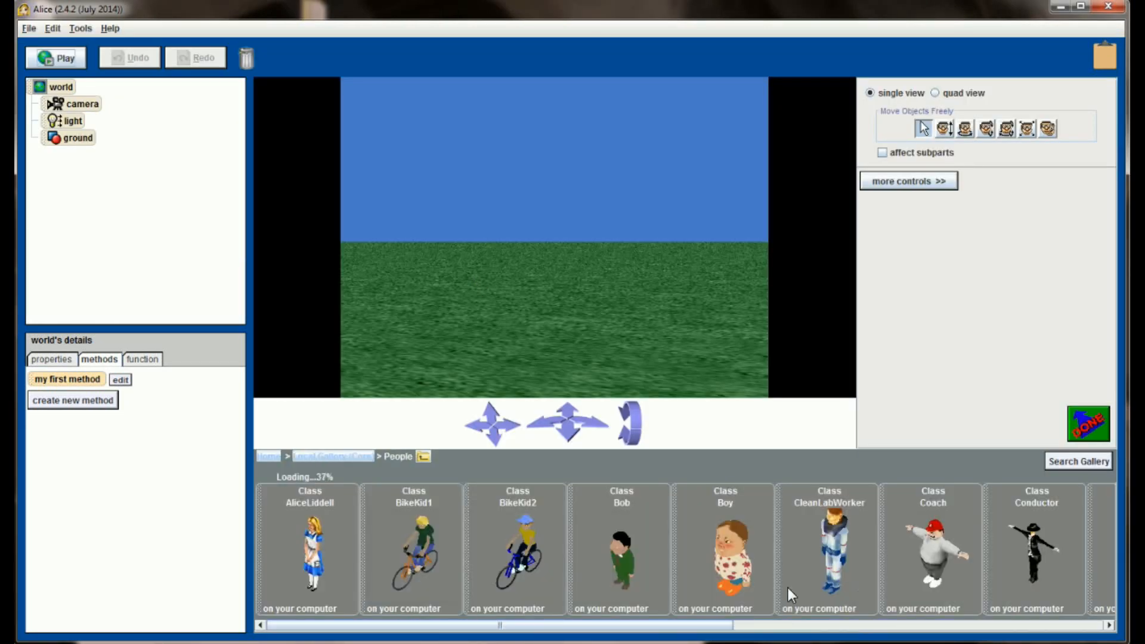
# Add Josh, Natalie and Natasha from the People gallery and place Nate to Natasha's right.
pyautogui.hscroll(3)
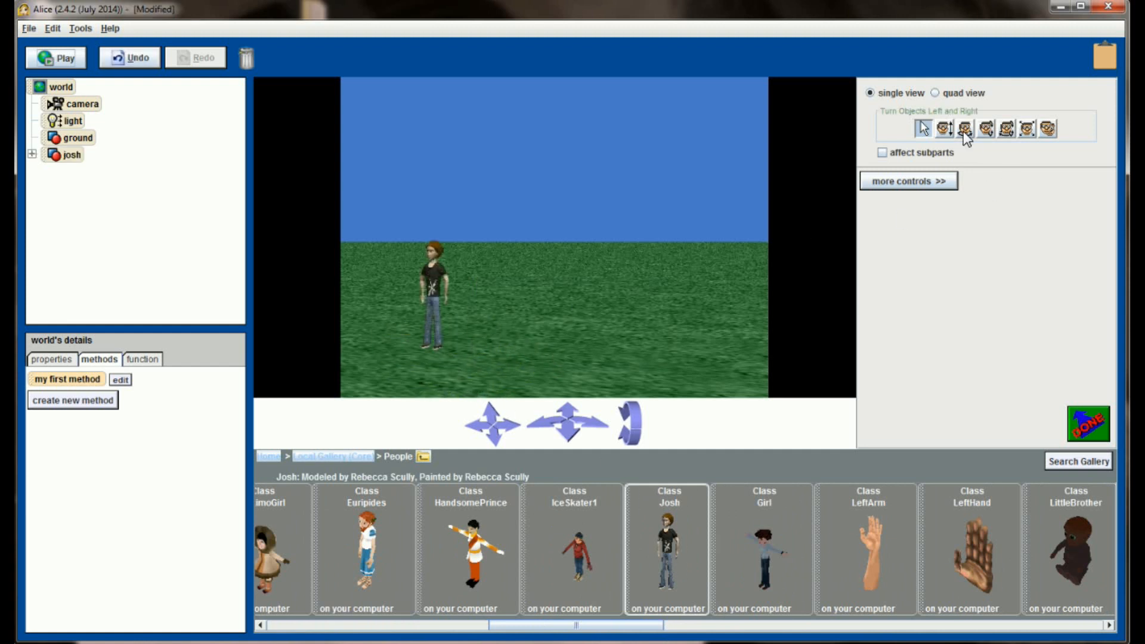
pyautogui.click(963, 129)
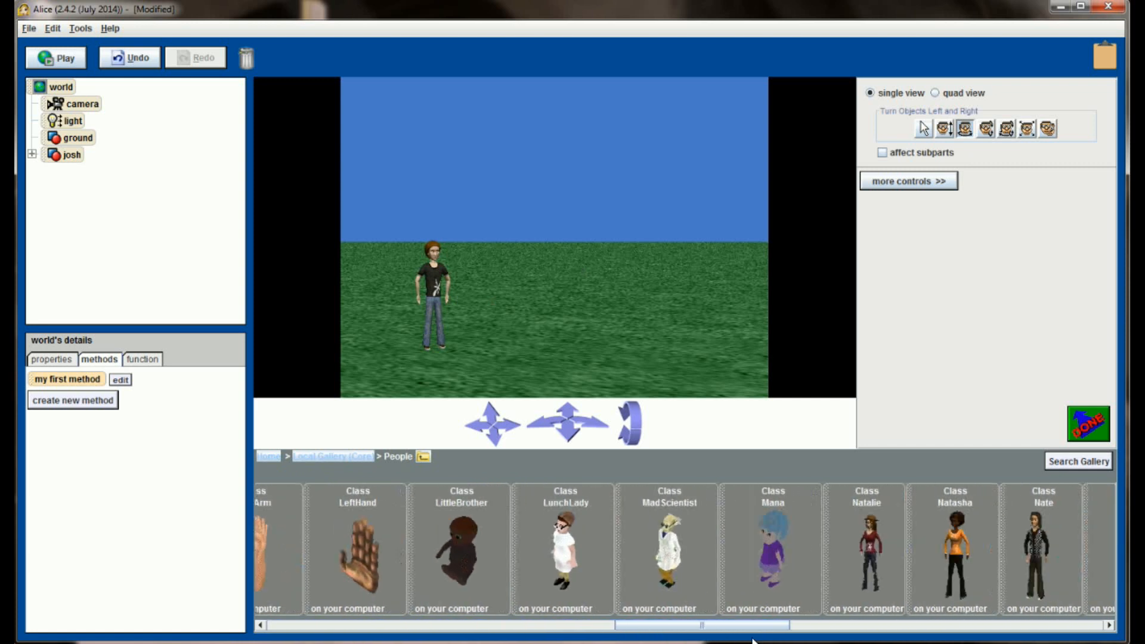
pyautogui.click(793, 547)
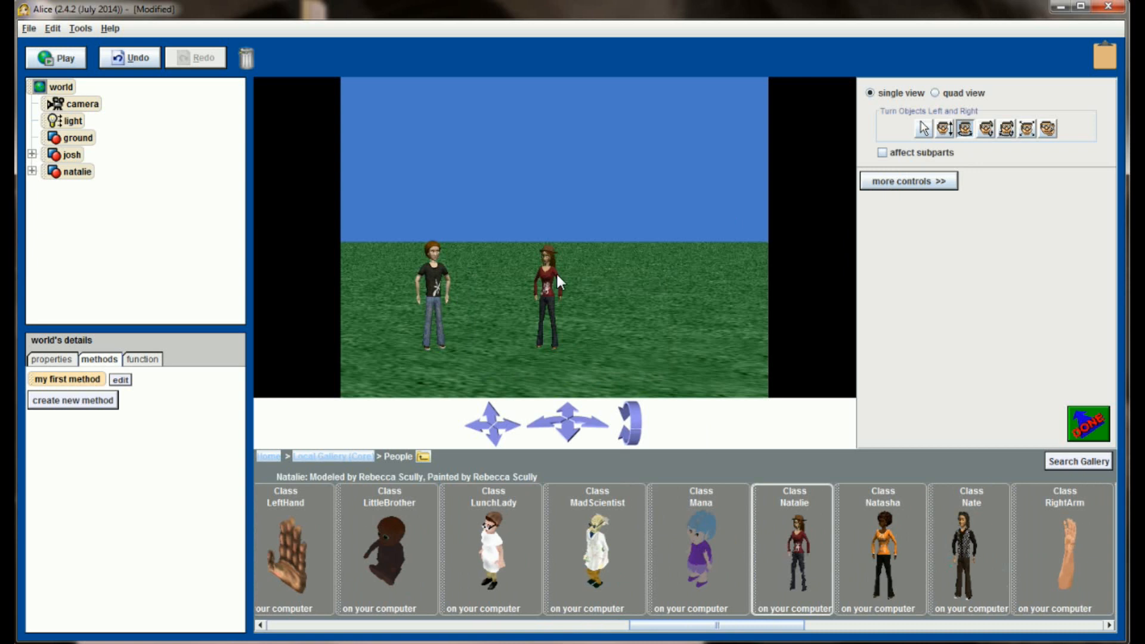
pyautogui.click(945, 128)
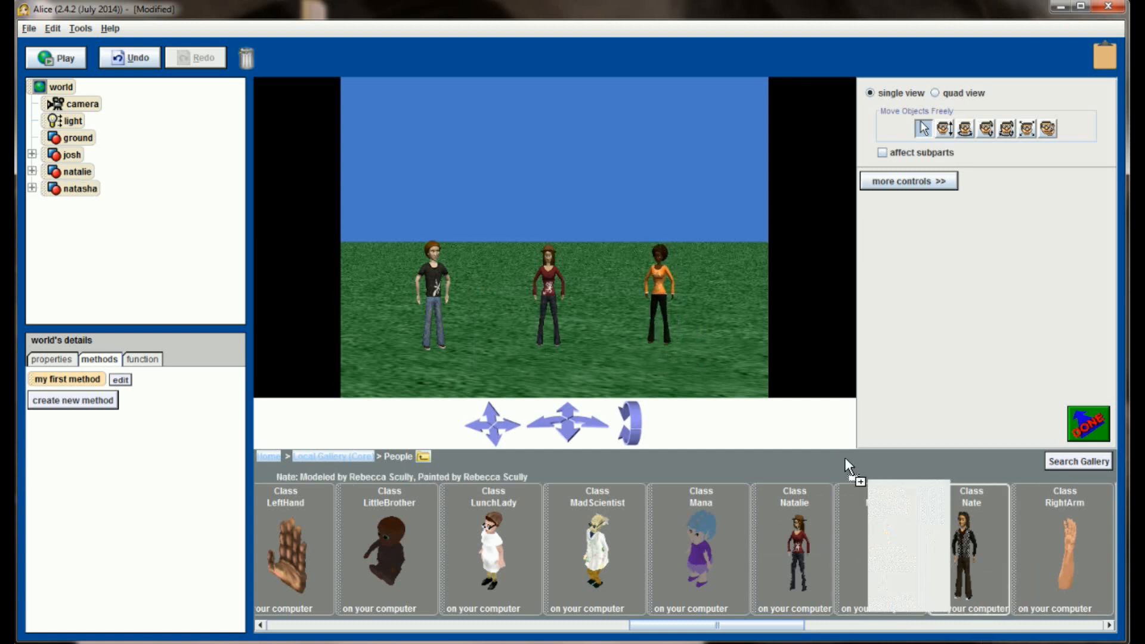
pyautogui.moveTo(969, 548); pyautogui.dragTo(741, 299)
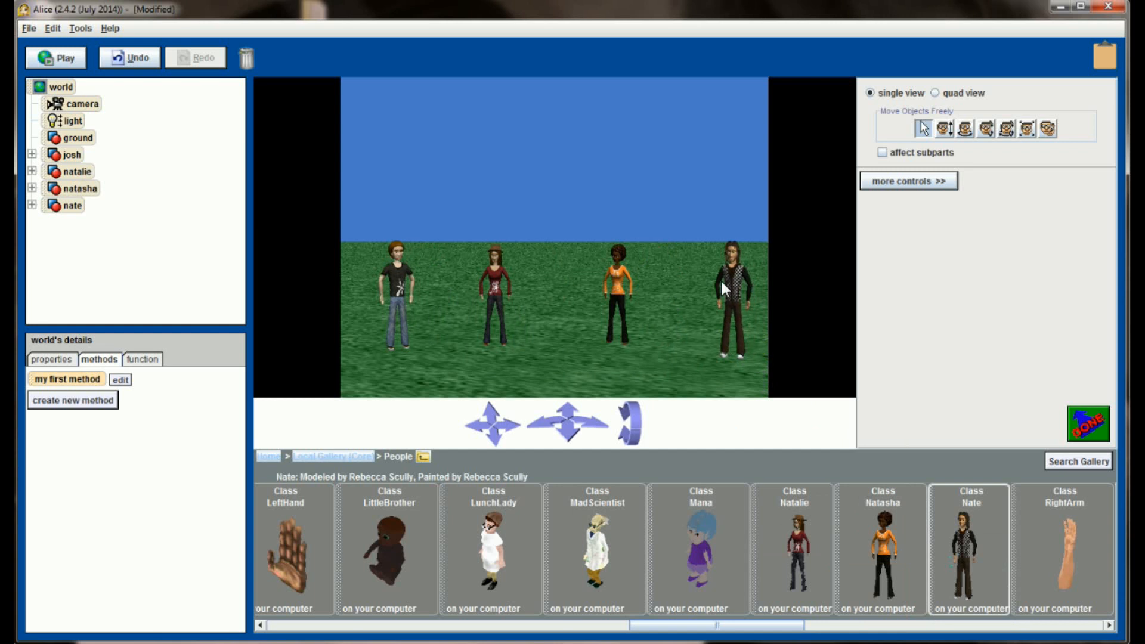
pyautogui.moveTo(749, 347)
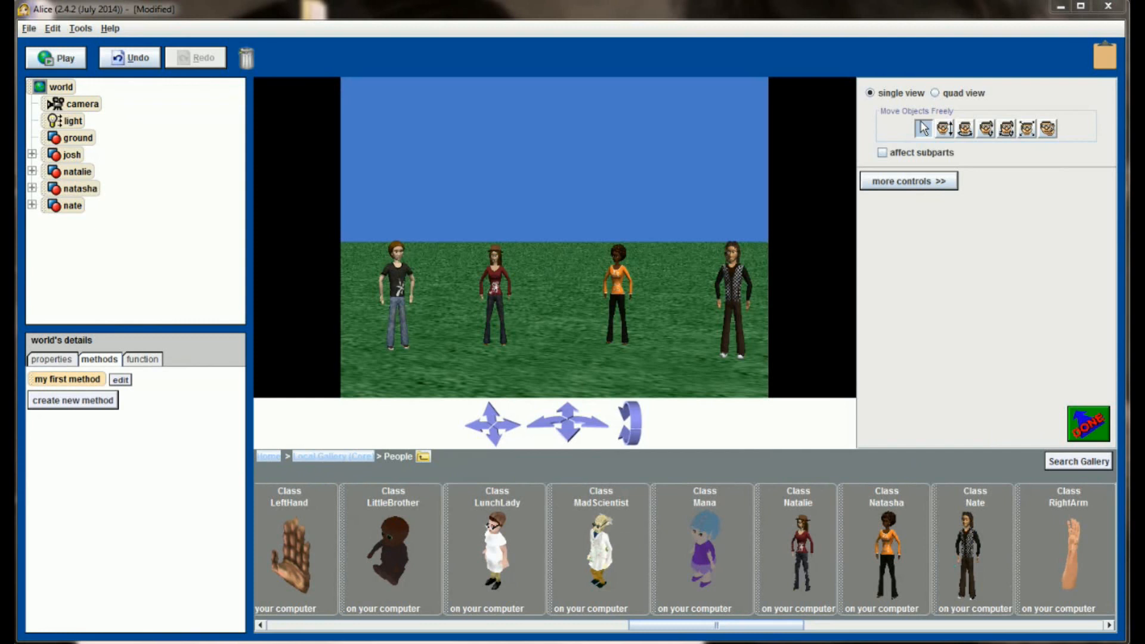
# Add a Keyboard resized and positioned to fit Nate, then a Guitar for Natalie.
pyautogui.click(333, 457)
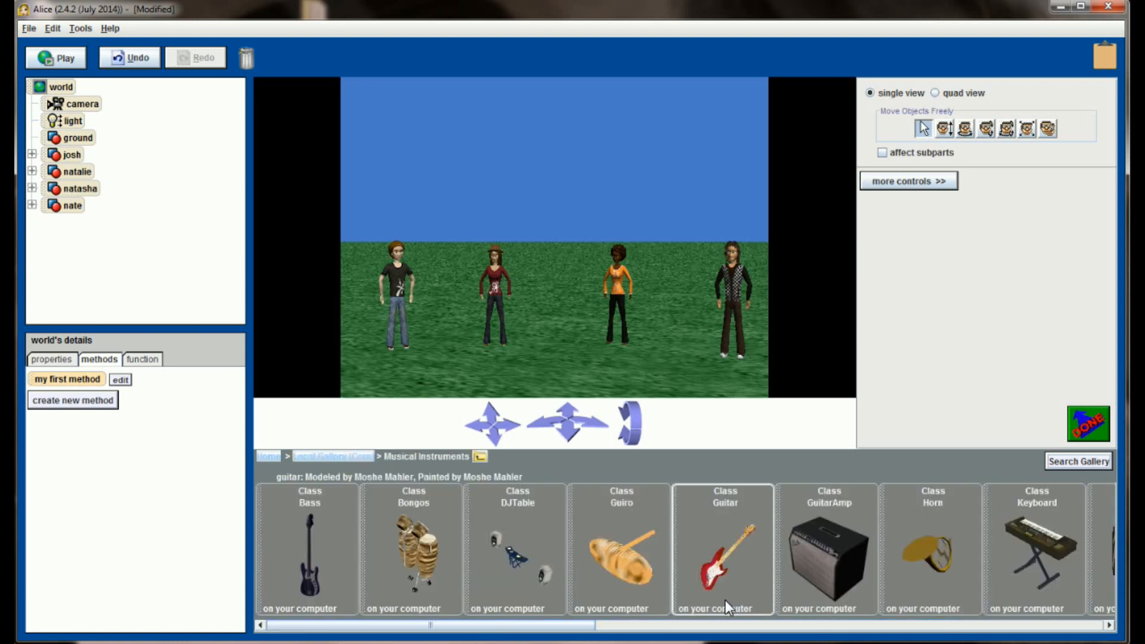
pyautogui.moveTo(679, 579)
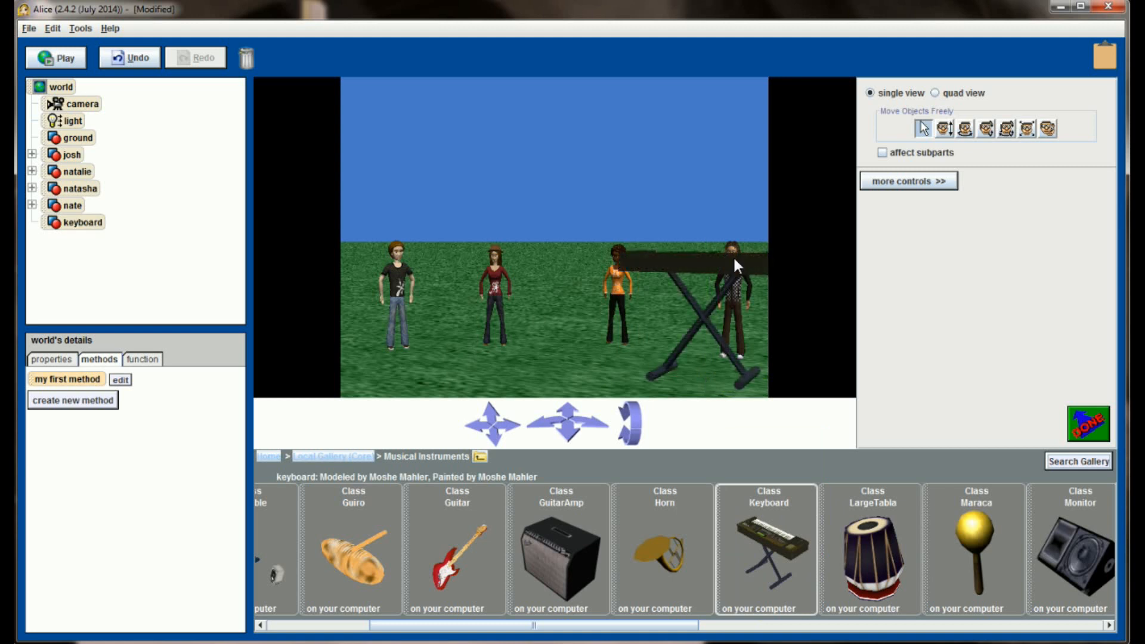
pyautogui.click(82, 221)
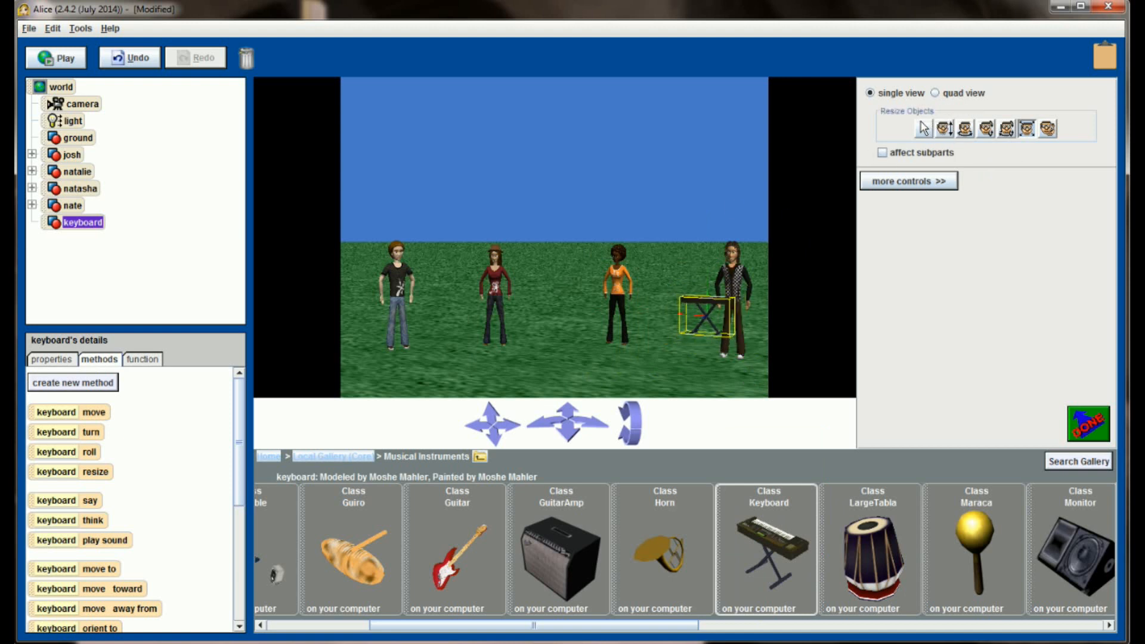
pyautogui.click(944, 129)
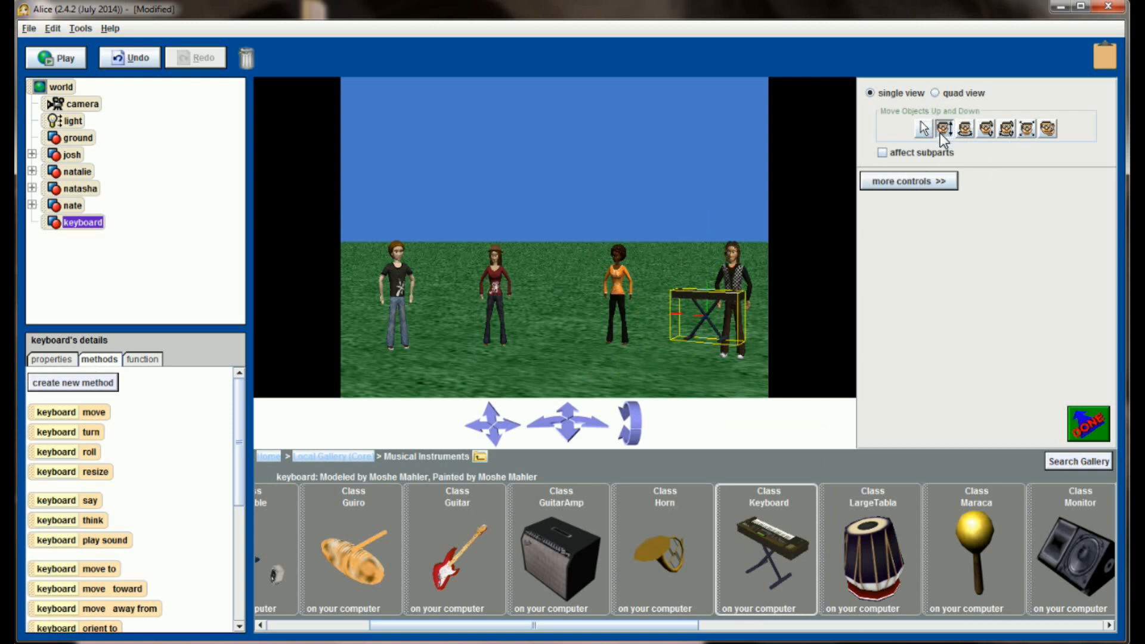
pyautogui.click(943, 128)
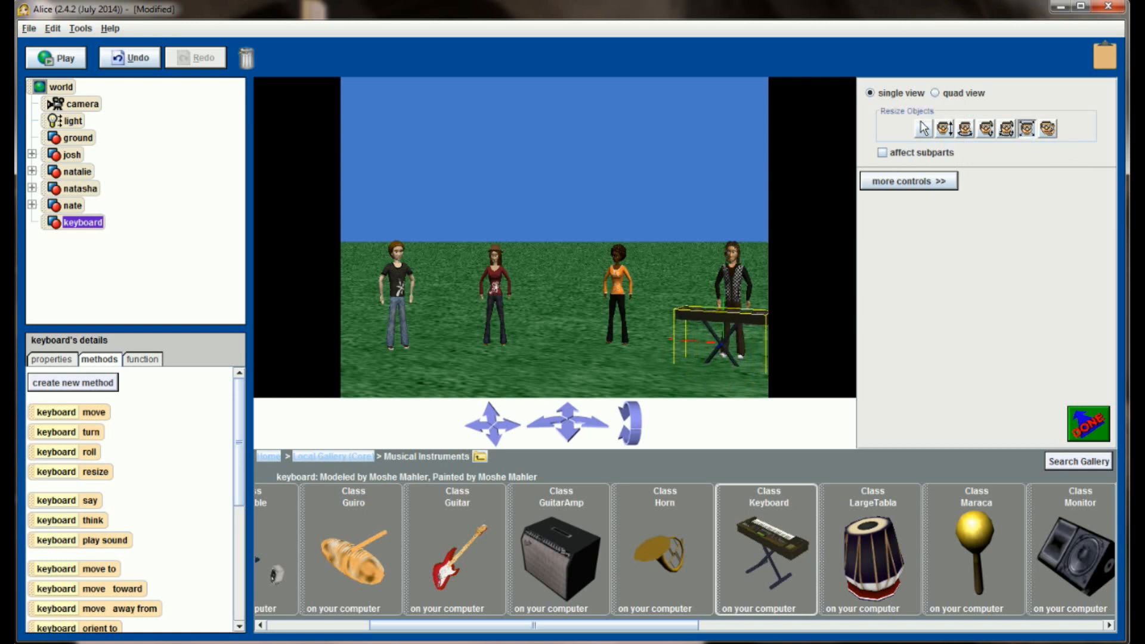
pyautogui.click(943, 127)
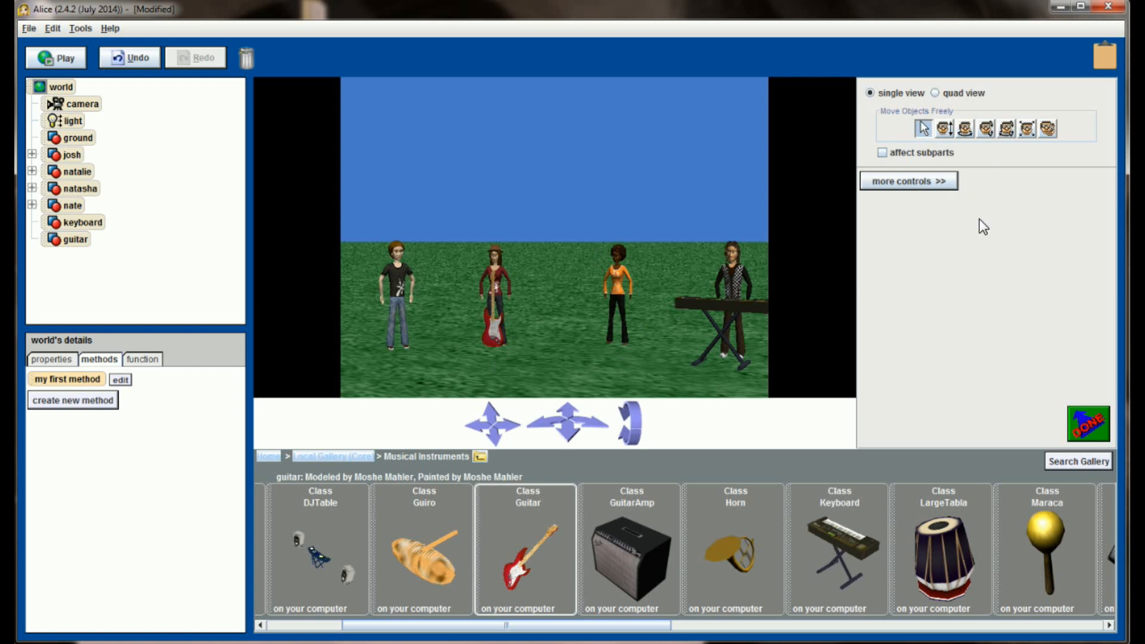
# Add a Trumpet beside Josh and raise it to his chest.
pyautogui.click(964, 128)
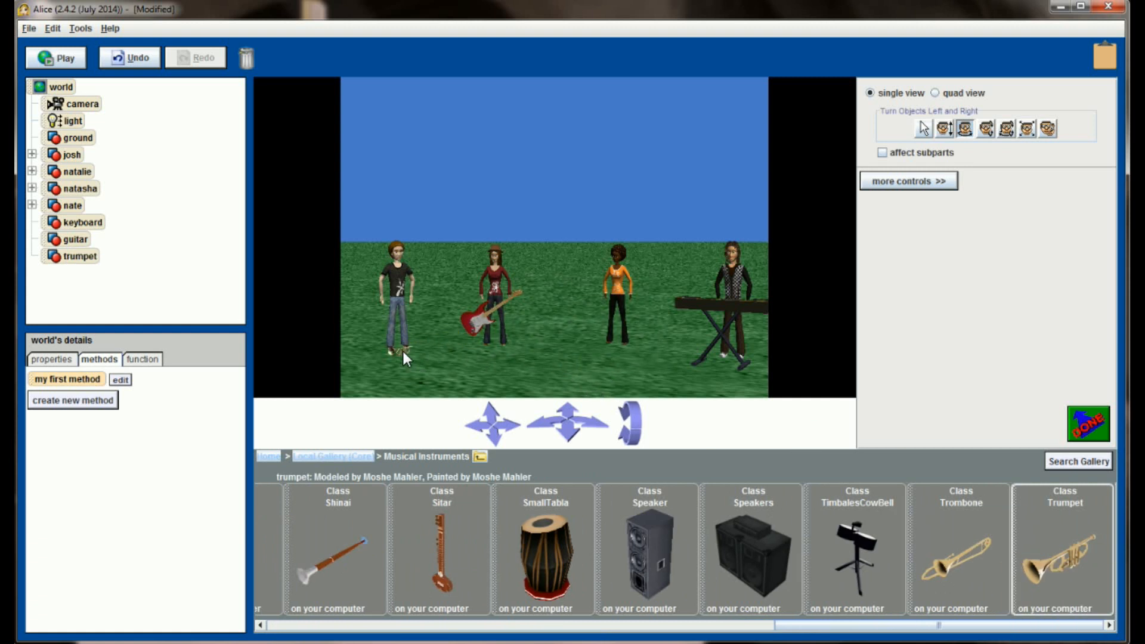
pyautogui.click(80, 256)
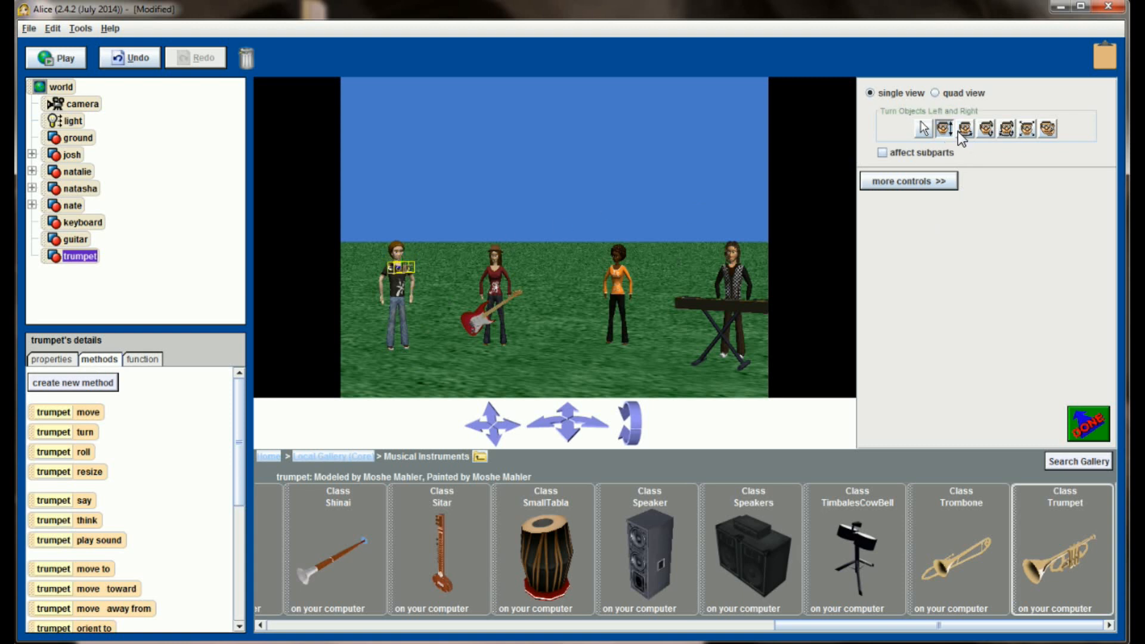
pyautogui.click(942, 128)
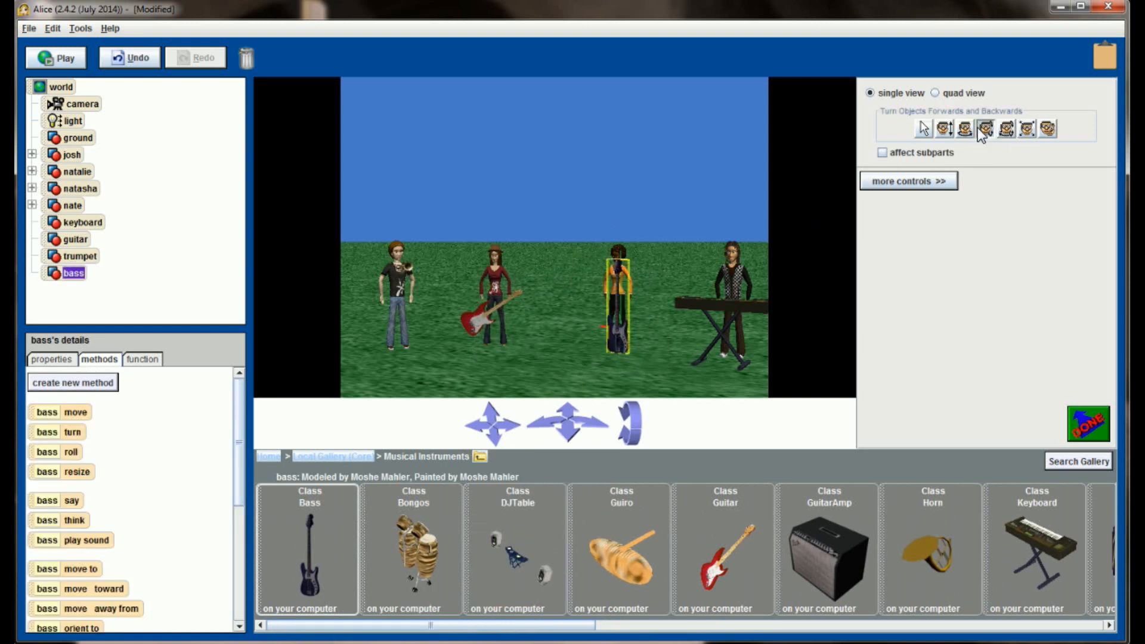
# Tilt the bass across Natasha's body and show the extra camera and marker controls.
pyautogui.click(965, 128)
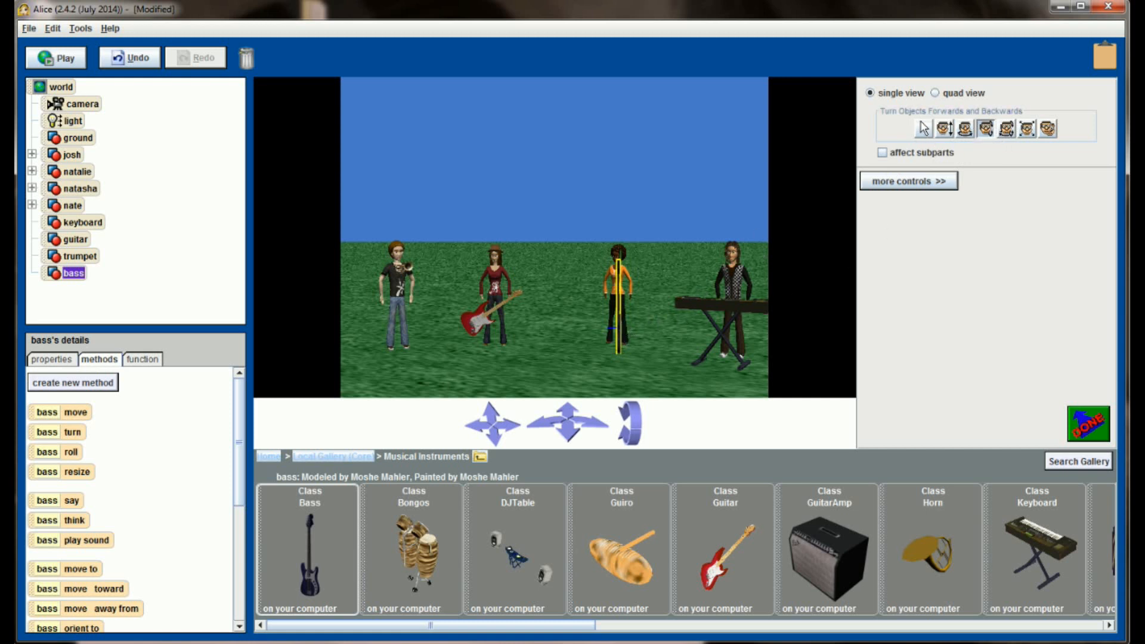
pyautogui.click(963, 129)
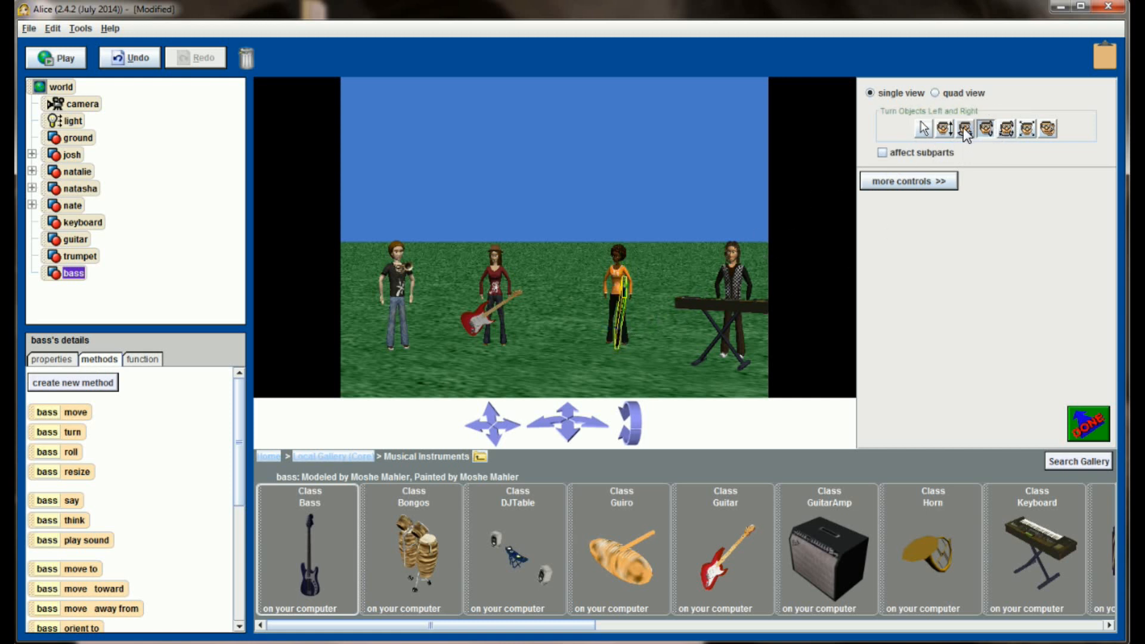
pyautogui.click(964, 129)
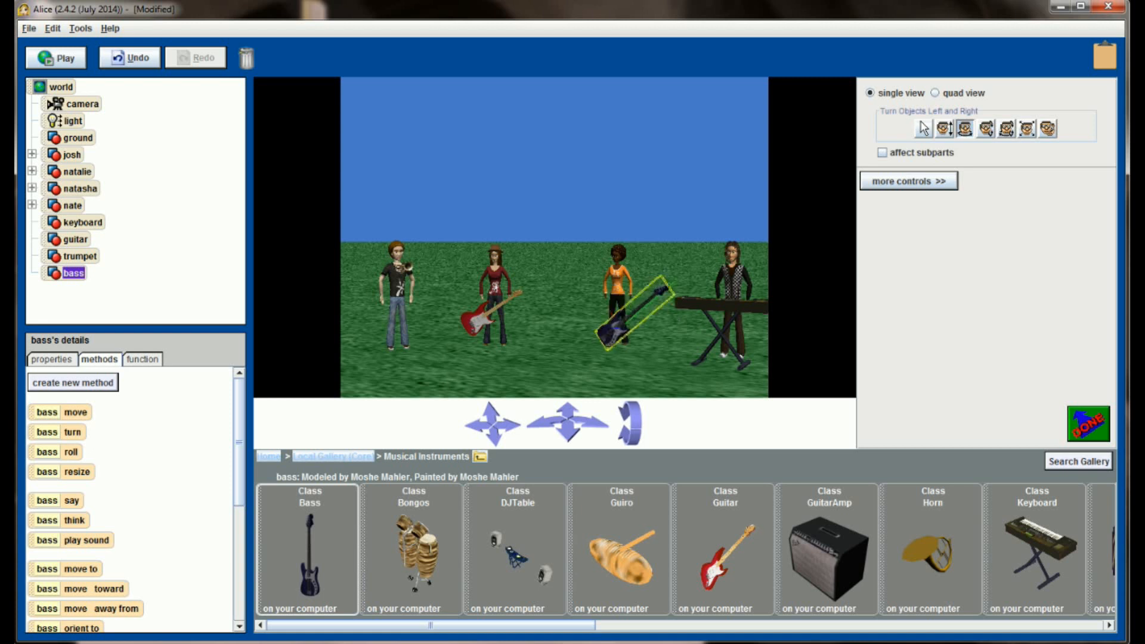
pyautogui.click(925, 129)
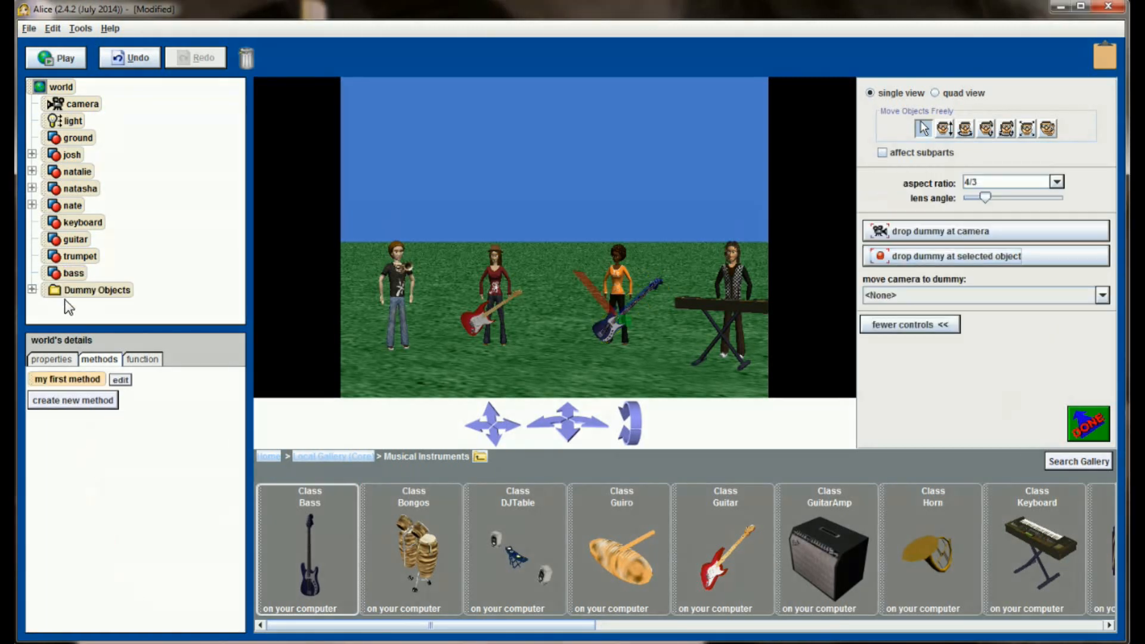
# Turn Josh's leftUpperArm and bend his rightForearm so the trumpet reaches his mouth.
pyautogui.click(955, 256)
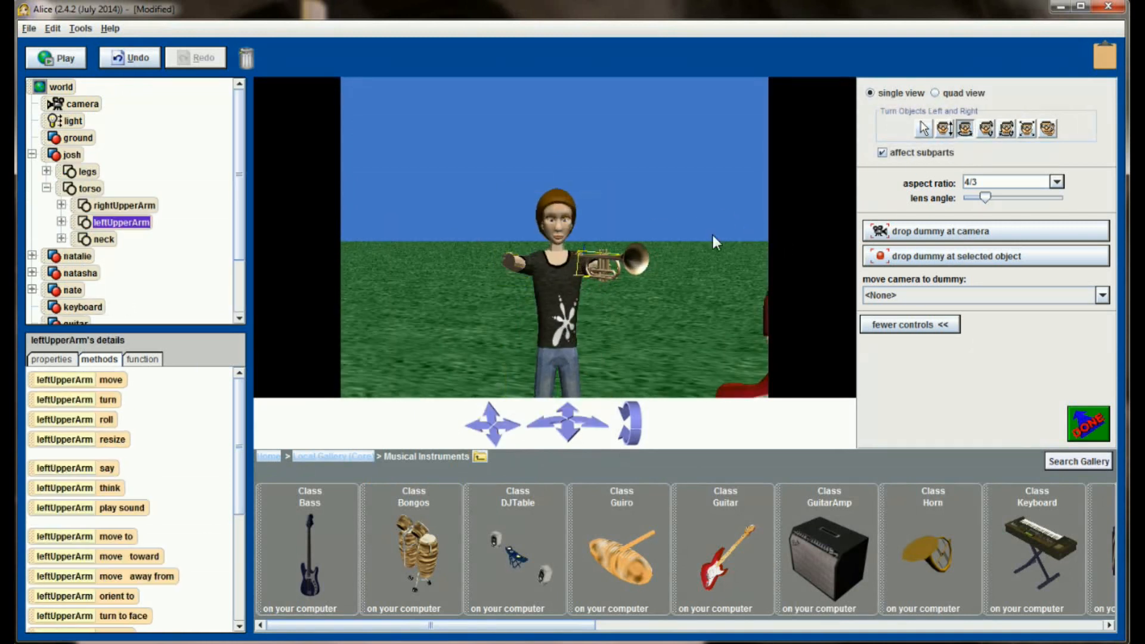
pyautogui.click(923, 127)
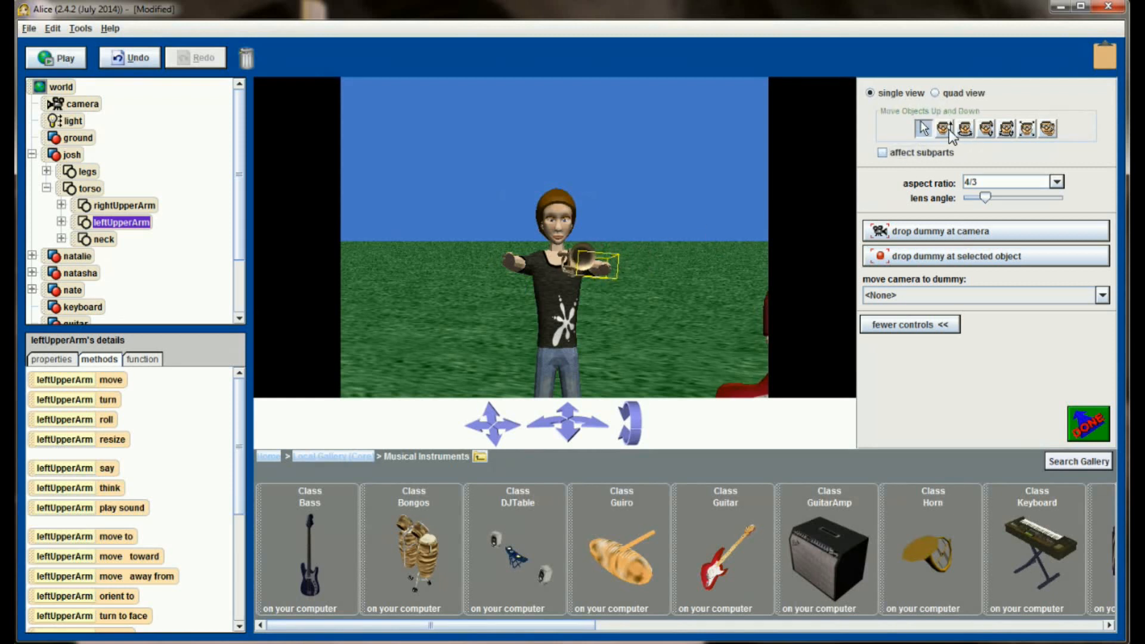
pyautogui.click(923, 128)
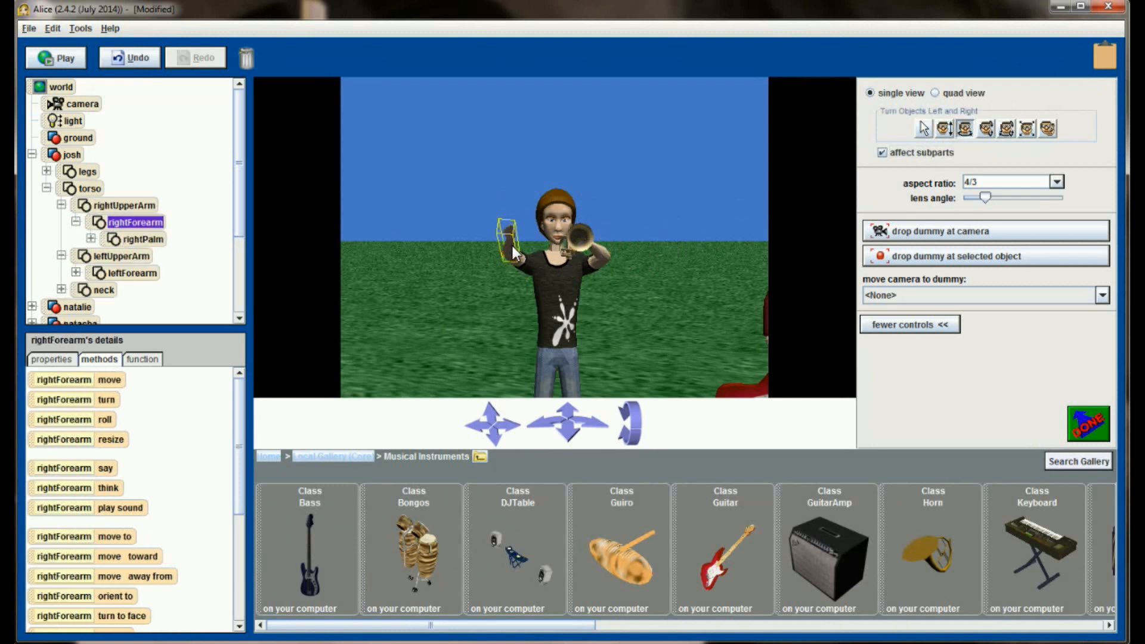
pyautogui.click(485, 427)
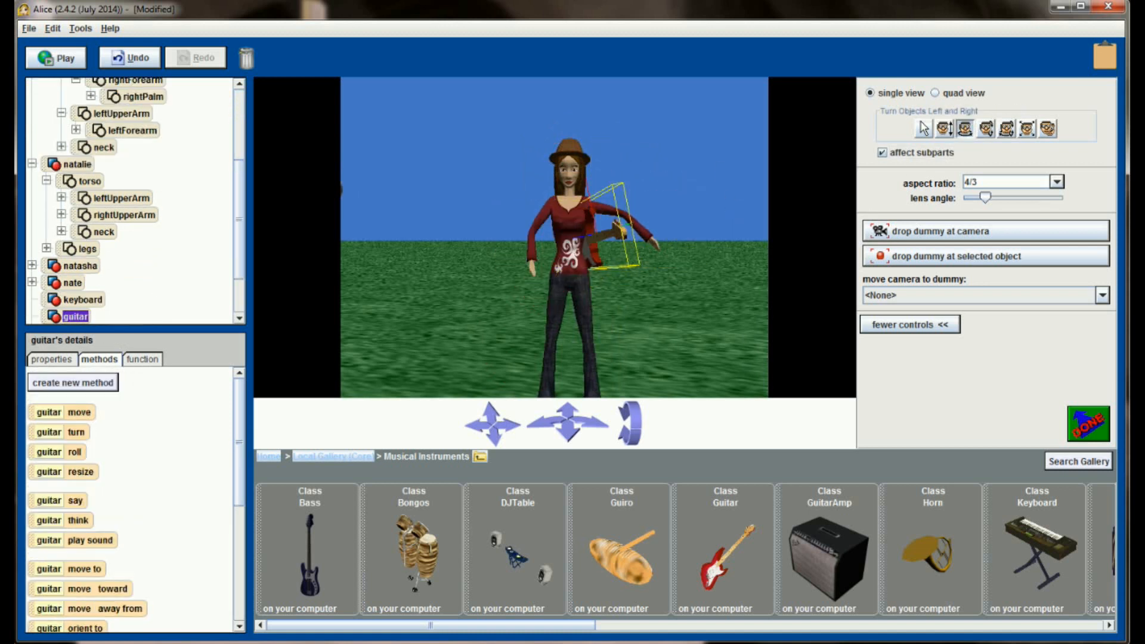
# Turn and shrink the guitar across Natalie's torso and arms, then view Natasha close up.
pyautogui.click(942, 129)
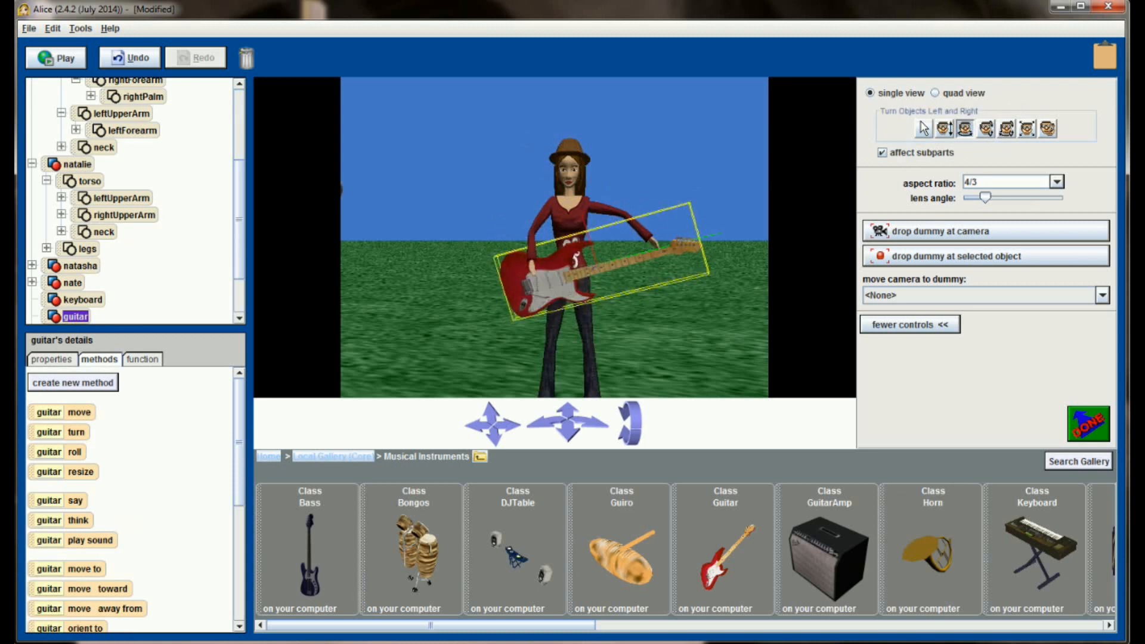
pyautogui.click(90, 180)
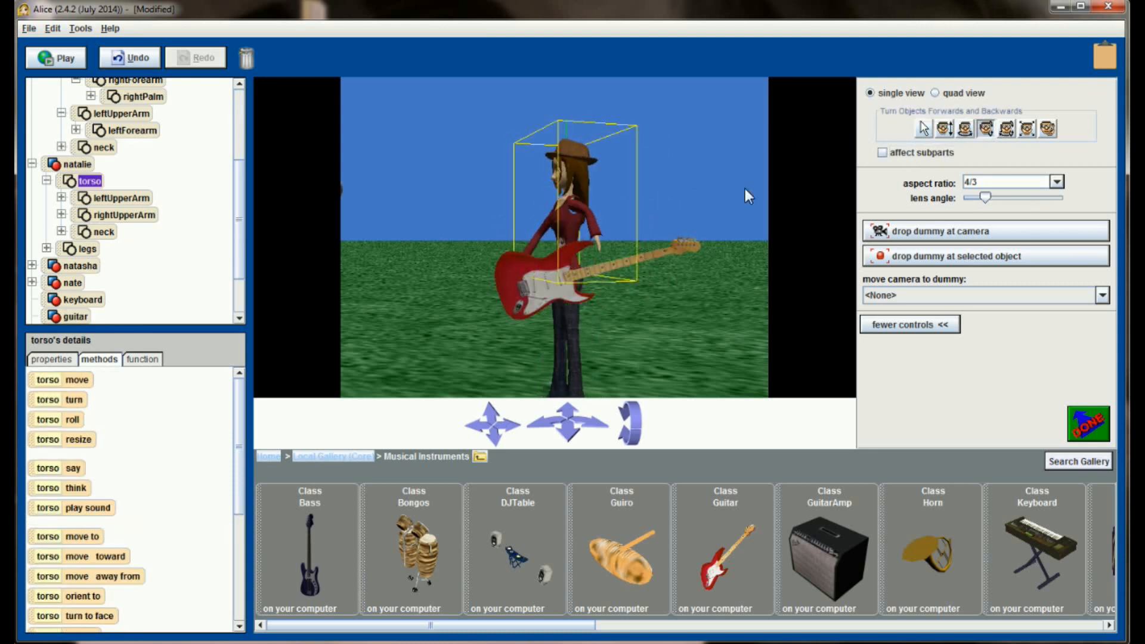
pyautogui.click(121, 197)
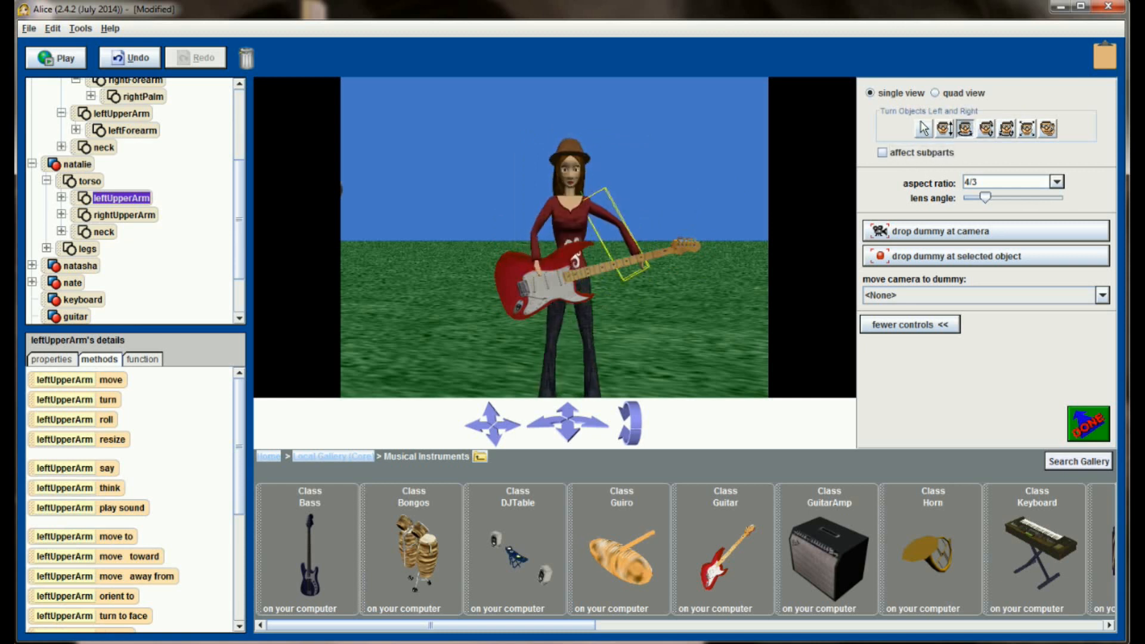
pyautogui.click(73, 316)
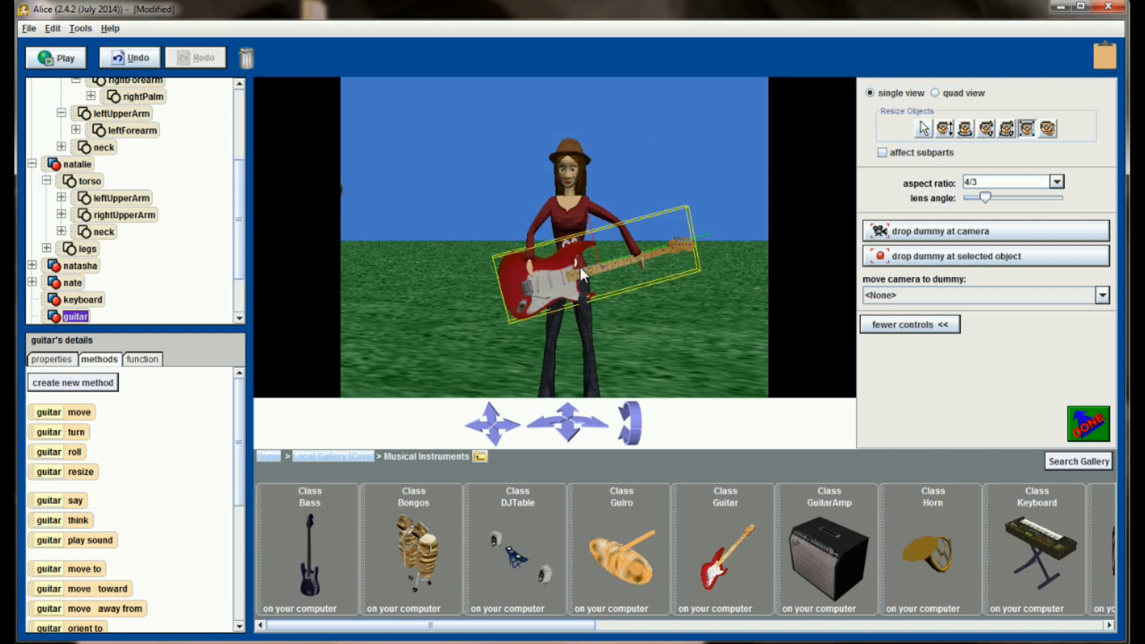
pyautogui.click(922, 129)
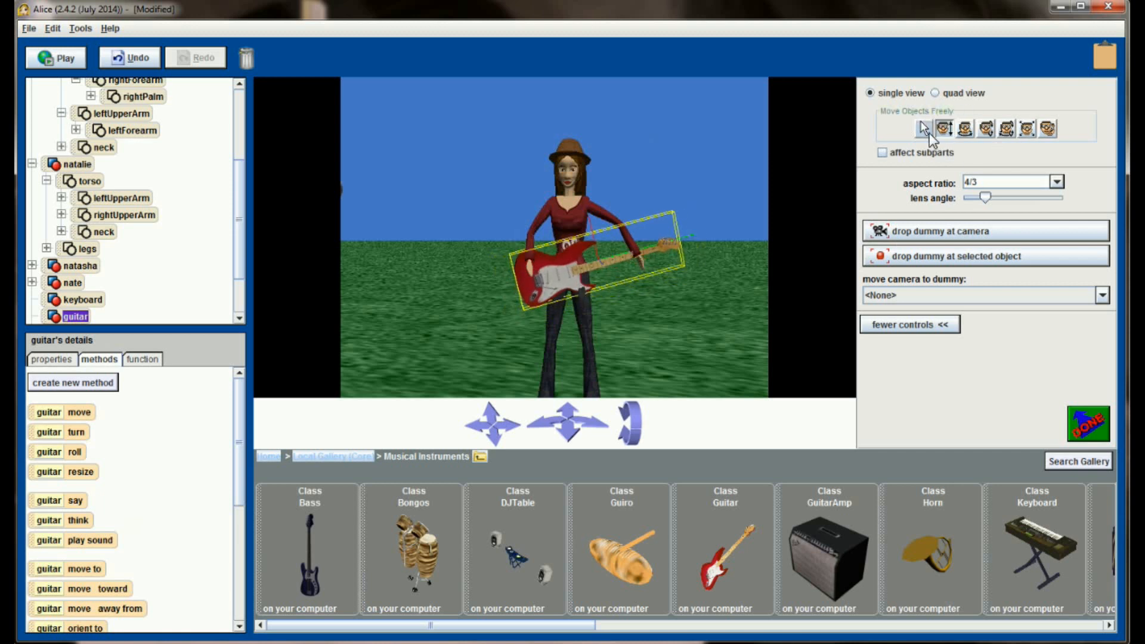
pyautogui.click(122, 198)
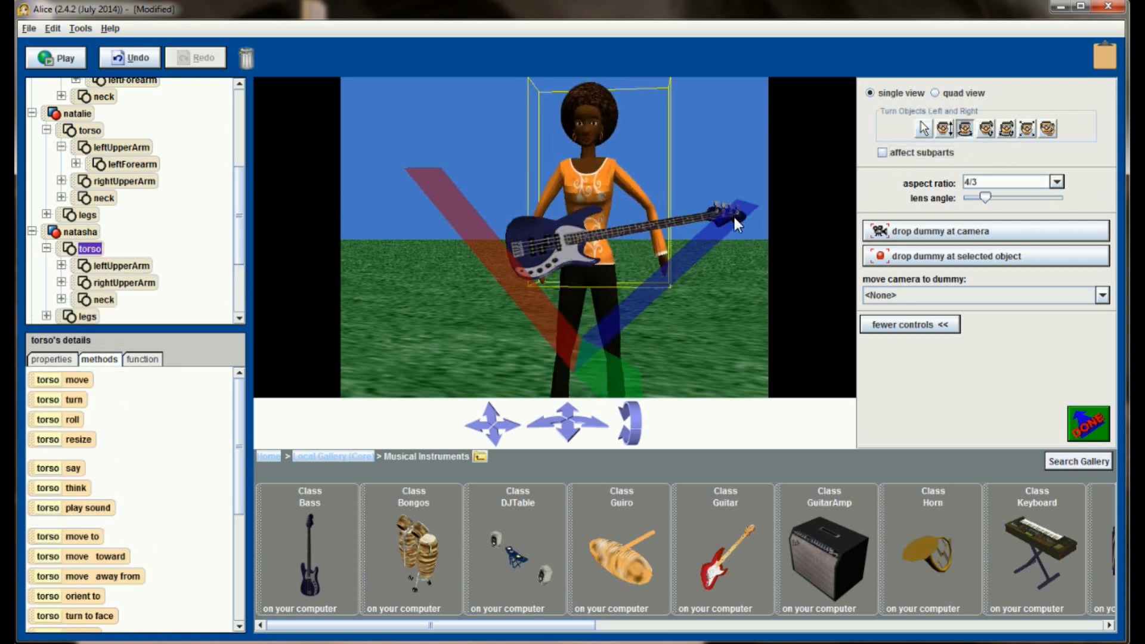
# Shift the camera toward Nate at the keyboard, then return it to the Scene Start view.
pyautogui.click(125, 281)
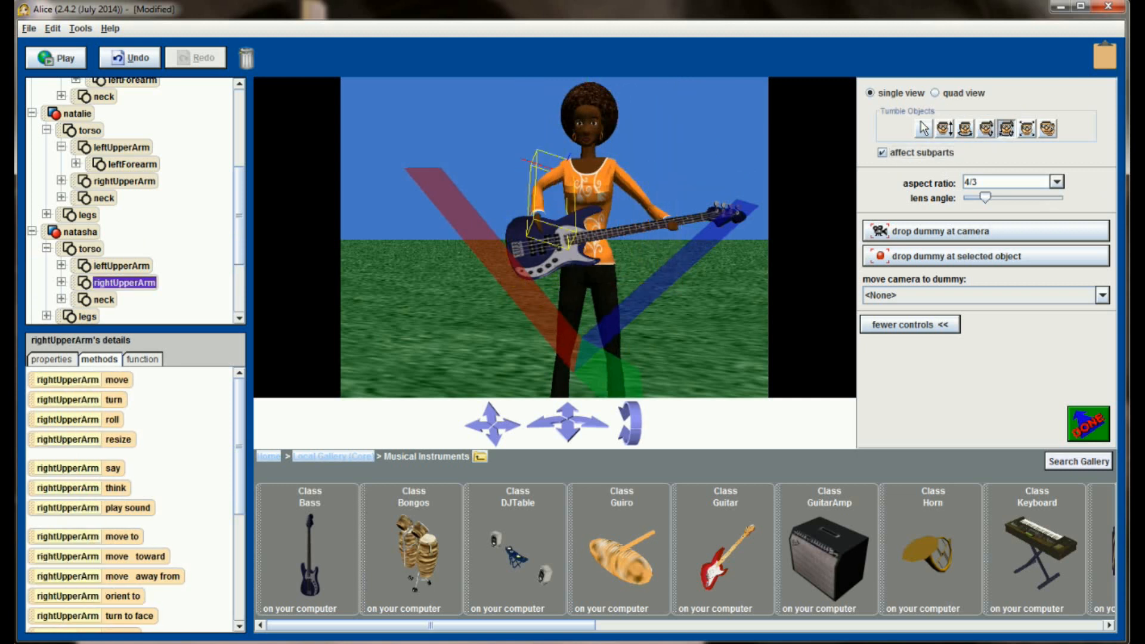
pyautogui.click(490, 424)
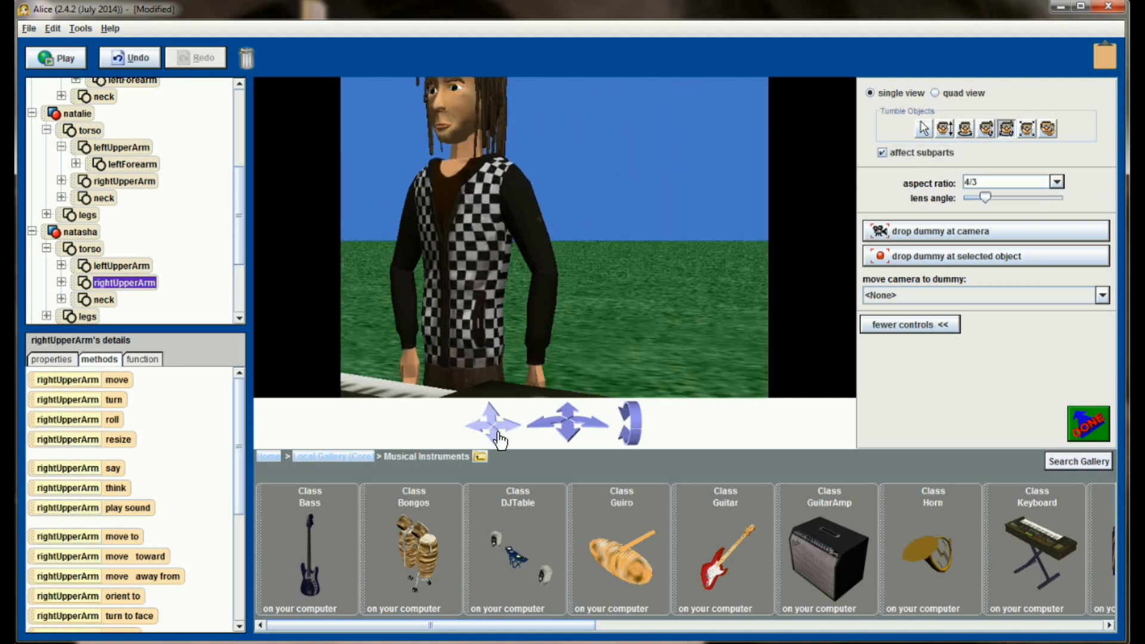
pyautogui.click(490, 424)
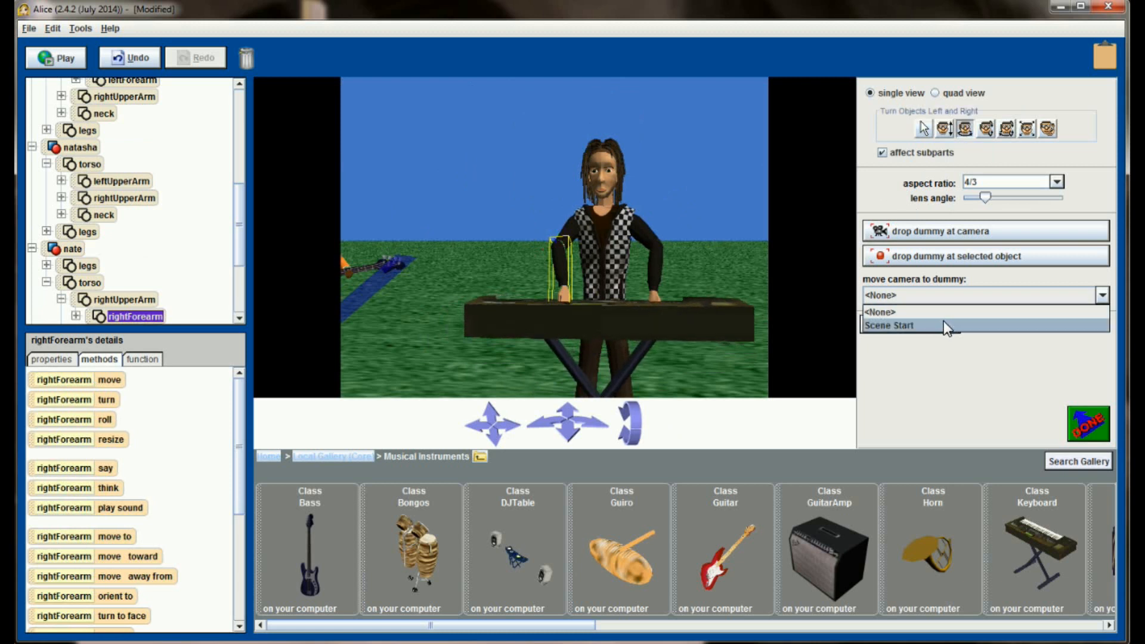
pyautogui.click(888, 324)
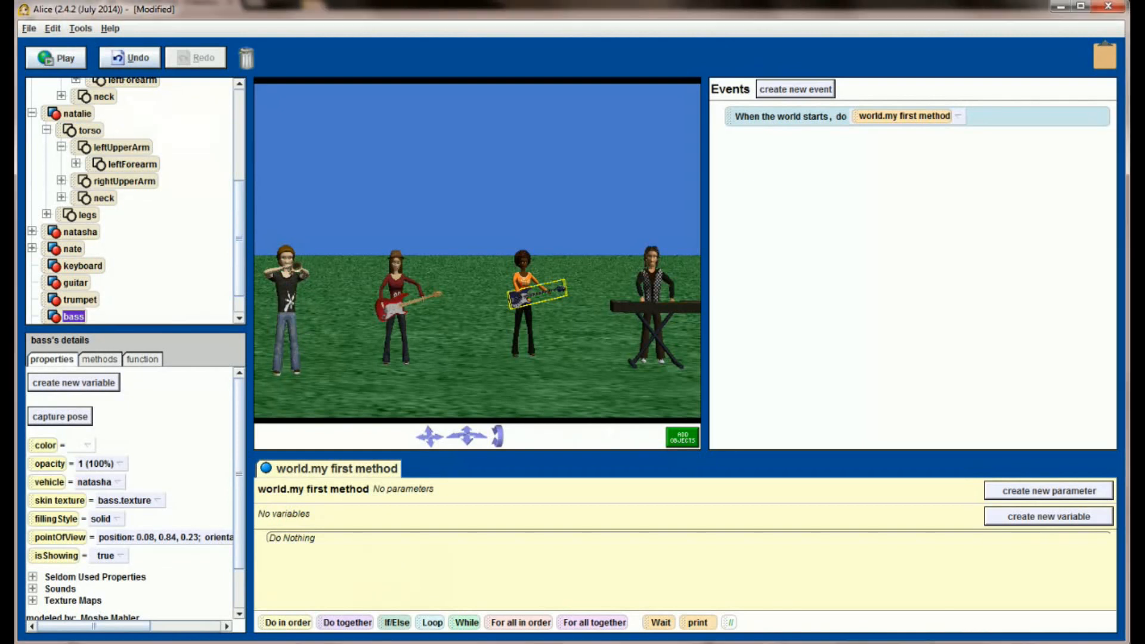
pyautogui.click(75, 282)
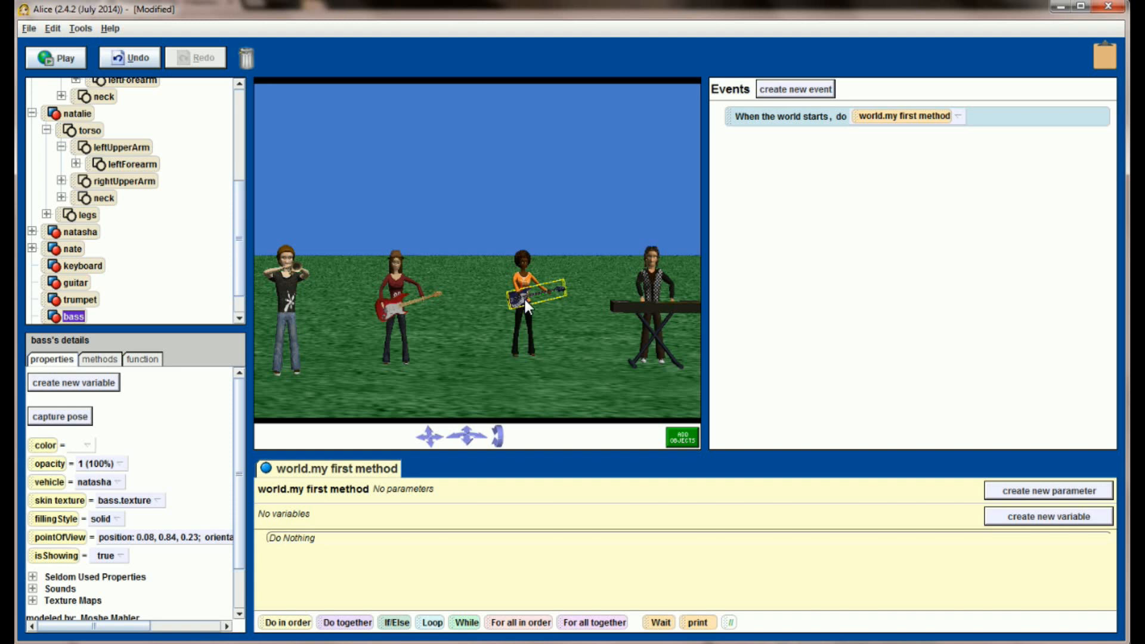
pyautogui.moveTo(303, 264)
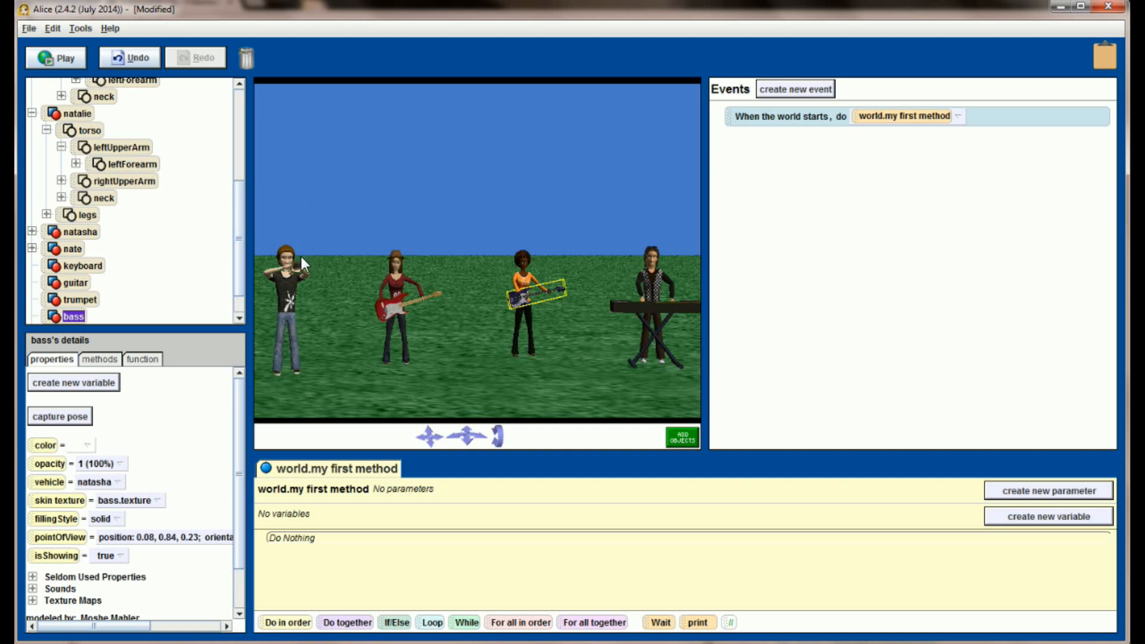
pyautogui.moveTo(524, 305)
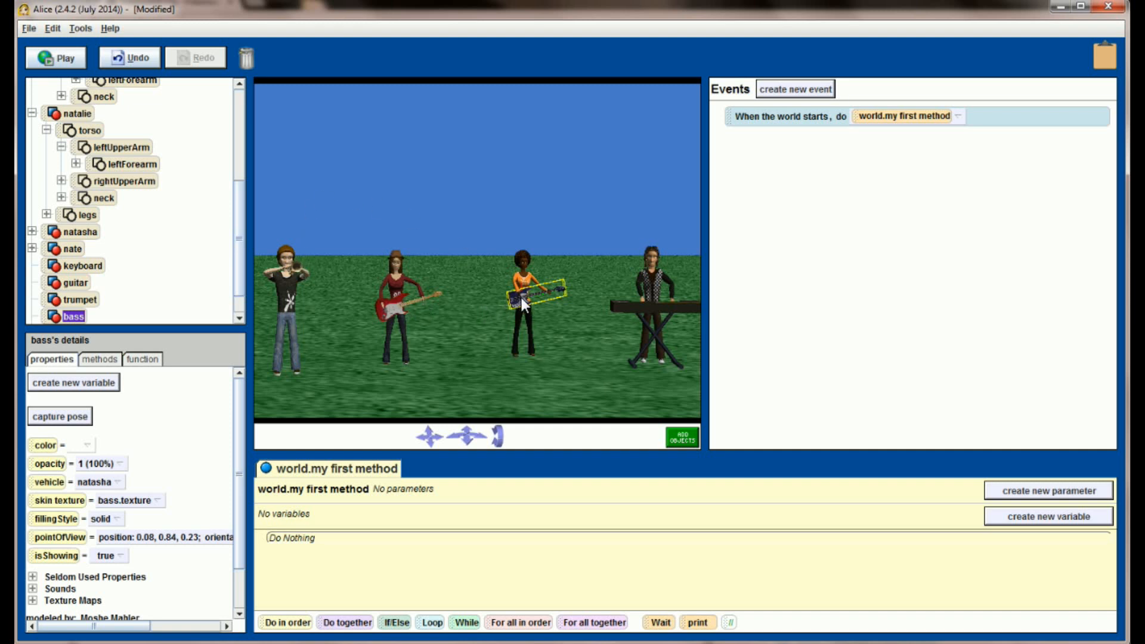
pyautogui.moveTo(637, 314)
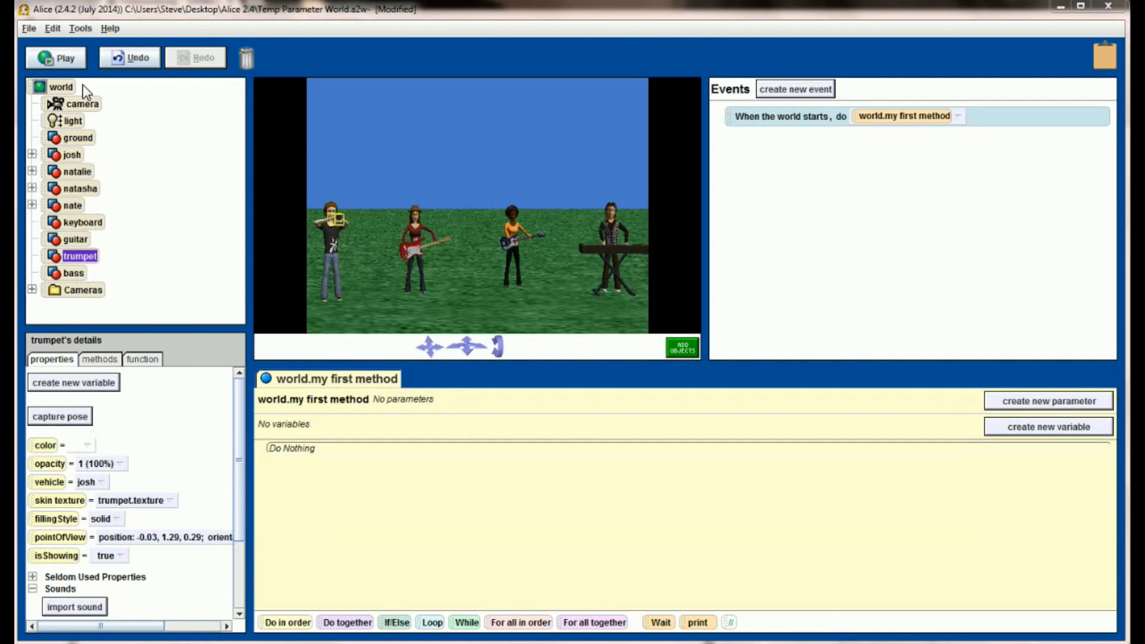
# Select world in the object tree to show its properties.
pyautogui.click(61, 86)
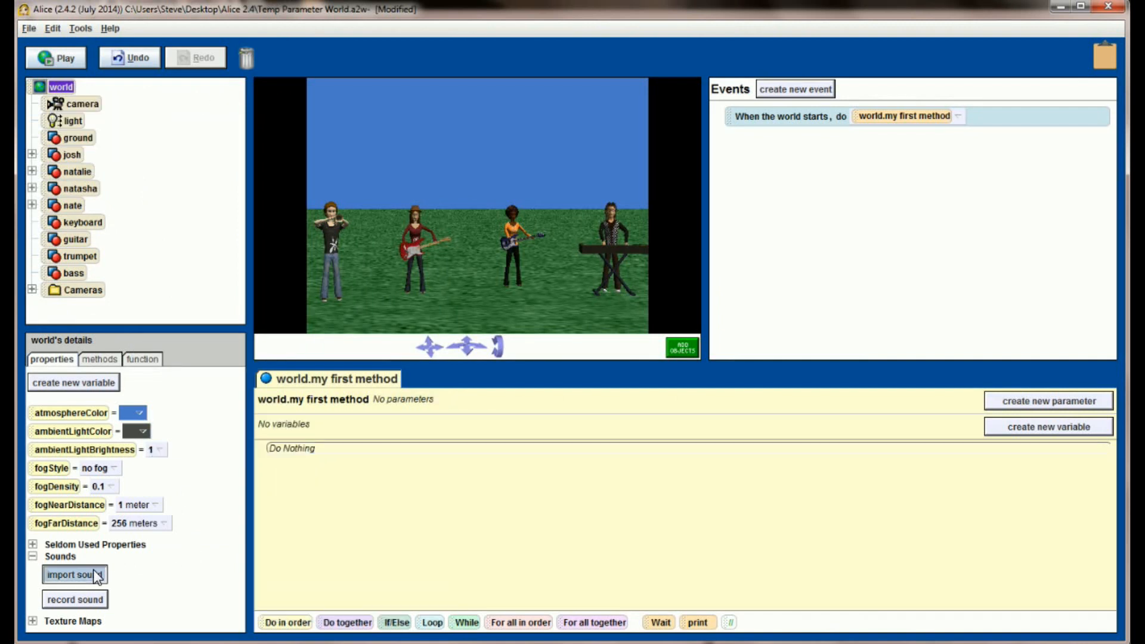
# Import Trumpet.wav into the world's sounds as trumpet2.
pyautogui.click(74, 575)
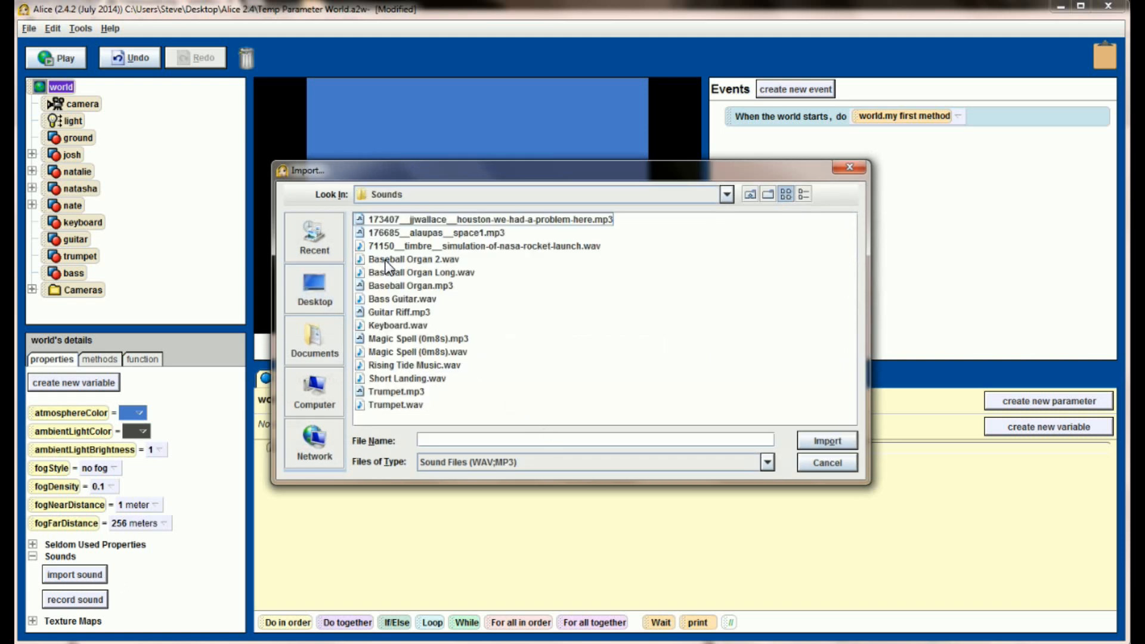
pyautogui.click(396, 405)
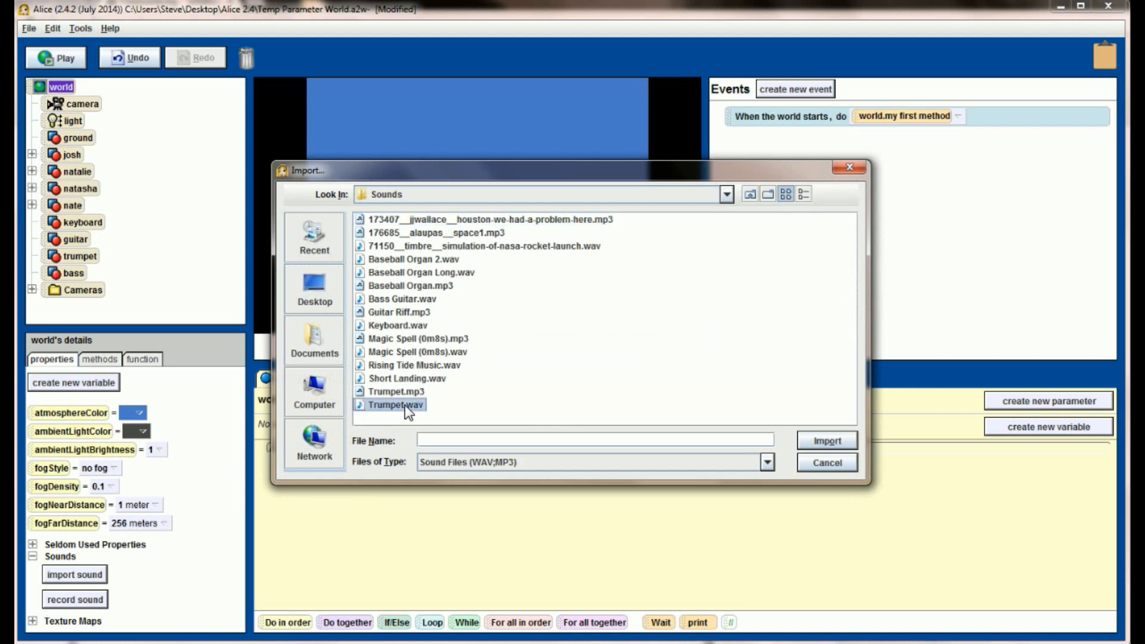
pyautogui.click(825, 440)
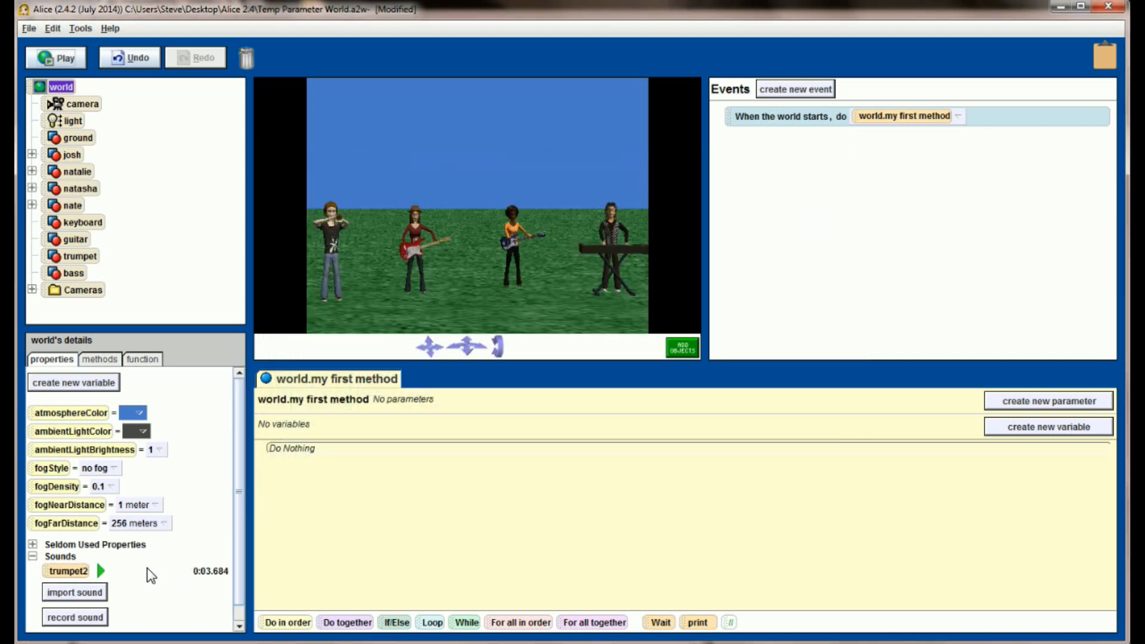
pyautogui.click(100, 571)
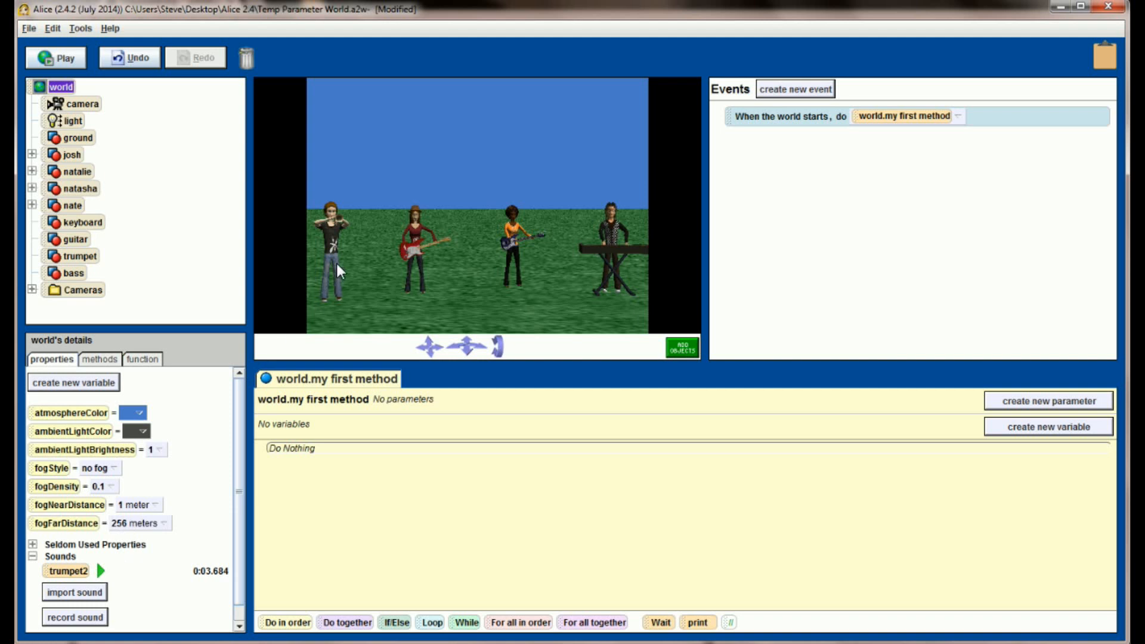
pyautogui.moveTo(69, 560)
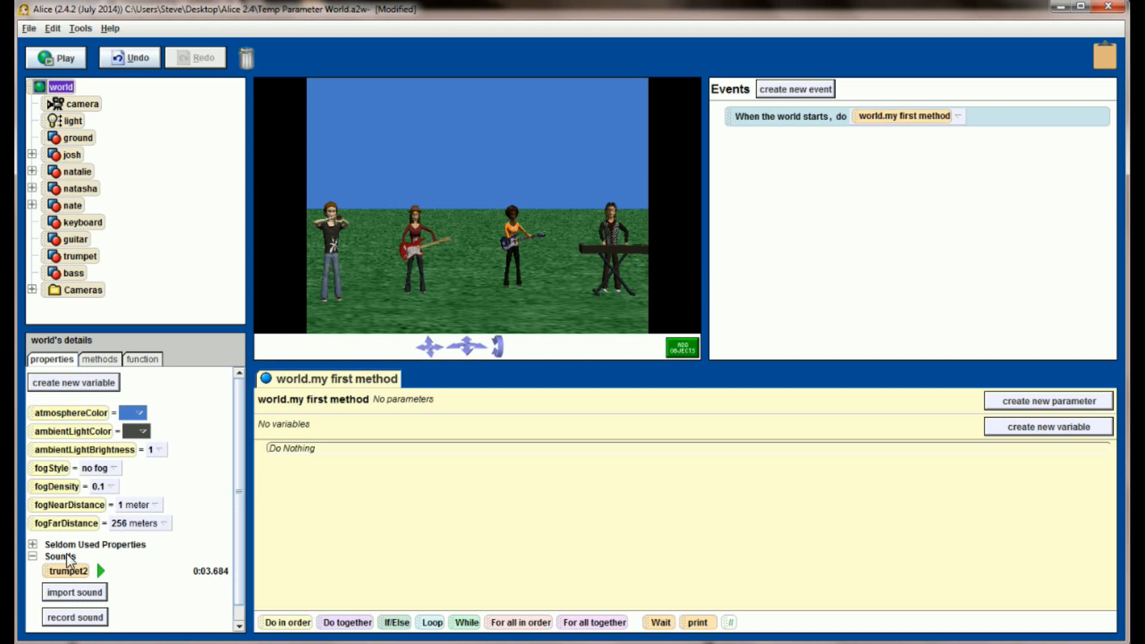
# Import the Guitar Riff and Bass Guitar sounds and preview them.
pyautogui.click(74, 592)
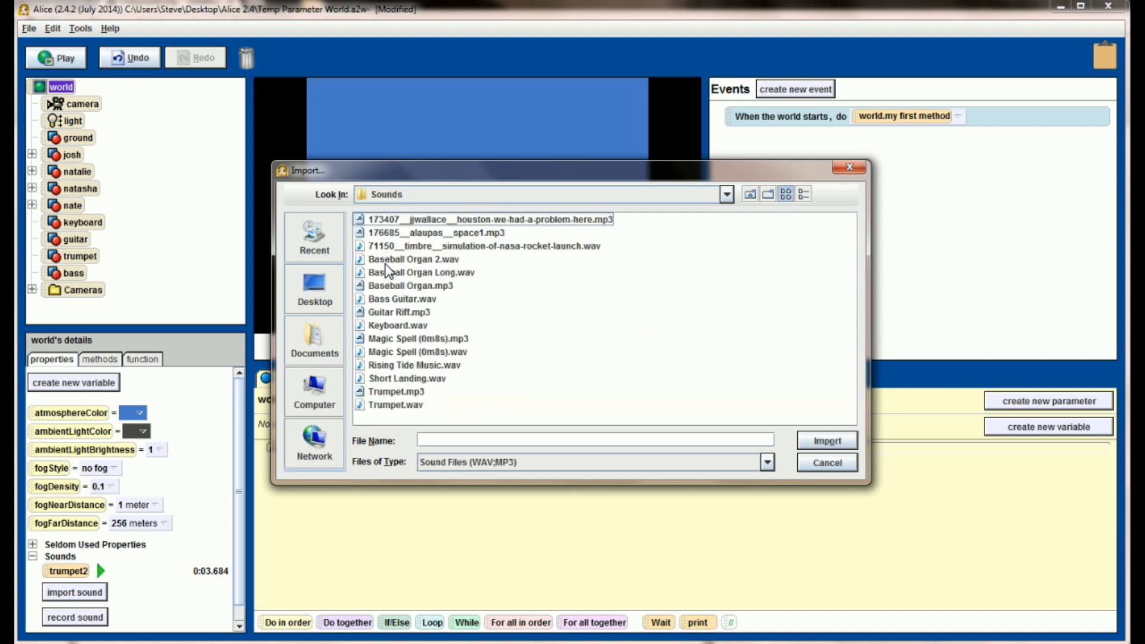
pyautogui.click(398, 312)
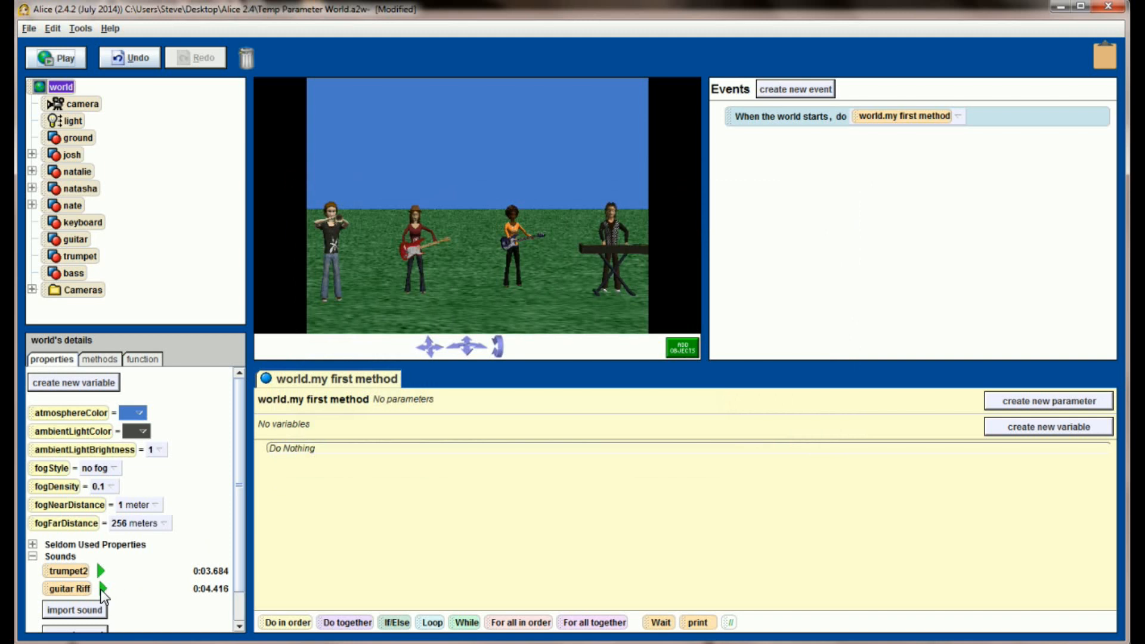
pyautogui.click(101, 588)
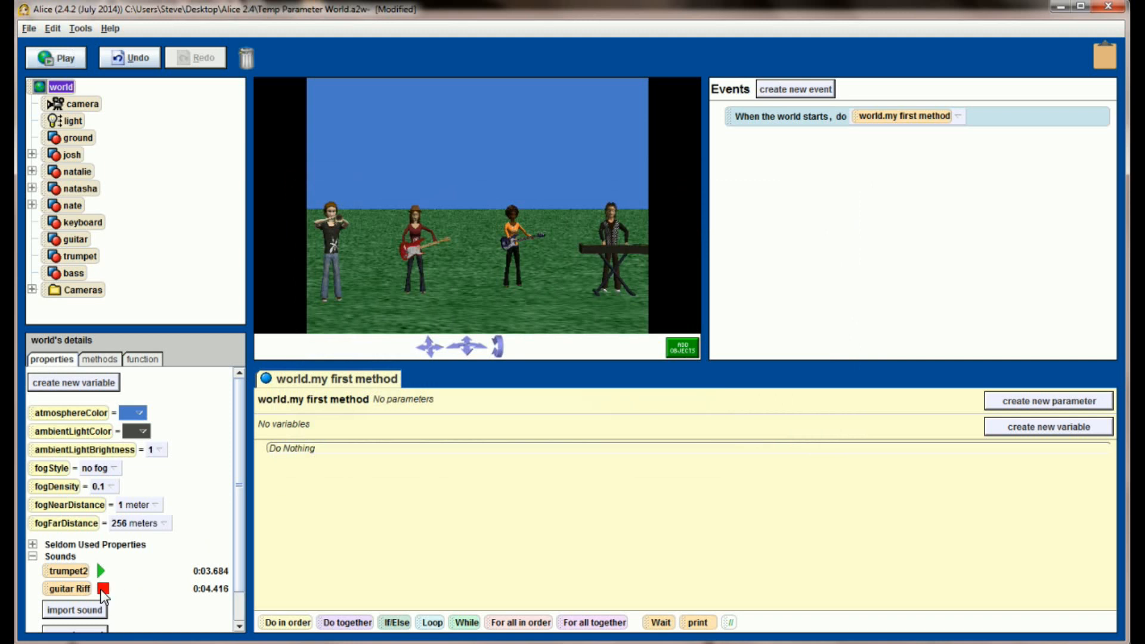
pyautogui.moveTo(237, 540)
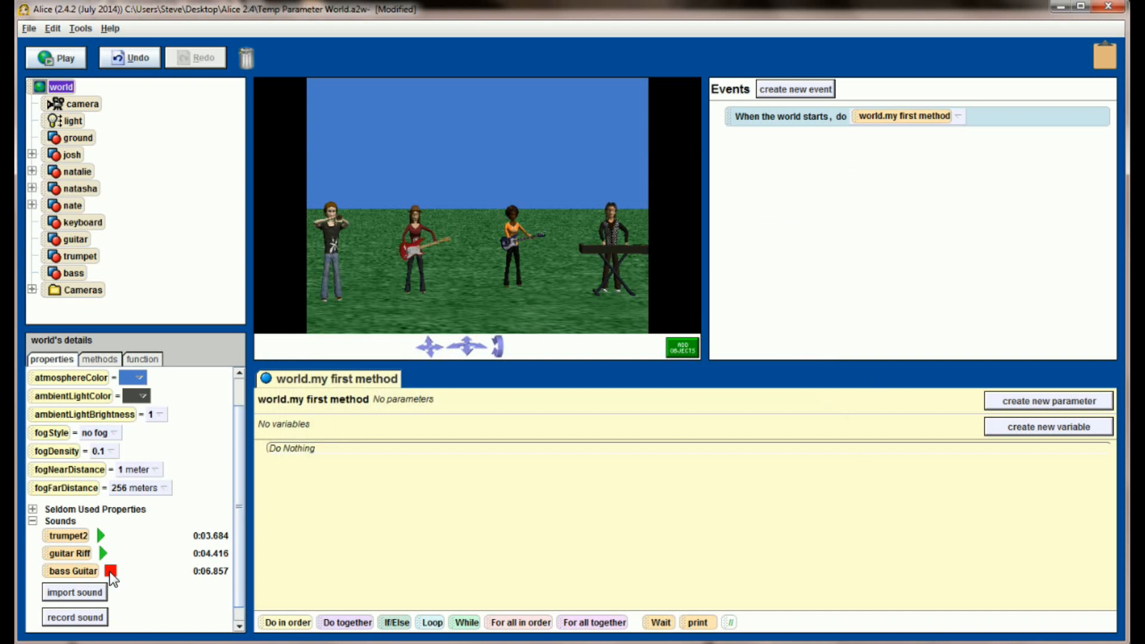
pyautogui.click(108, 570)
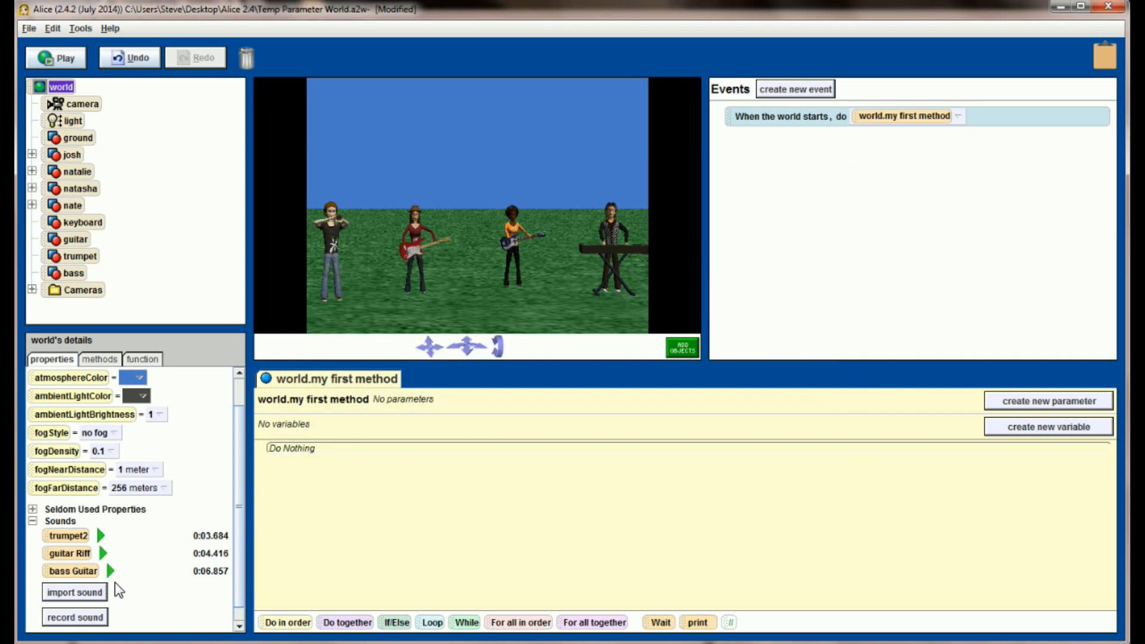
# Import Keyboard.wav from the Alice 2.4 Sounds folder as keyboard2 and preview it.
pyautogui.click(74, 592)
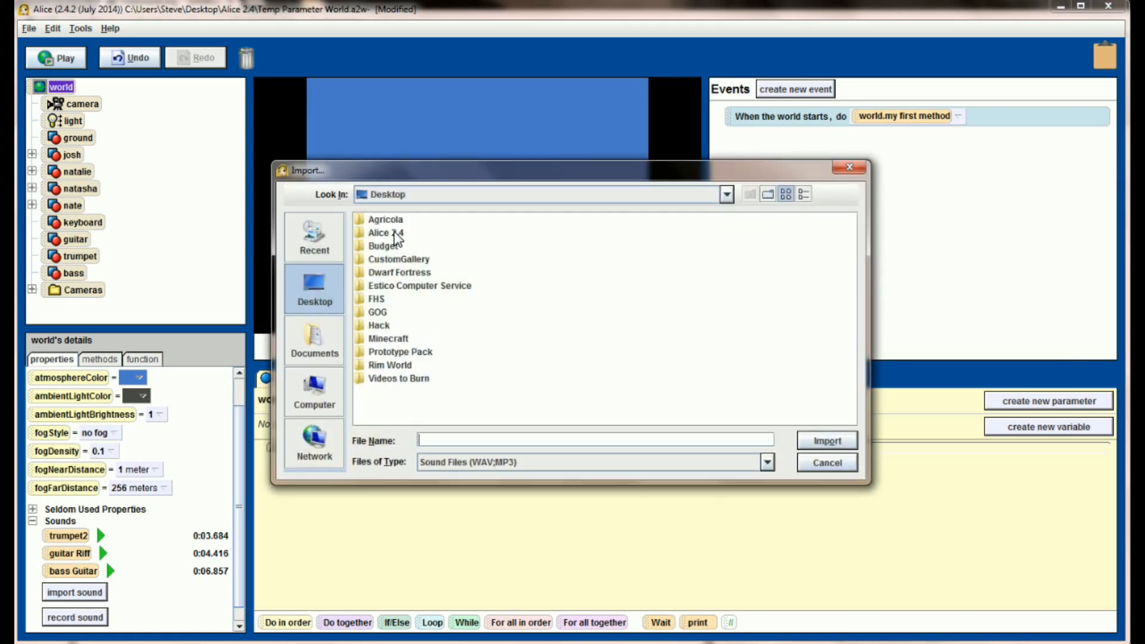
pyautogui.doubleClick(385, 233)
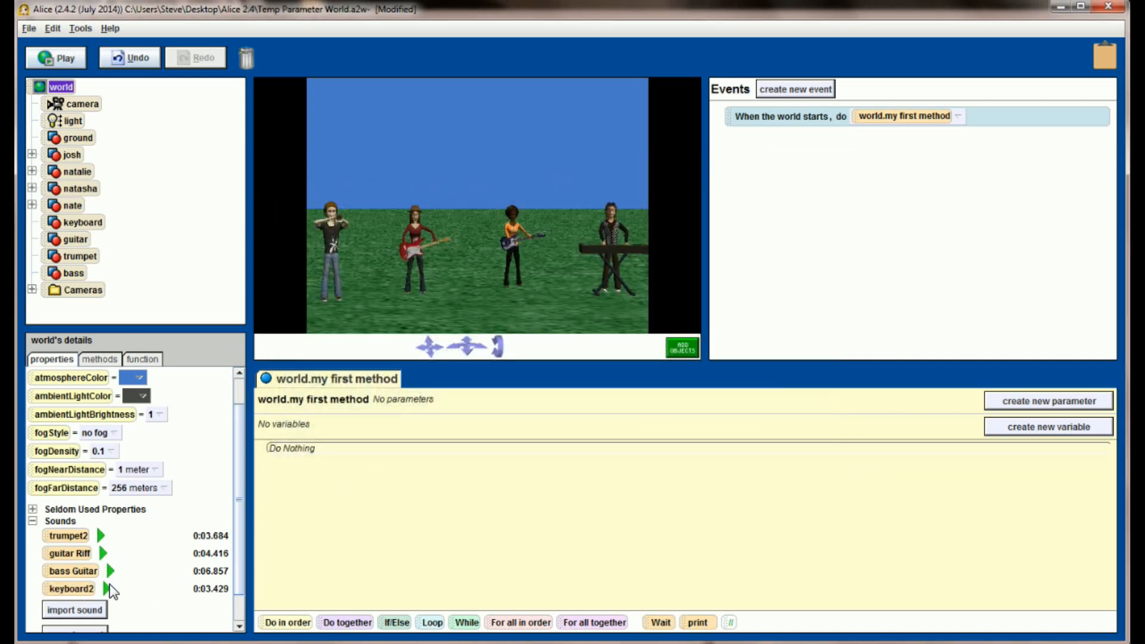
pyautogui.click(107, 589)
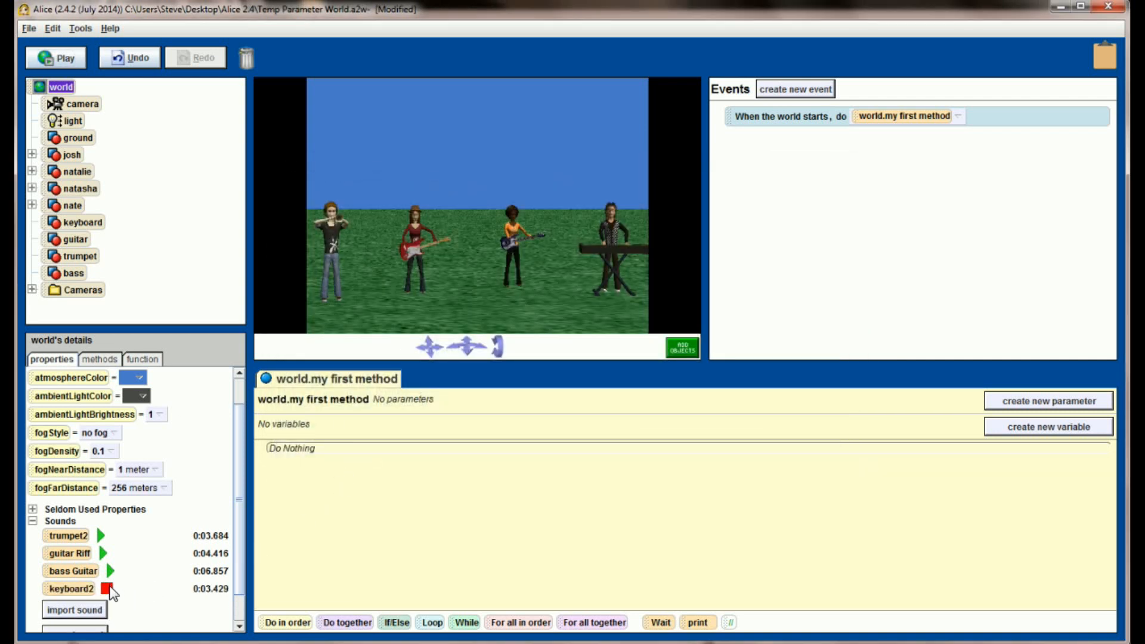
pyautogui.click(109, 587)
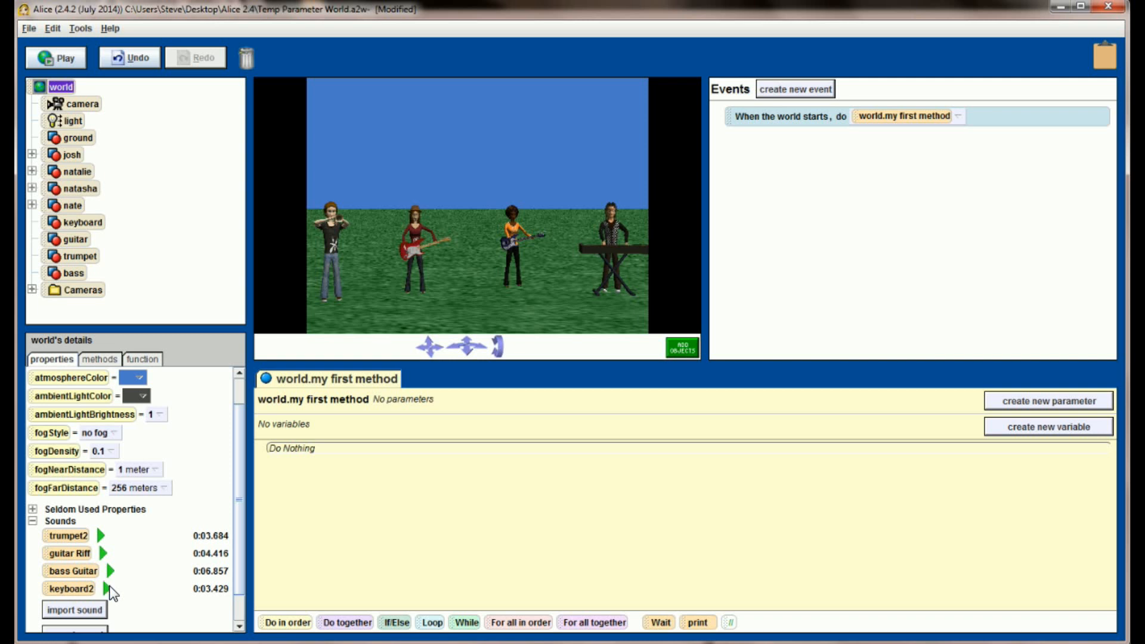
pyautogui.moveTo(65, 537)
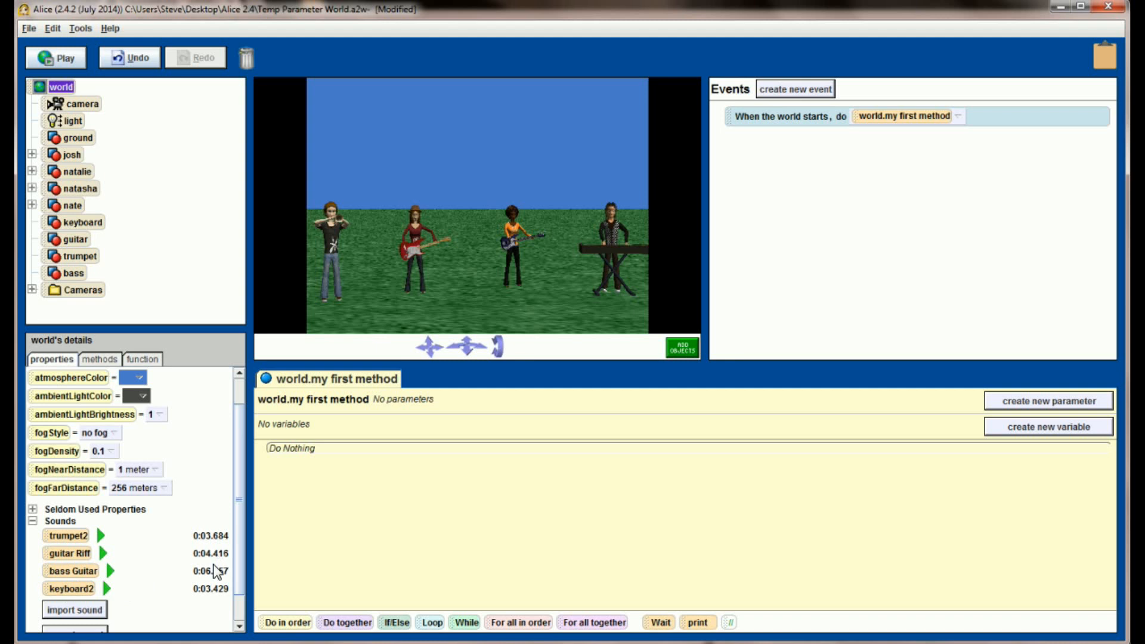
pyautogui.moveTo(216, 546)
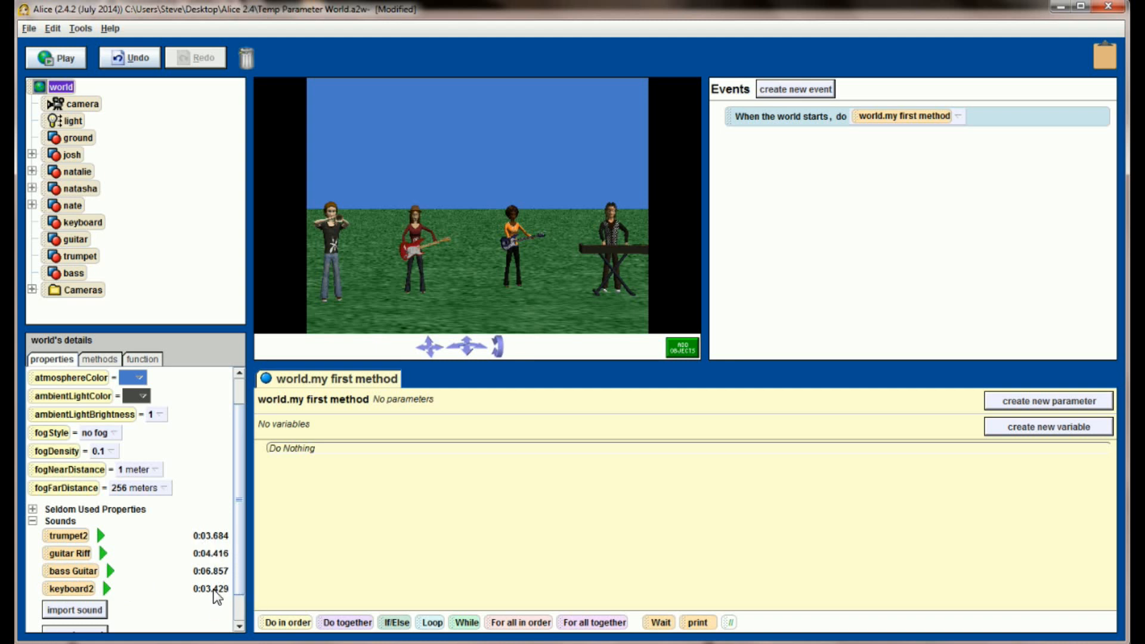
pyautogui.moveTo(51, 359)
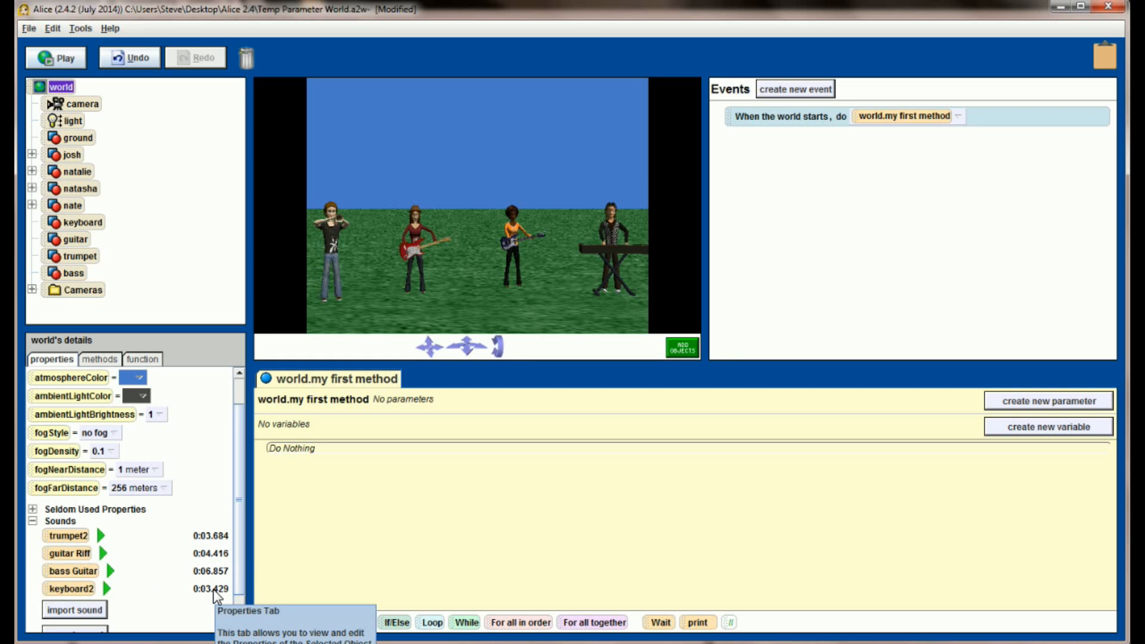
pyautogui.moveTo(258, 546)
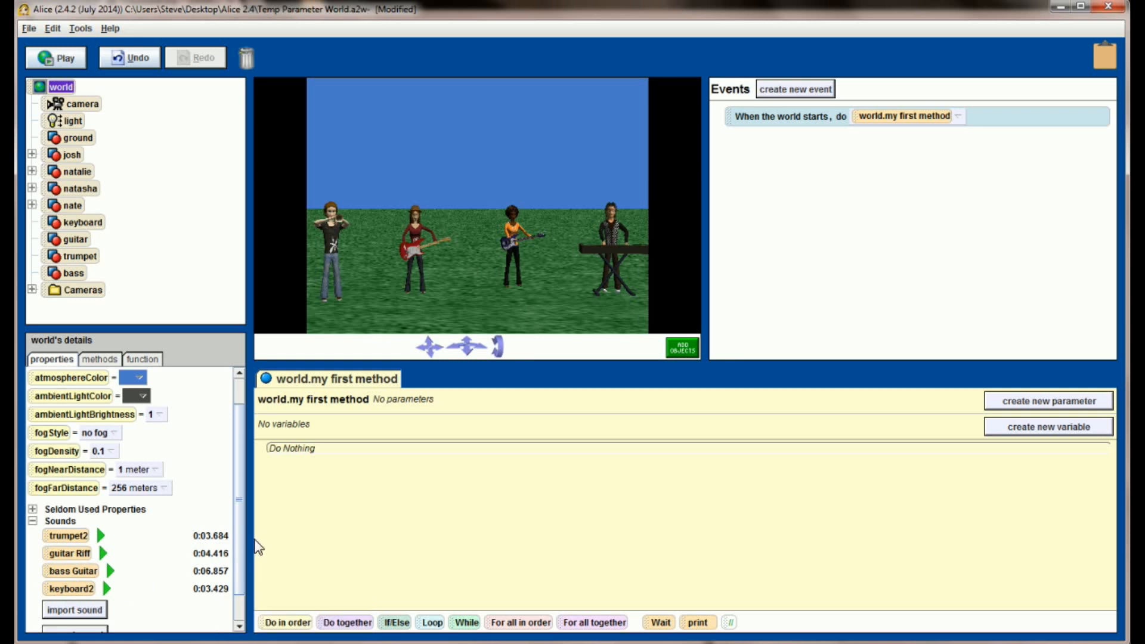
pyautogui.moveTo(279, 548)
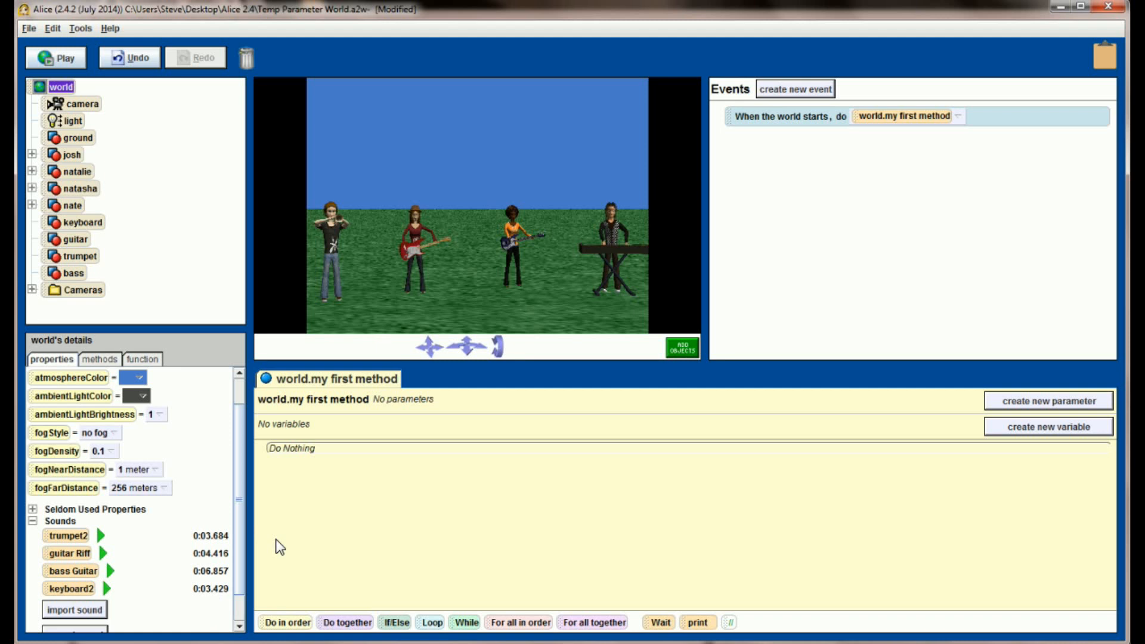
pyautogui.moveTo(416, 284)
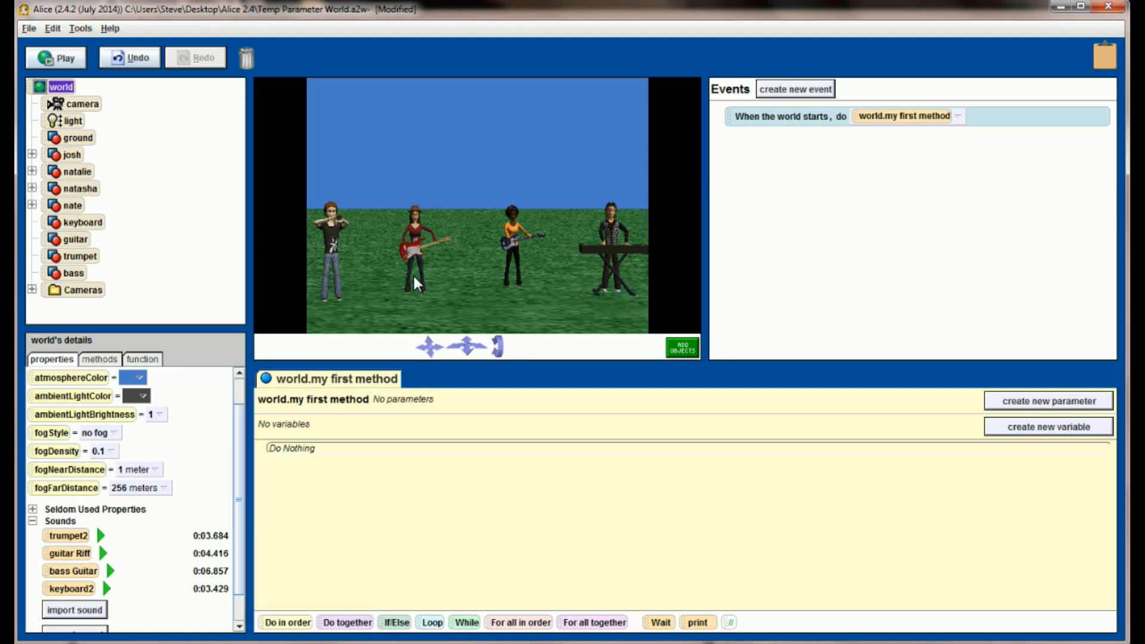
pyautogui.moveTo(416, 285)
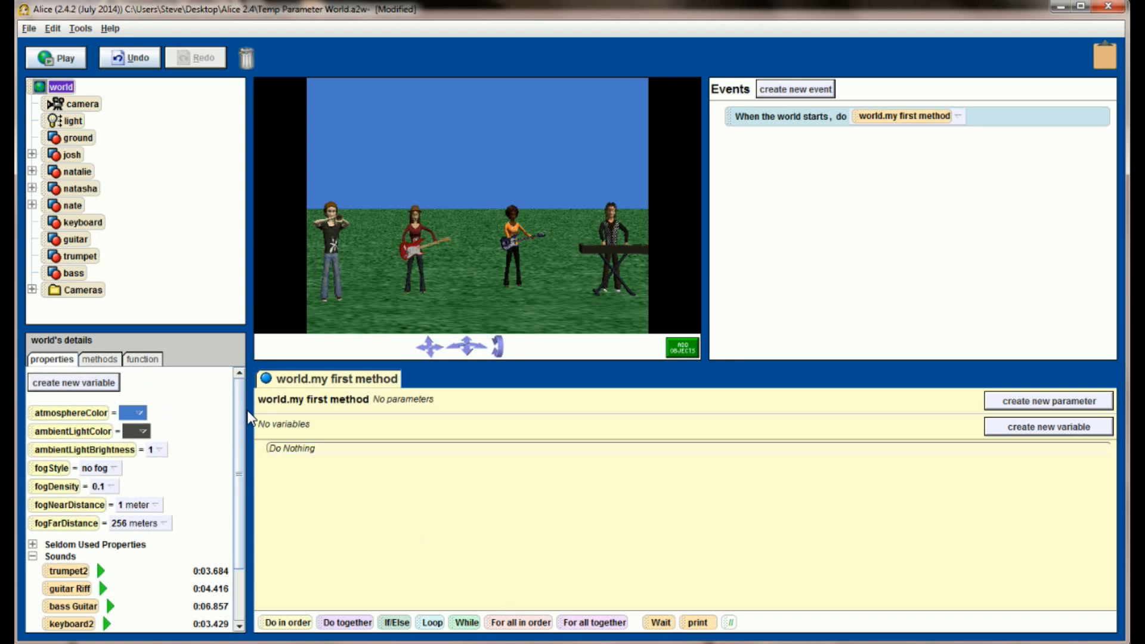
pyautogui.moveTo(148, 212)
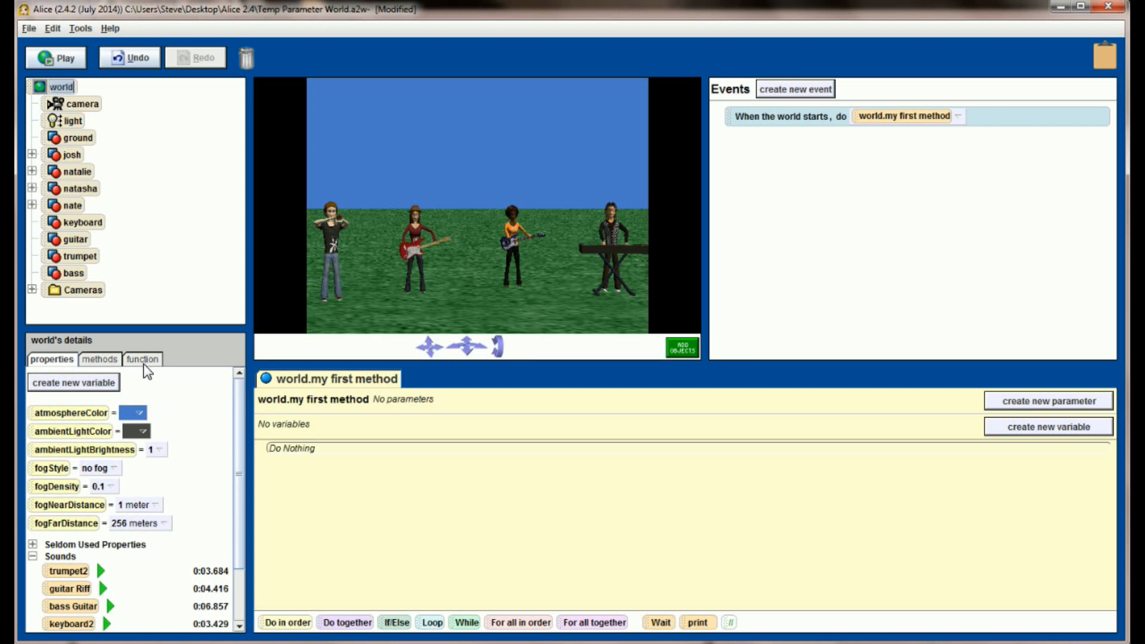
# Create a new world method named band_play.
pyautogui.click(73, 399)
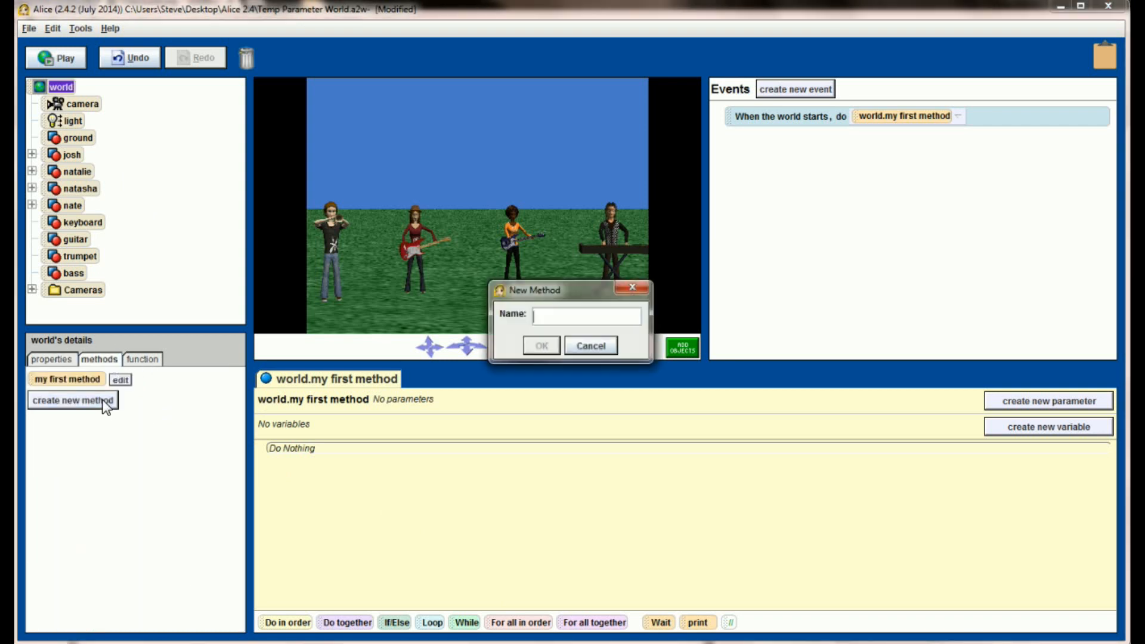
pyautogui.moveTo(464, 357)
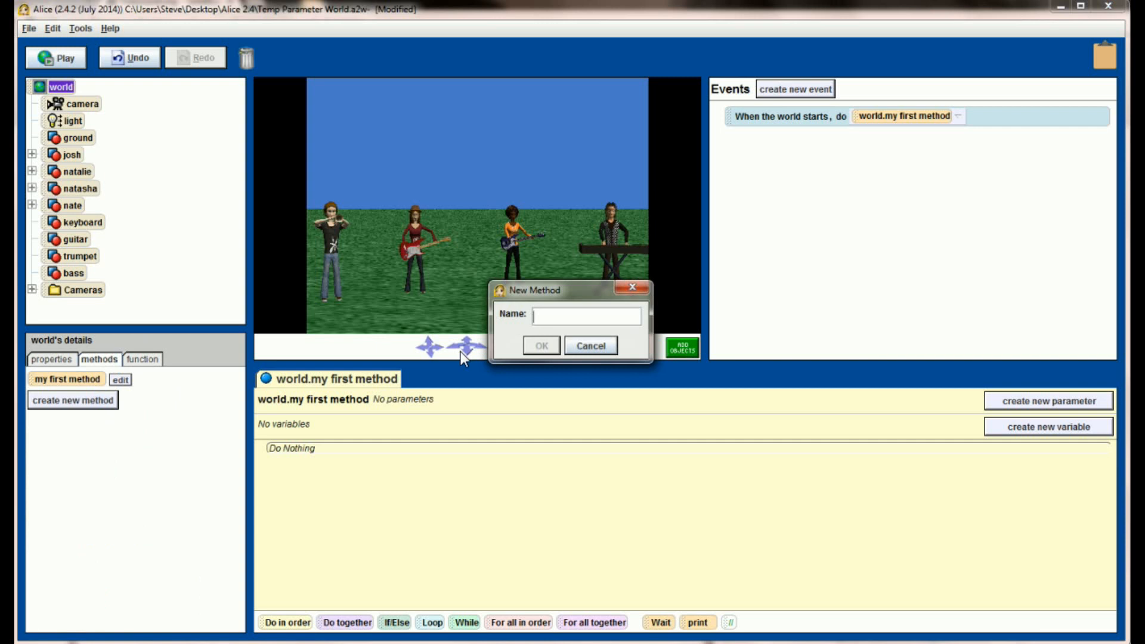
pyautogui.write('band_')
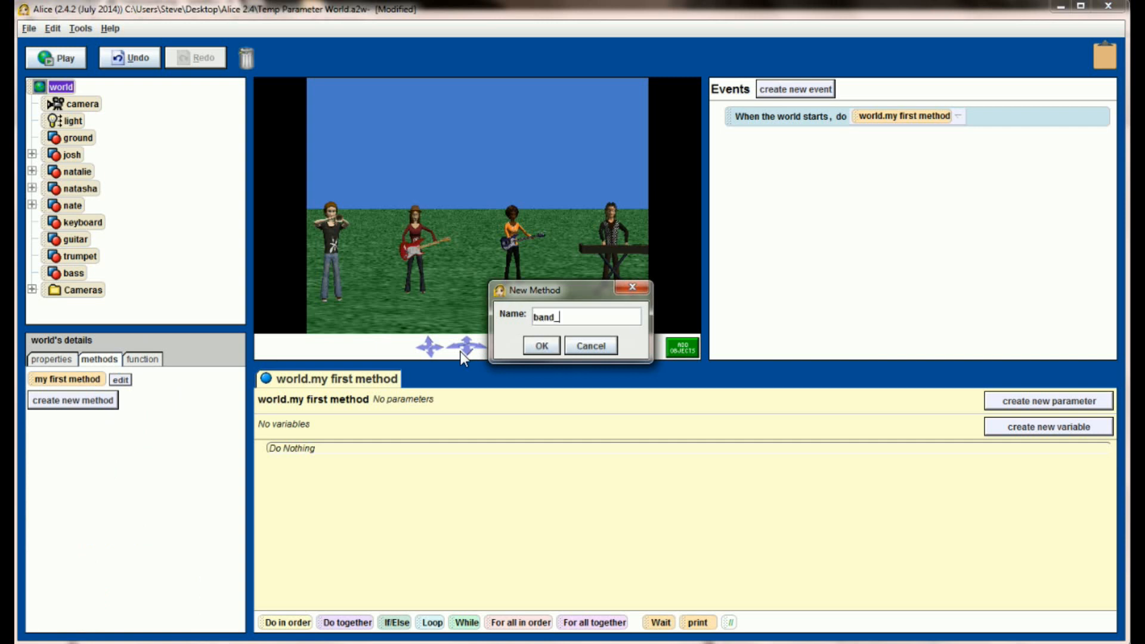
pyautogui.write('play')
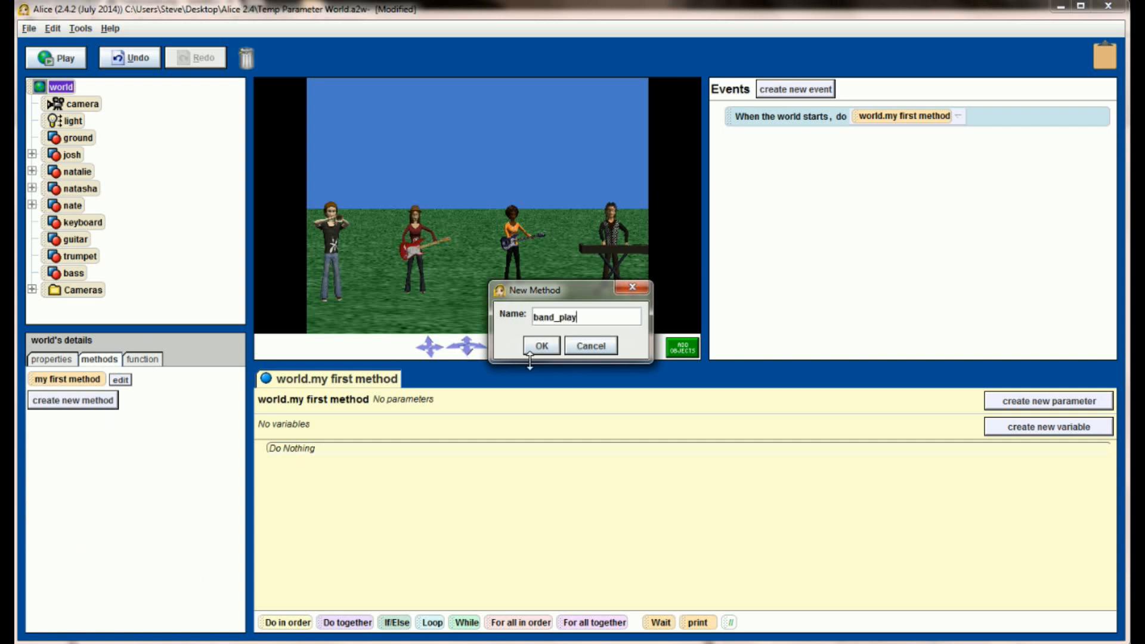
pyautogui.click(541, 346)
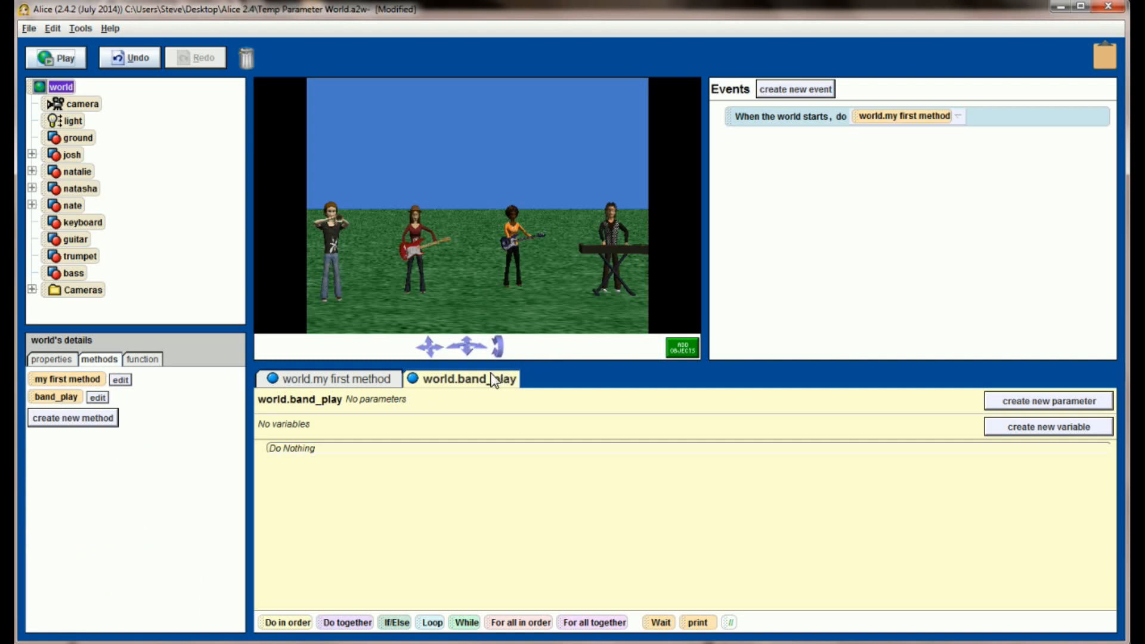
pyautogui.moveTo(449, 327)
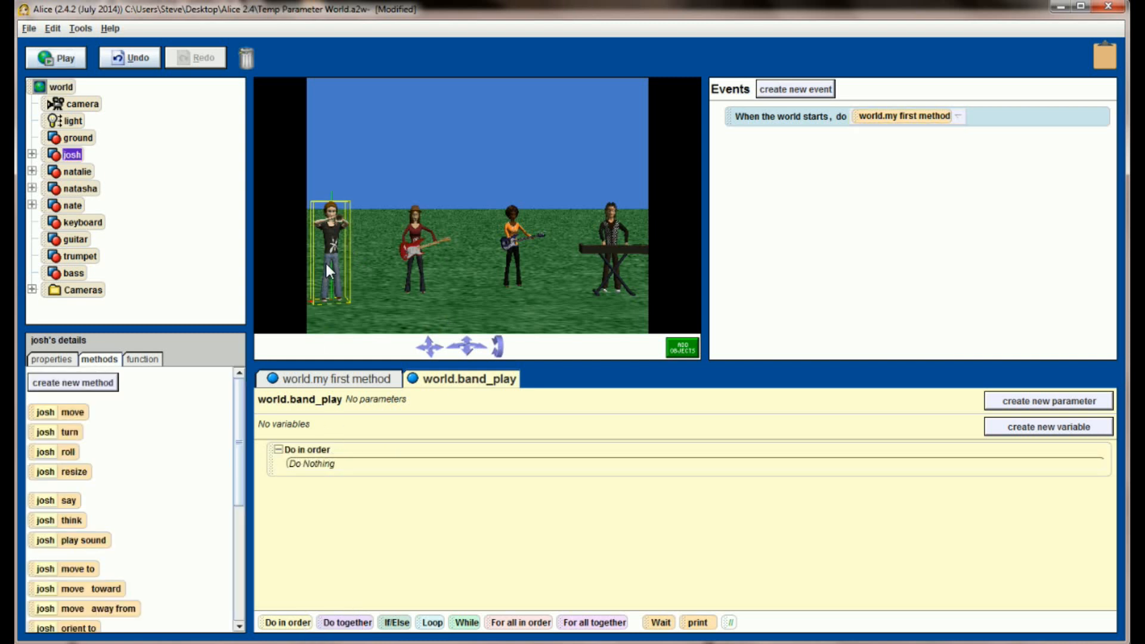
# Add josh move up 0.5 meters then down 0.5 meters inside band_play's Do in order.
pyautogui.moveTo(57, 411); pyautogui.dragTo(324, 470)
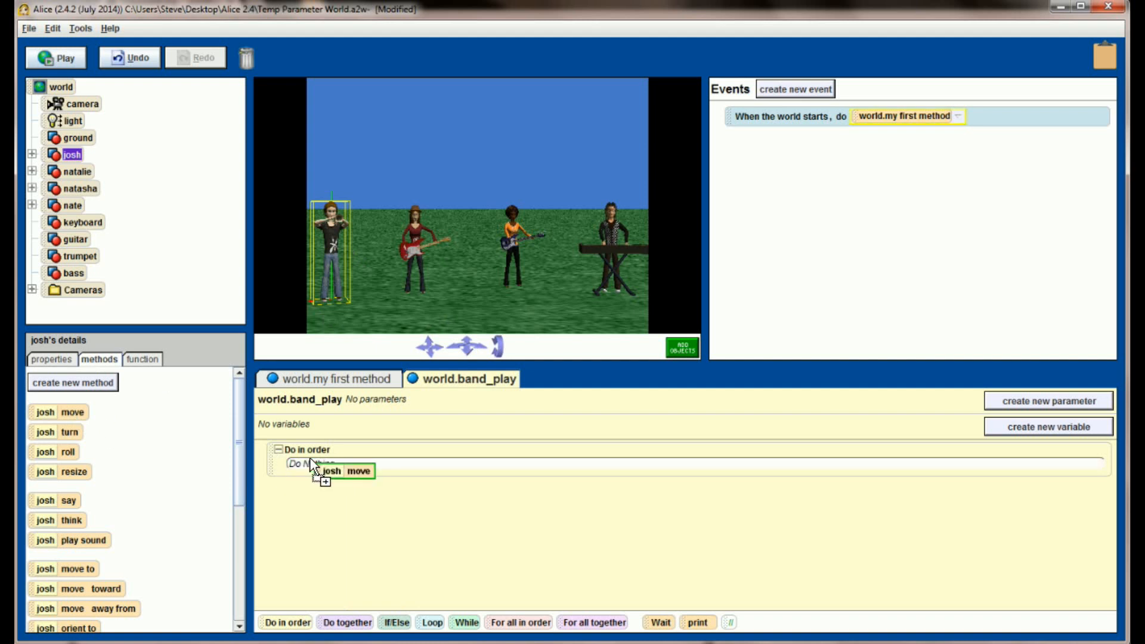
pyautogui.moveTo(340, 471); pyautogui.dragTo(343, 466)
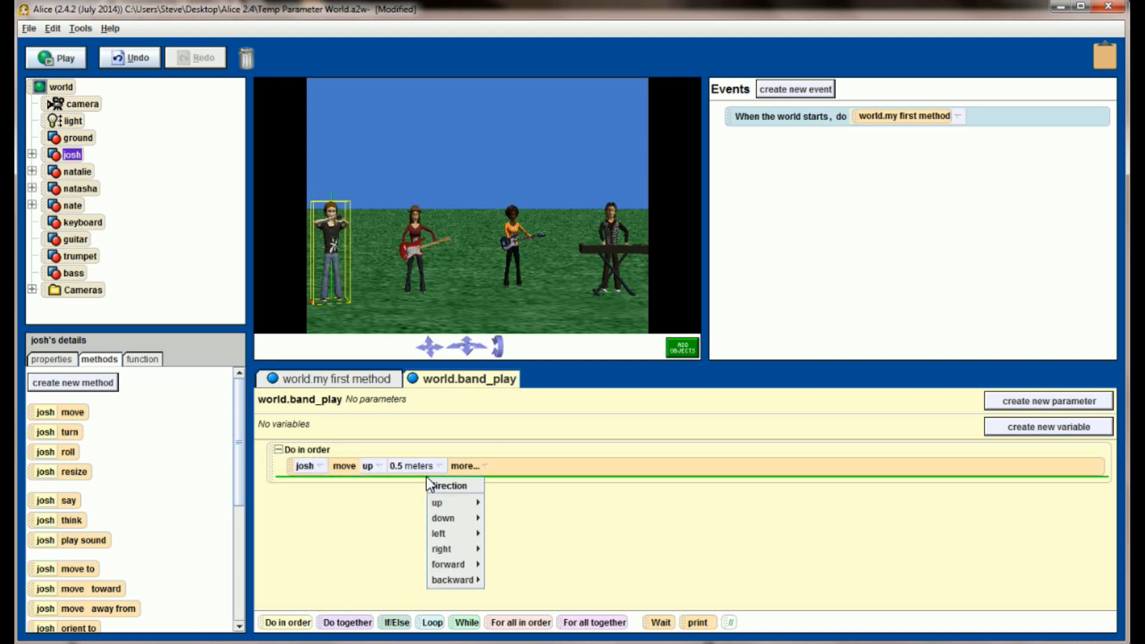
pyautogui.click(442, 517)
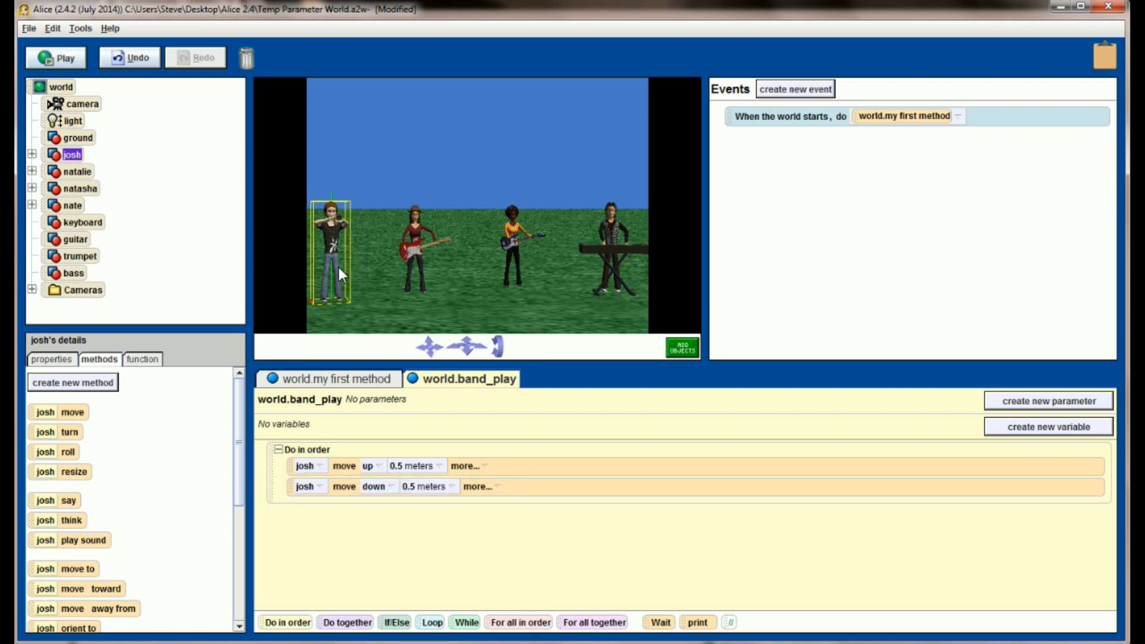
pyautogui.moveTo(385, 386)
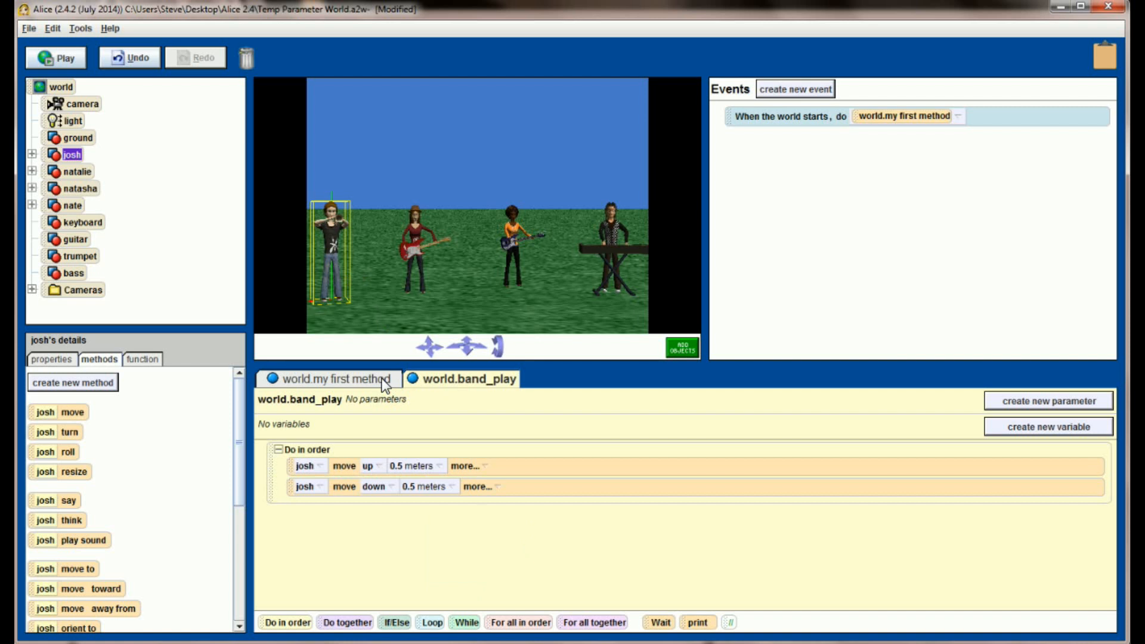
pyautogui.moveTo(379, 385)
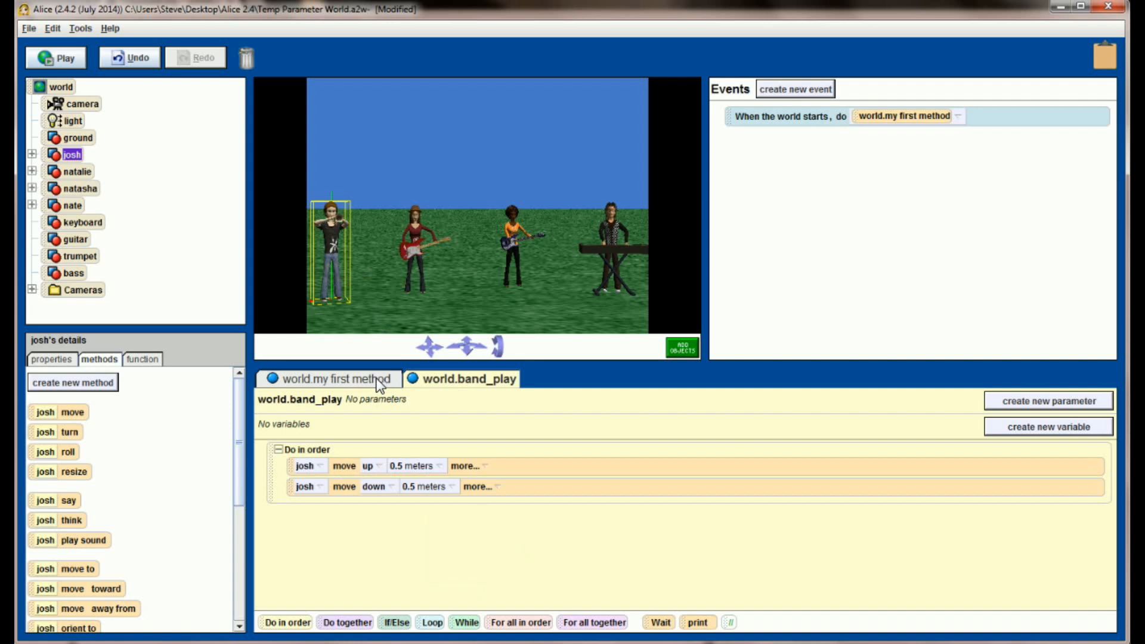
# Call world.band_play from my first method and run the world.
pyautogui.click(336, 378)
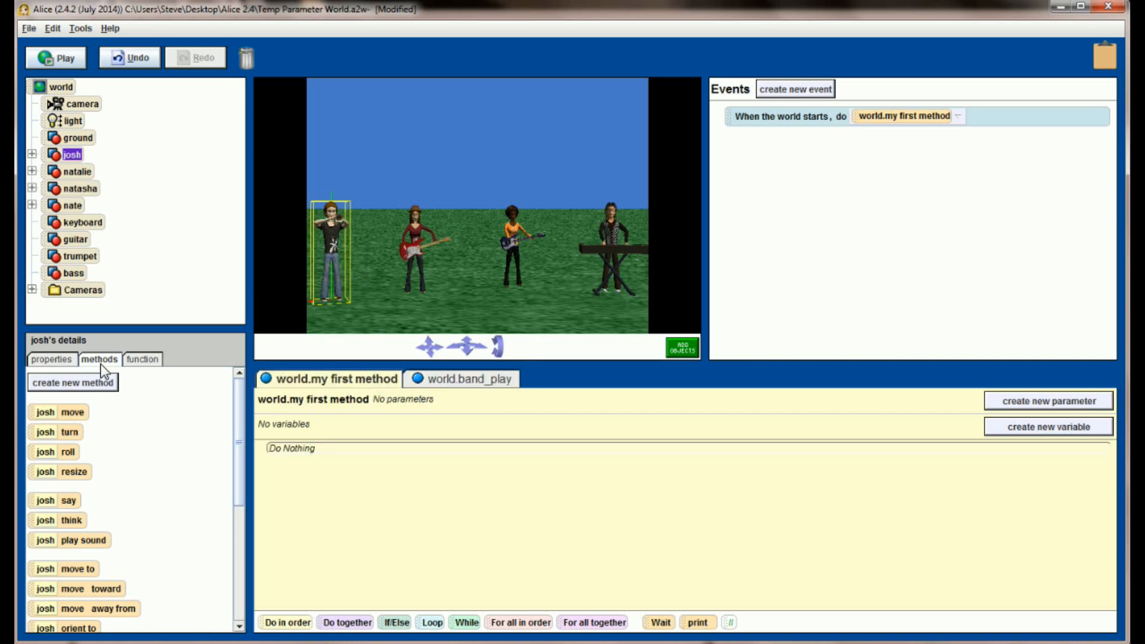
pyautogui.click(61, 86)
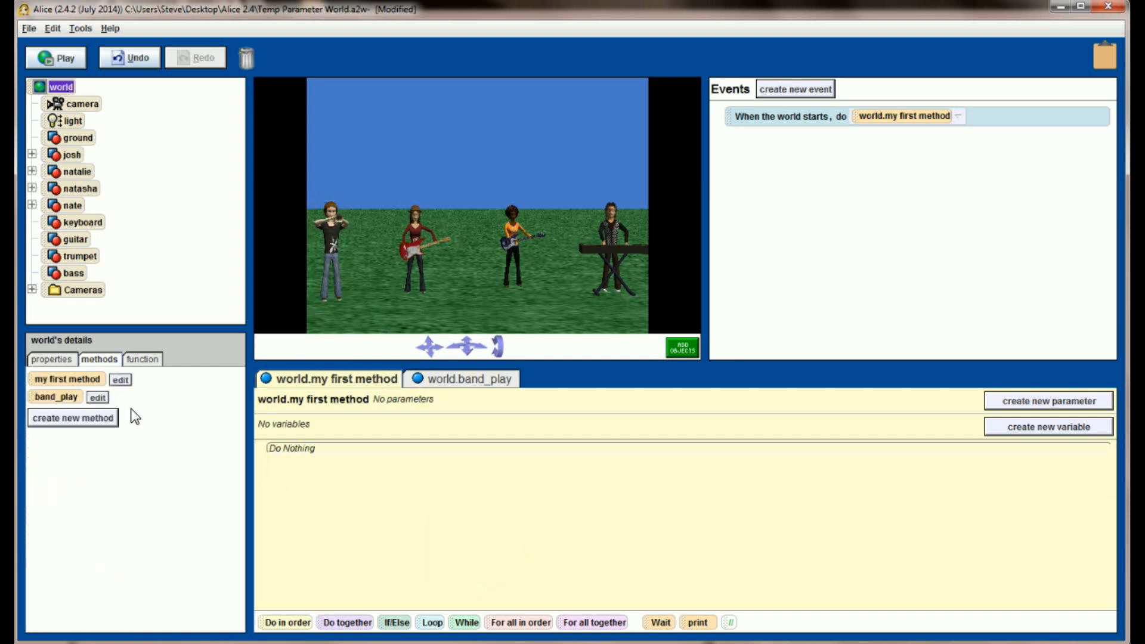
pyautogui.moveTo(56, 396); pyautogui.dragTo(347, 463)
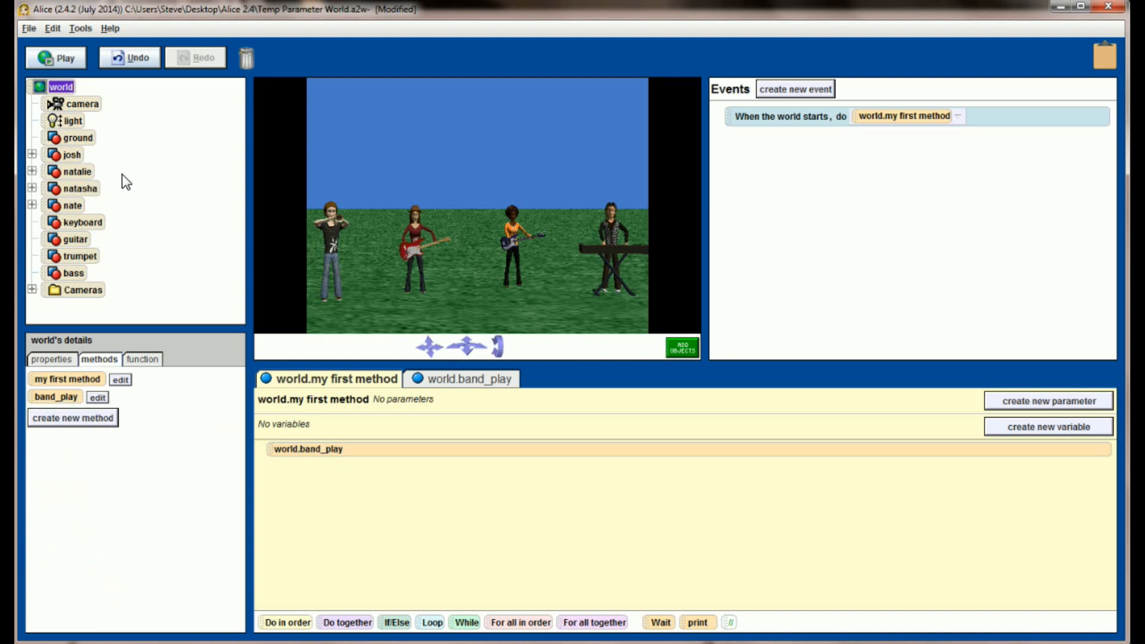
pyautogui.click(56, 57)
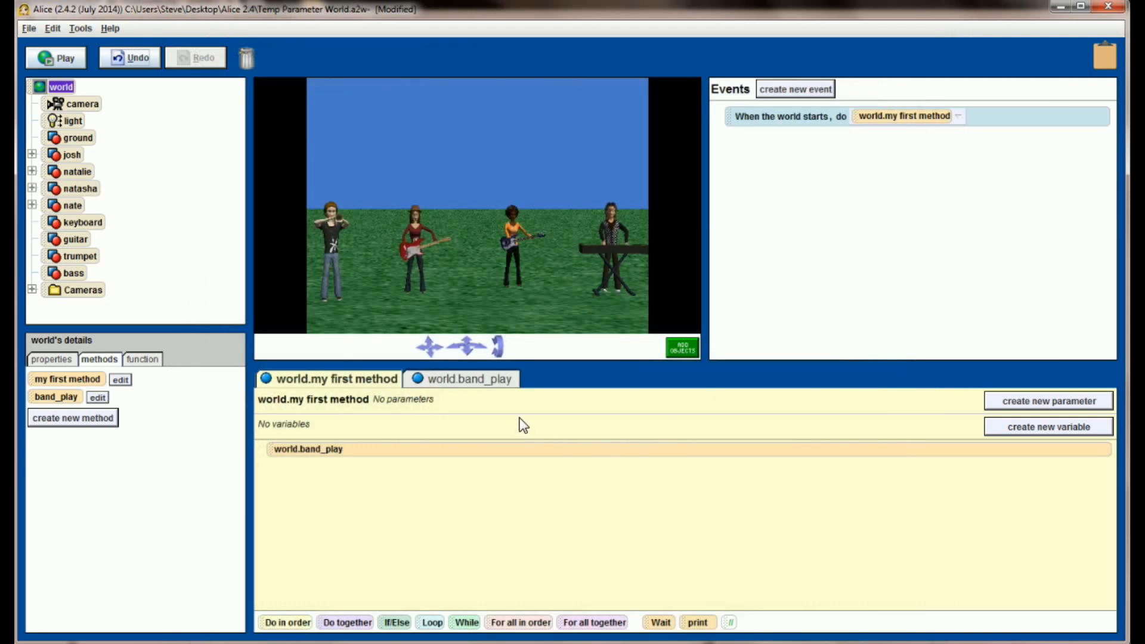
# Play trumpet2 in Do together with josh's moves in band_play, then run the world.
pyautogui.click(467, 379)
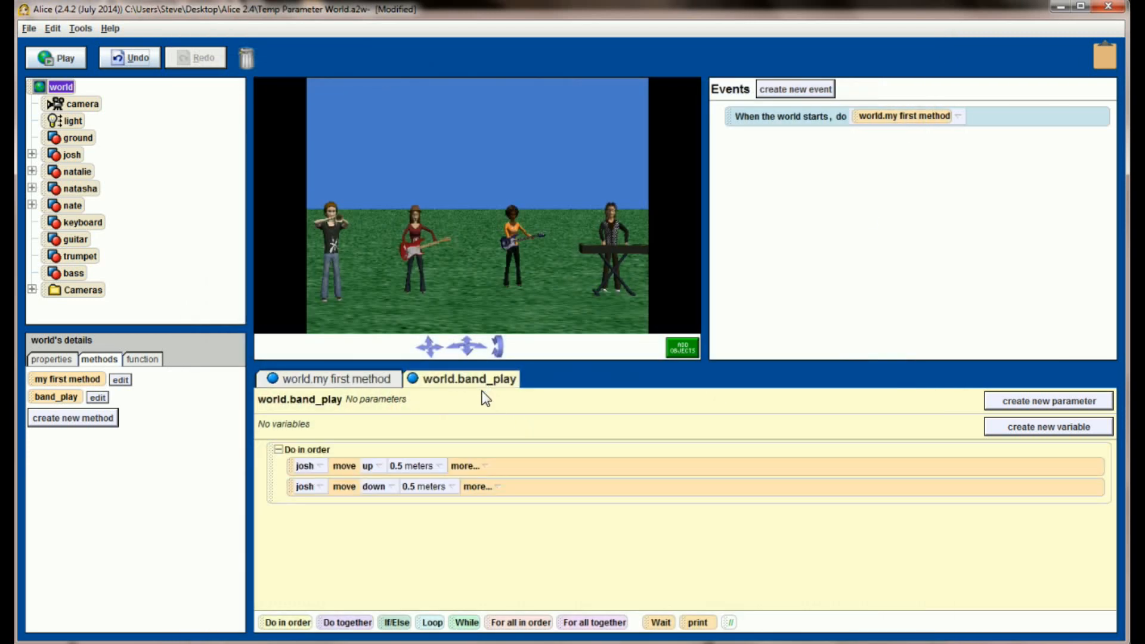
pyautogui.moveTo(320, 613)
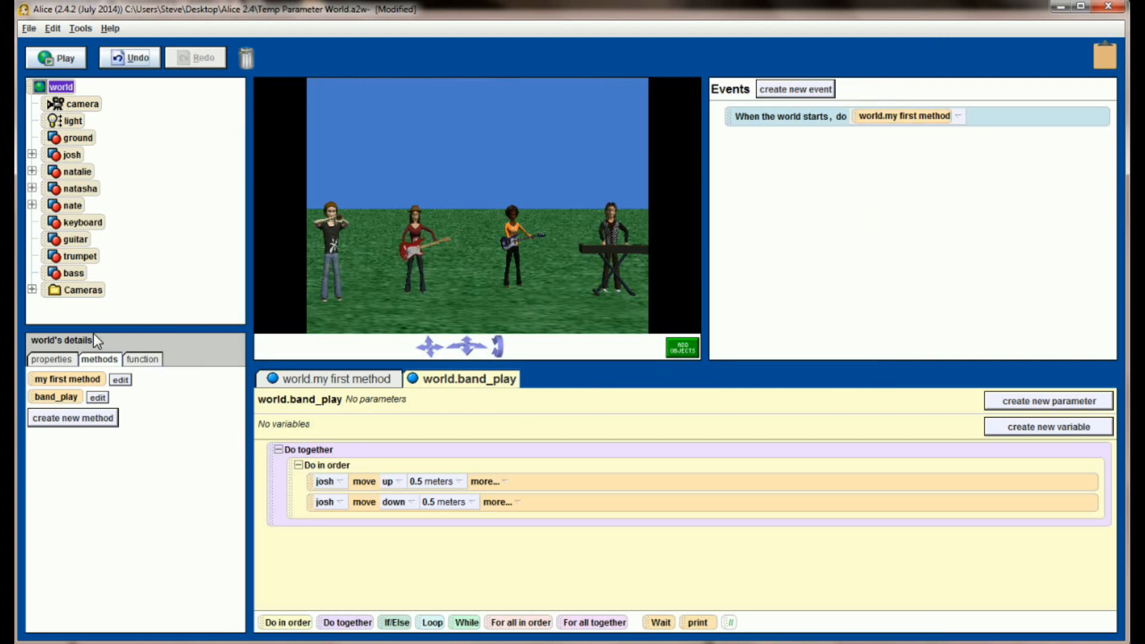
pyautogui.click(51, 359)
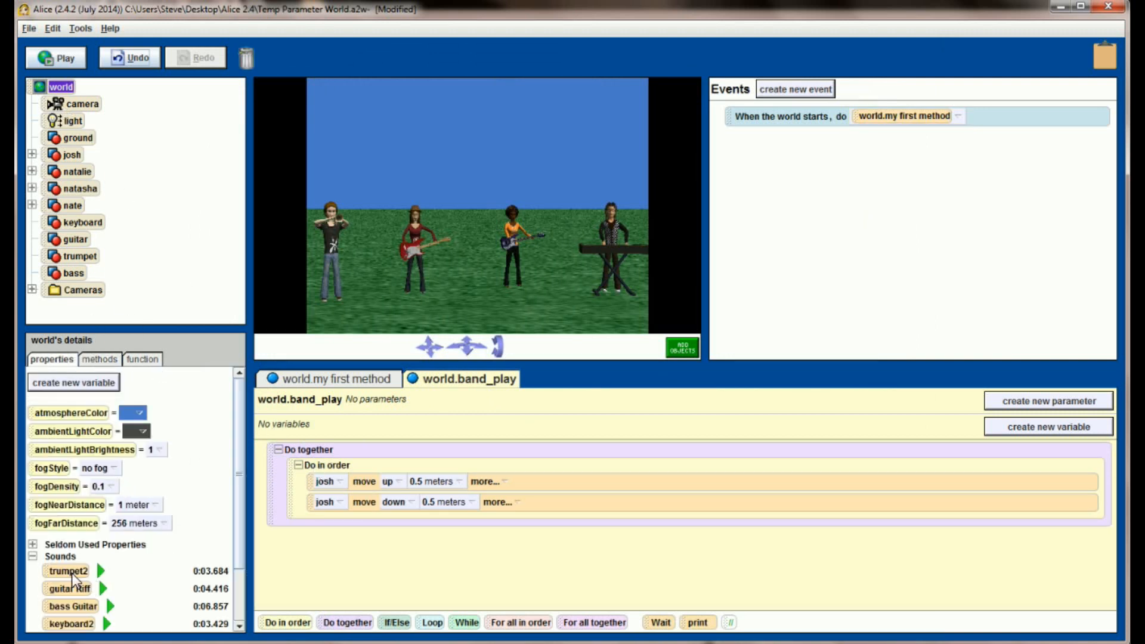
pyautogui.moveTo(69, 571); pyautogui.dragTo(358, 530)
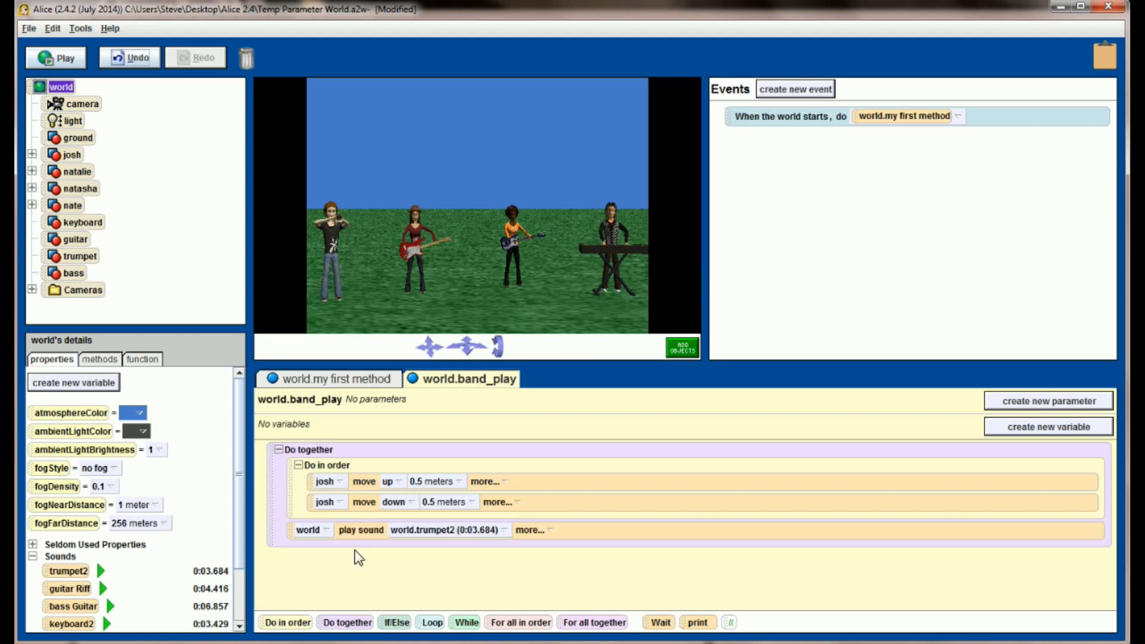
pyautogui.click(57, 57)
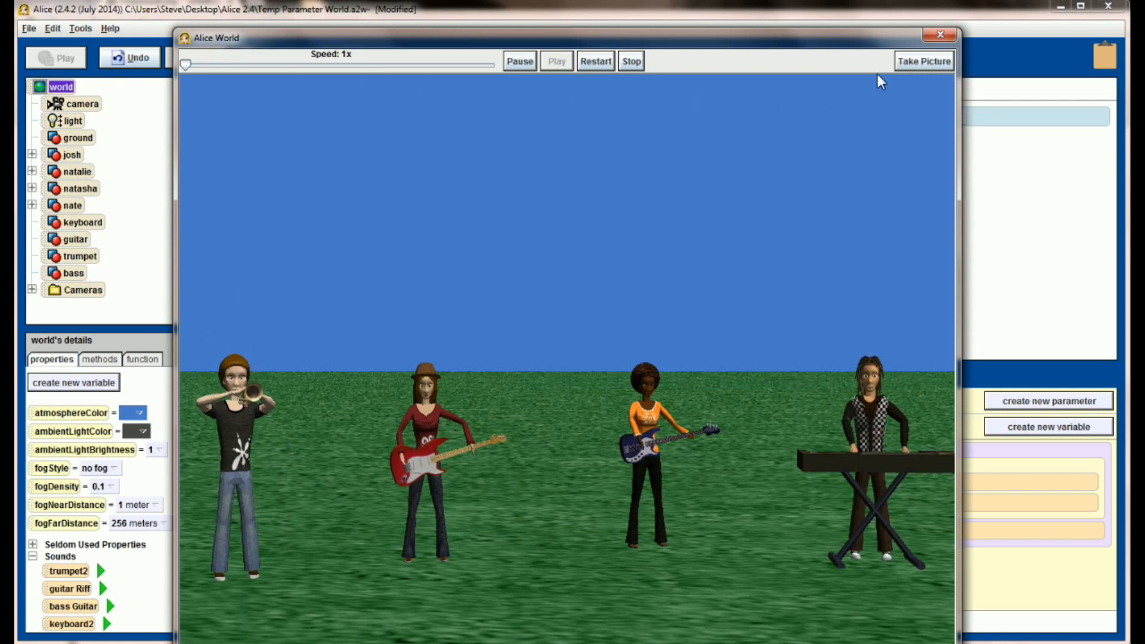
# Close the running Alice World playback window.
pyautogui.click(939, 35)
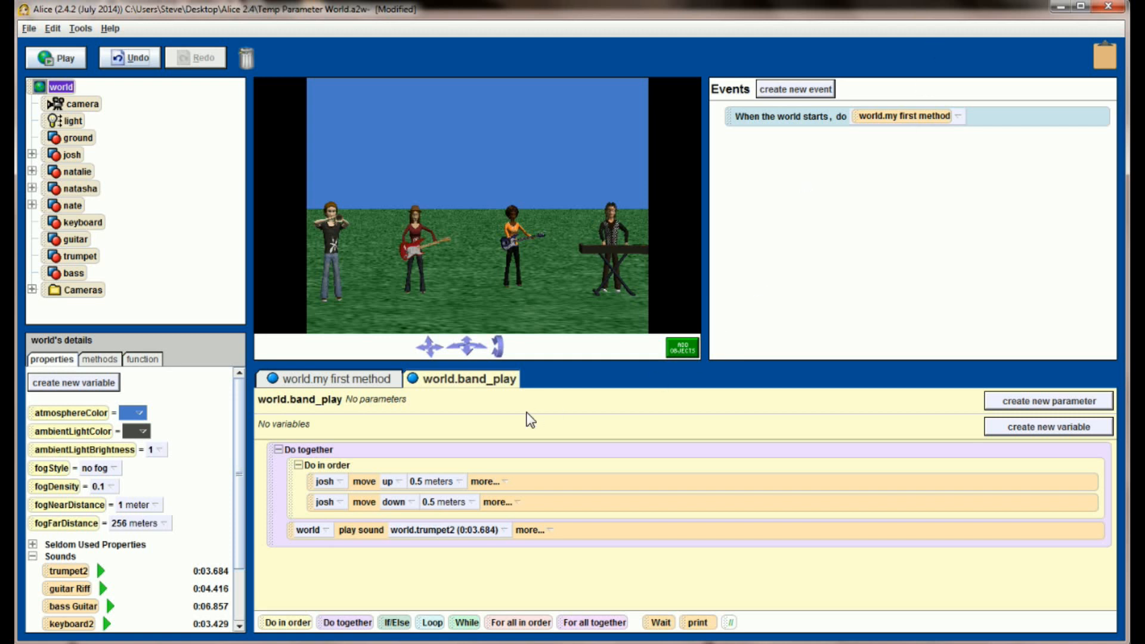
pyautogui.moveTo(365, 249)
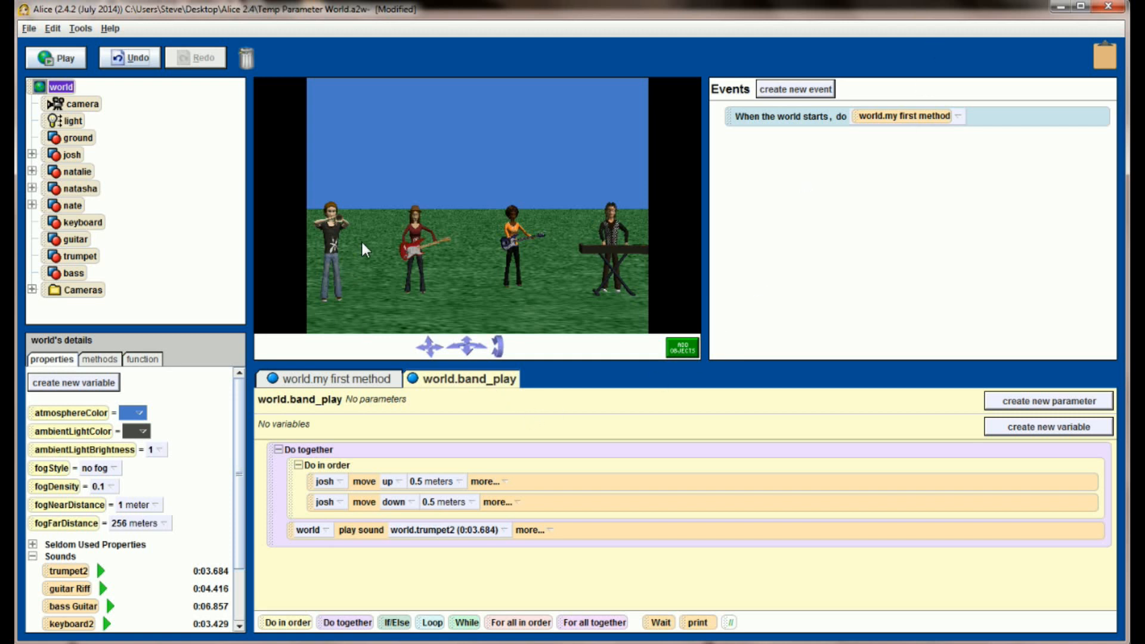
pyautogui.moveTo(617, 264)
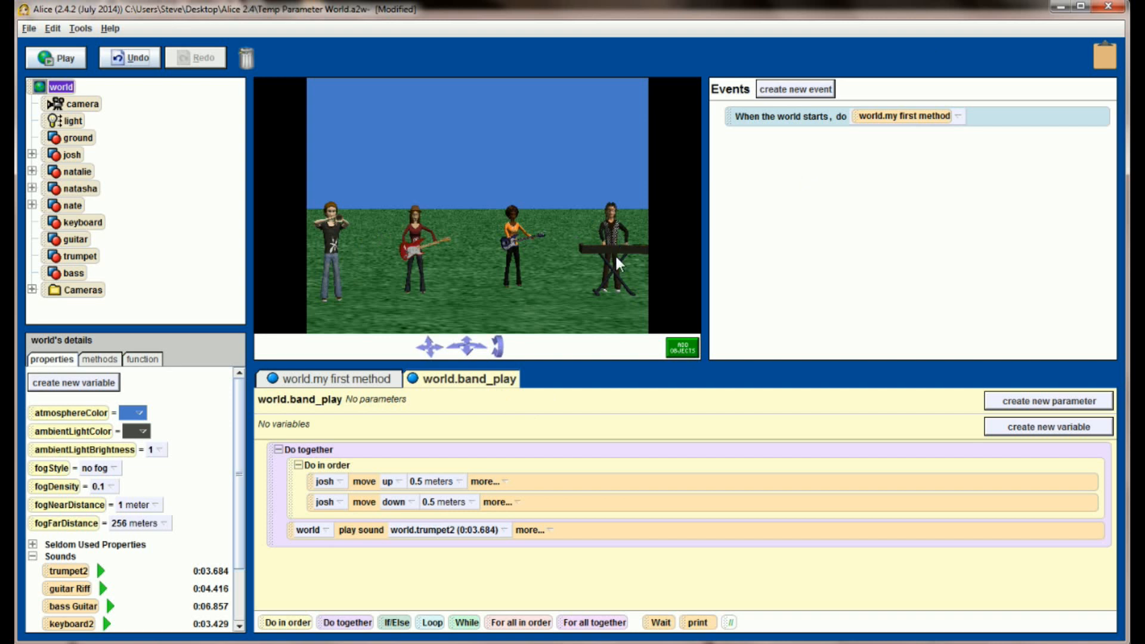
pyautogui.moveTo(613, 265)
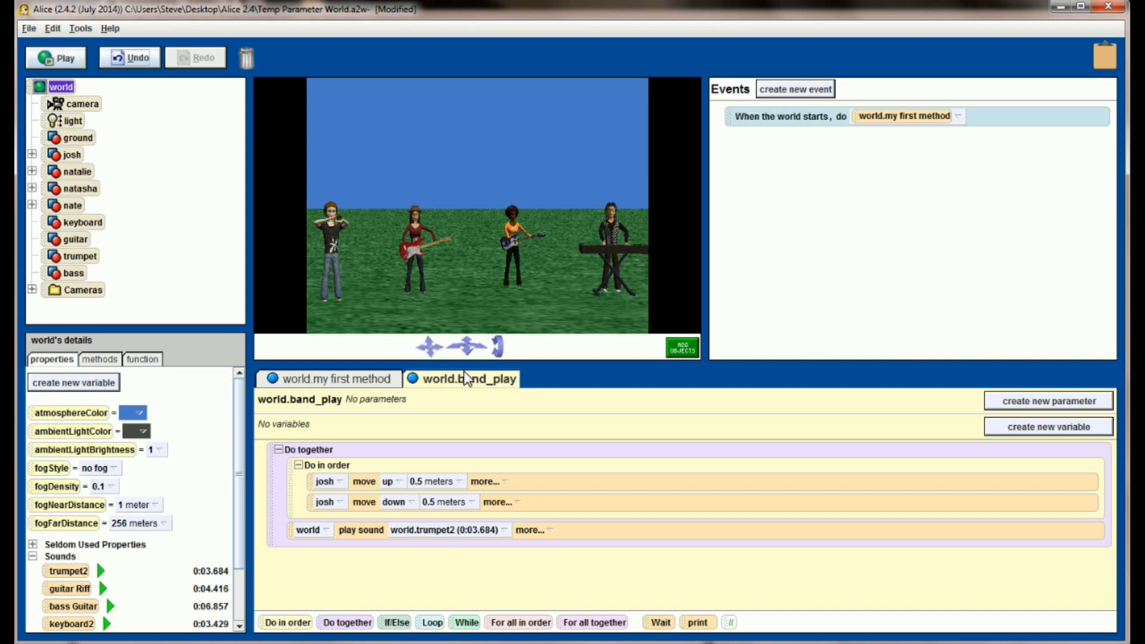
pyautogui.moveTo(620, 247)
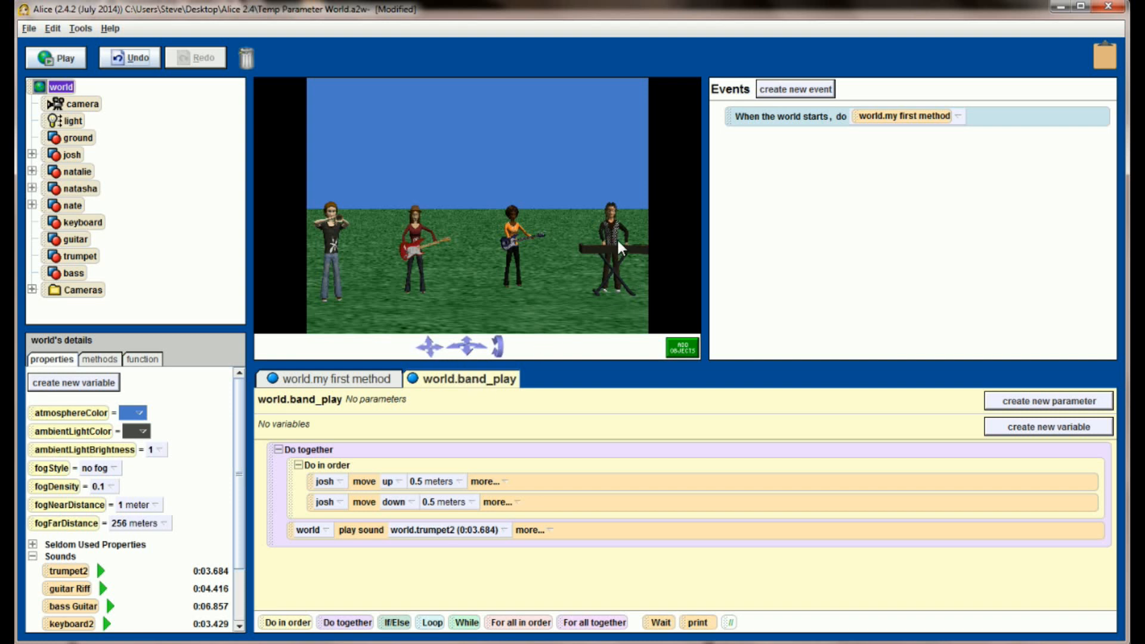
pyautogui.moveTo(375, 303)
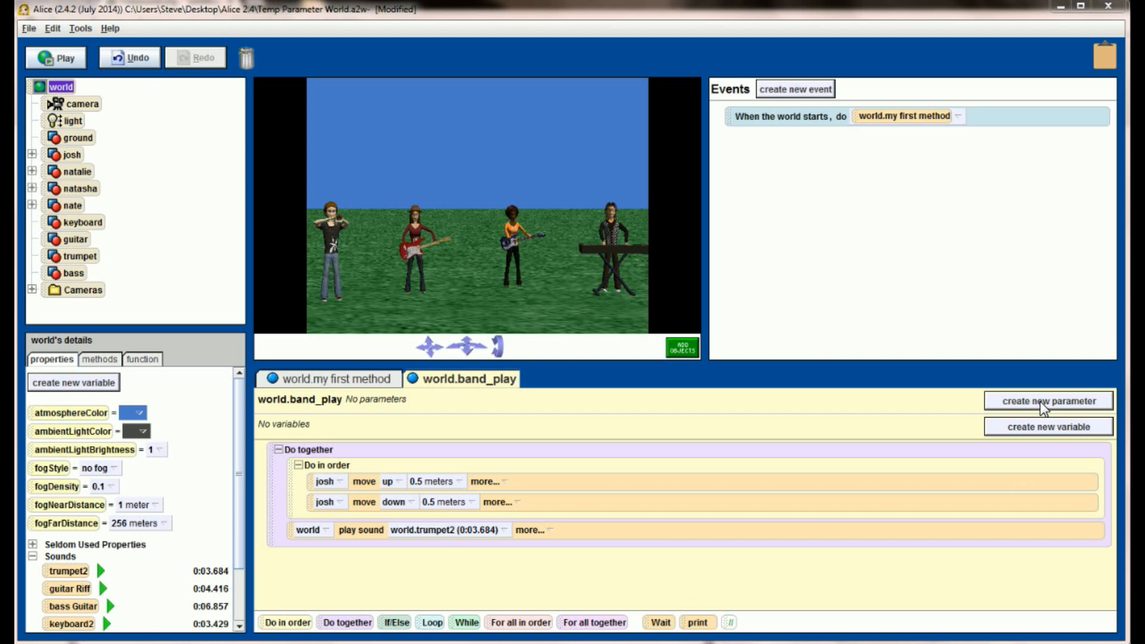
# Add an object parameter named band_member to band_play.
pyautogui.click(1046, 400)
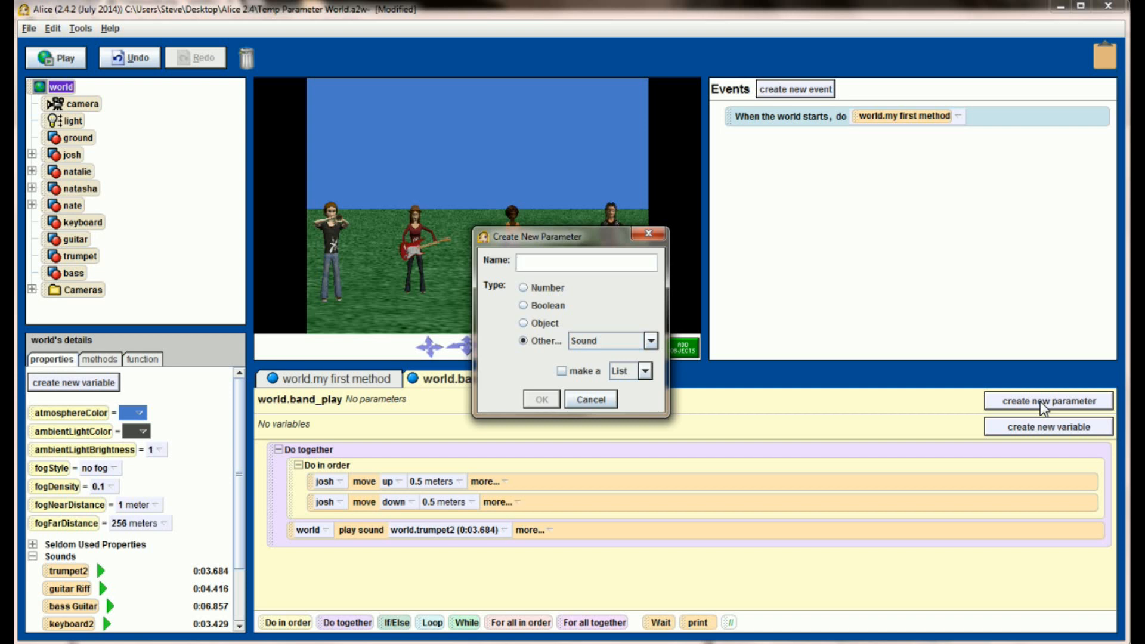
pyautogui.write('band_member')
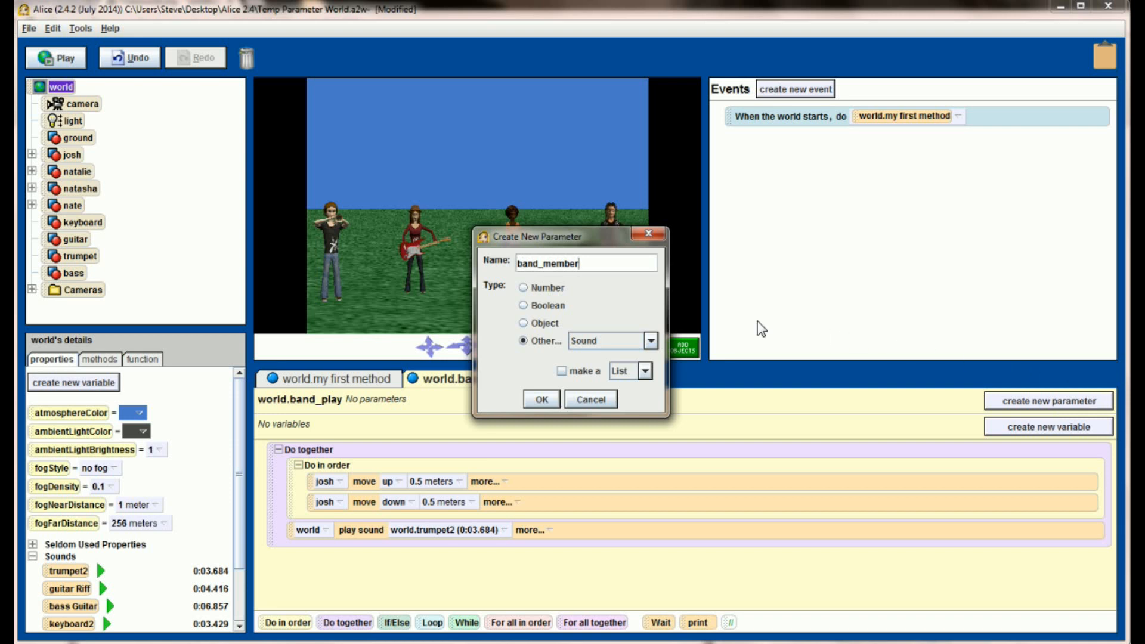
pyautogui.click(523, 324)
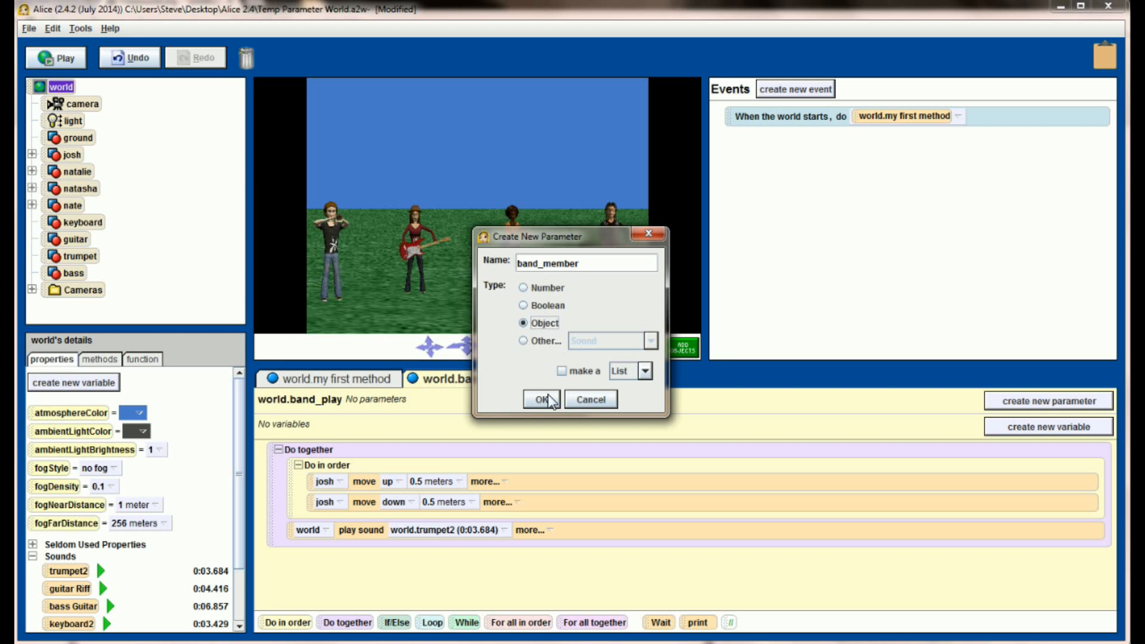
pyautogui.click(542, 400)
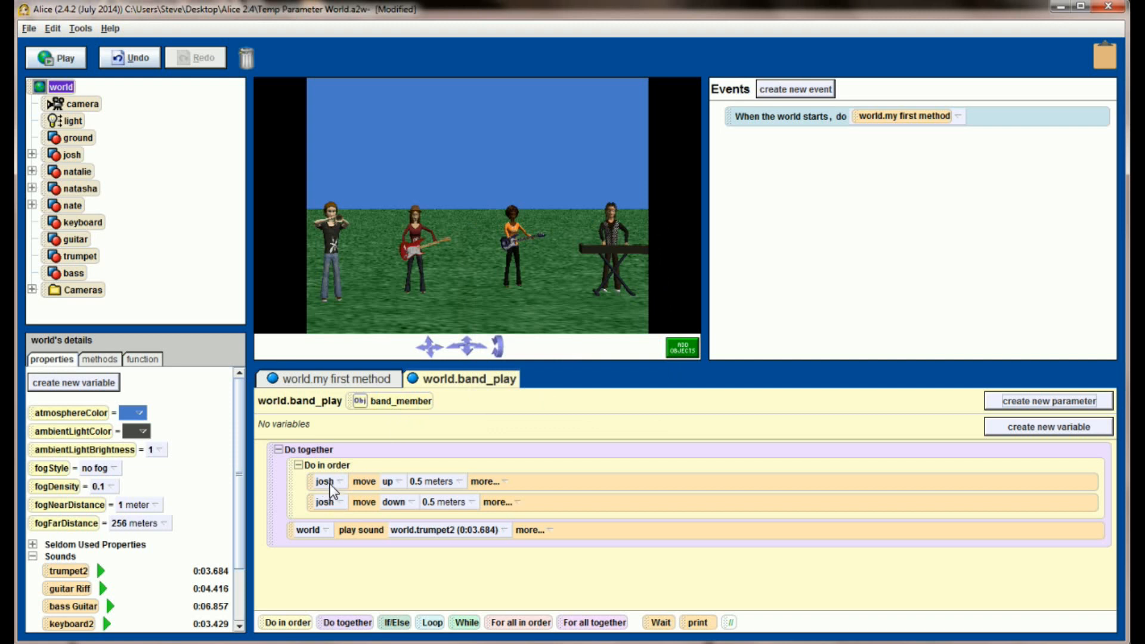
# Replace josh with the band_member parameter in the moves, then return to my first method.
pyautogui.click(70, 154)
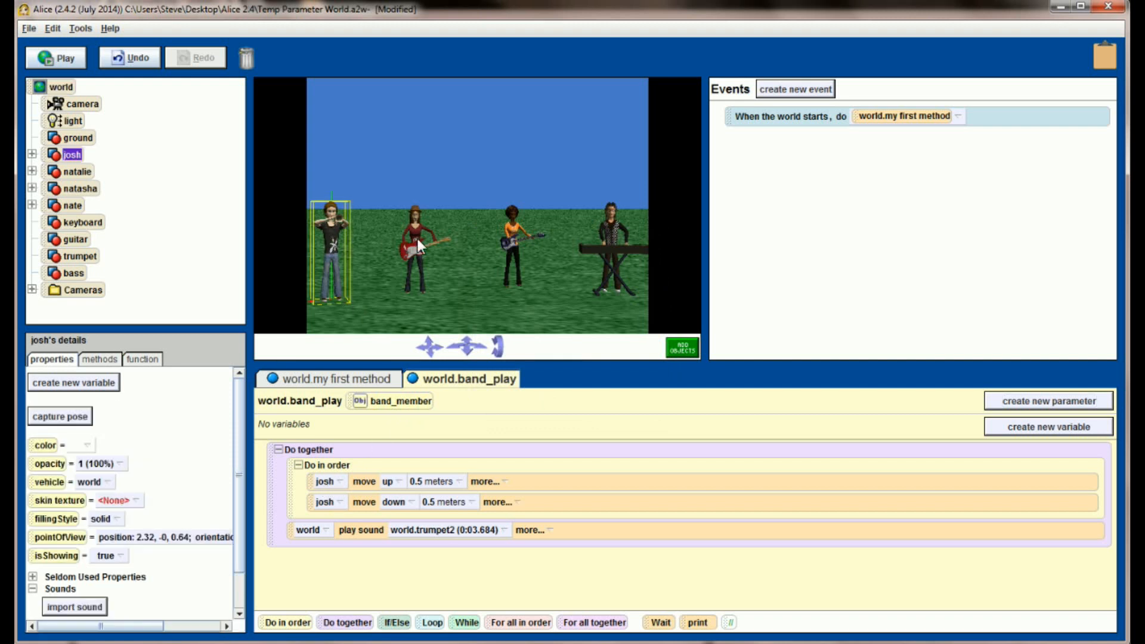
pyautogui.click(80, 188)
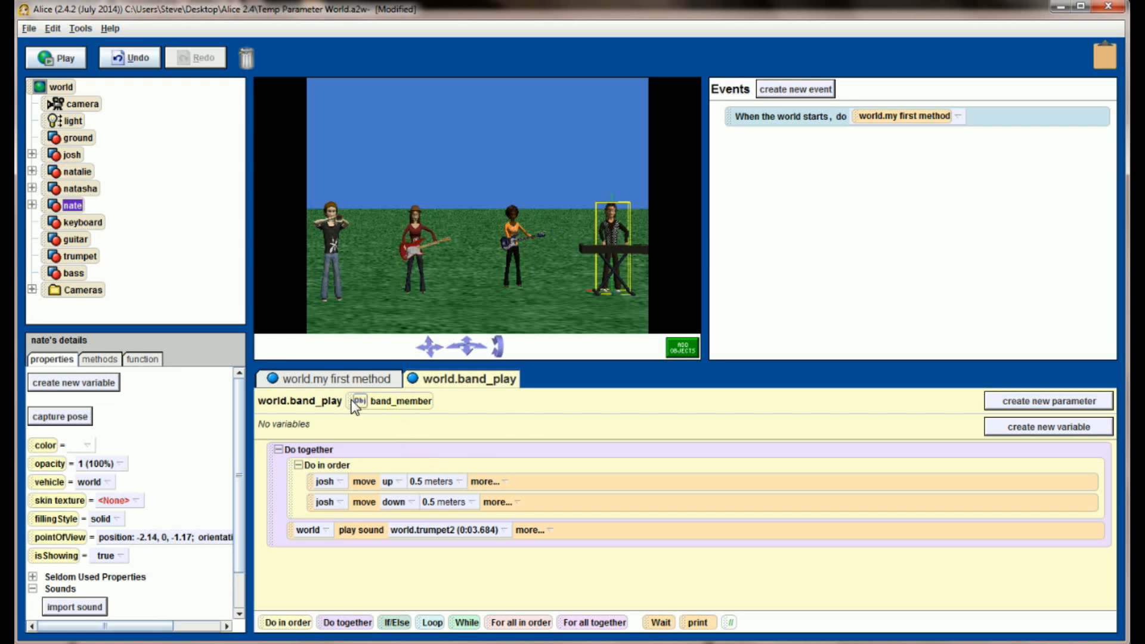
pyautogui.click(349, 480)
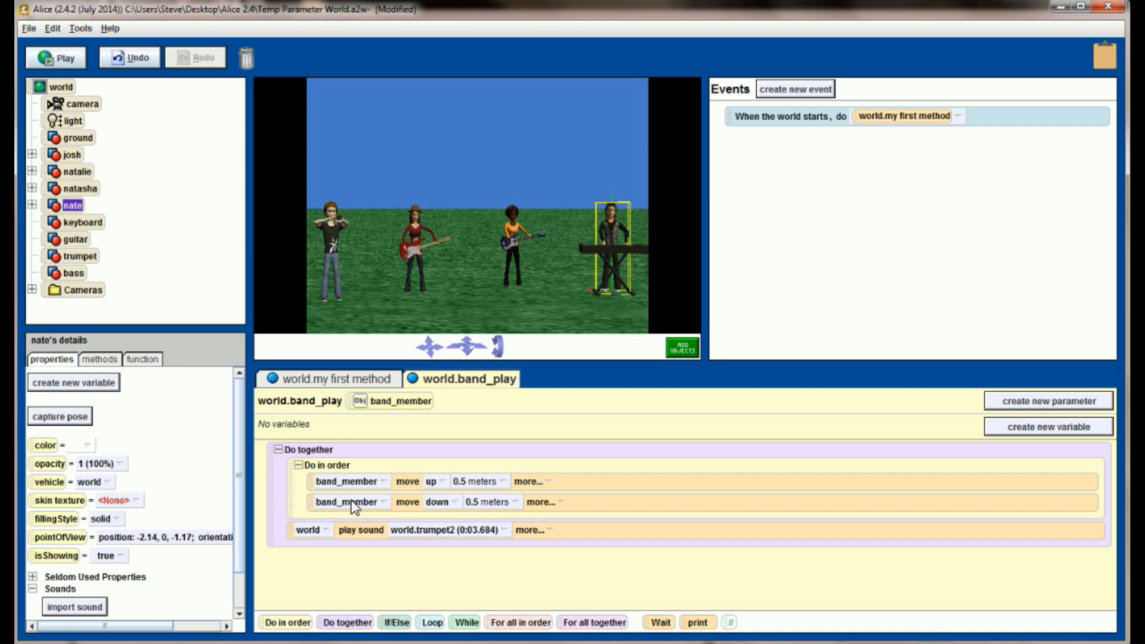
pyautogui.moveTo(371, 492)
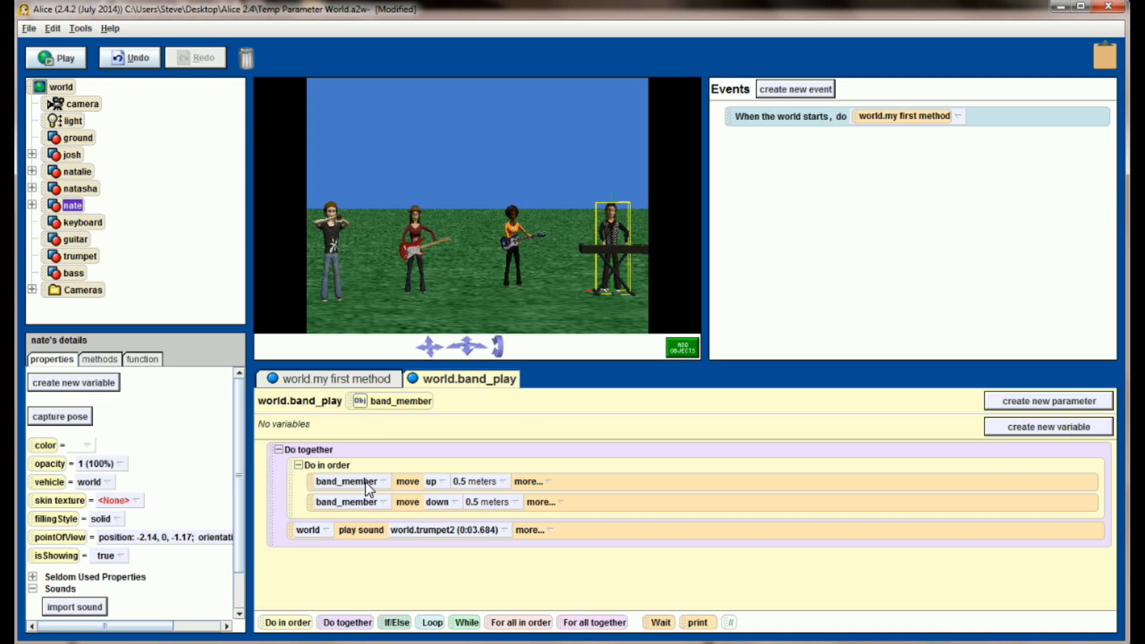
pyautogui.moveTo(358, 499)
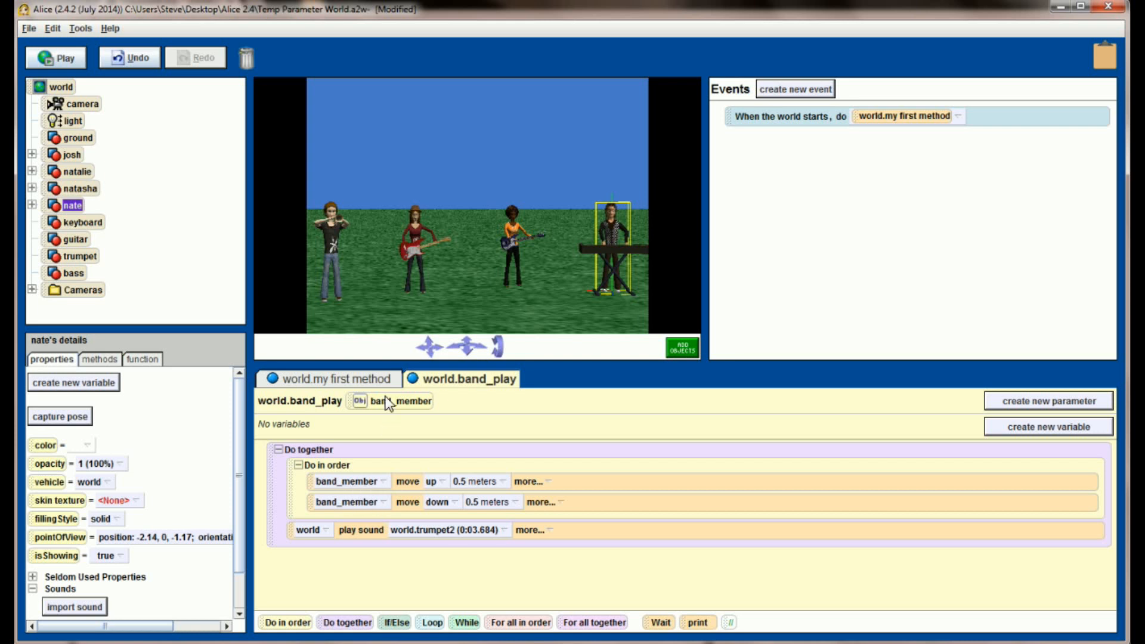
pyautogui.click(332, 378)
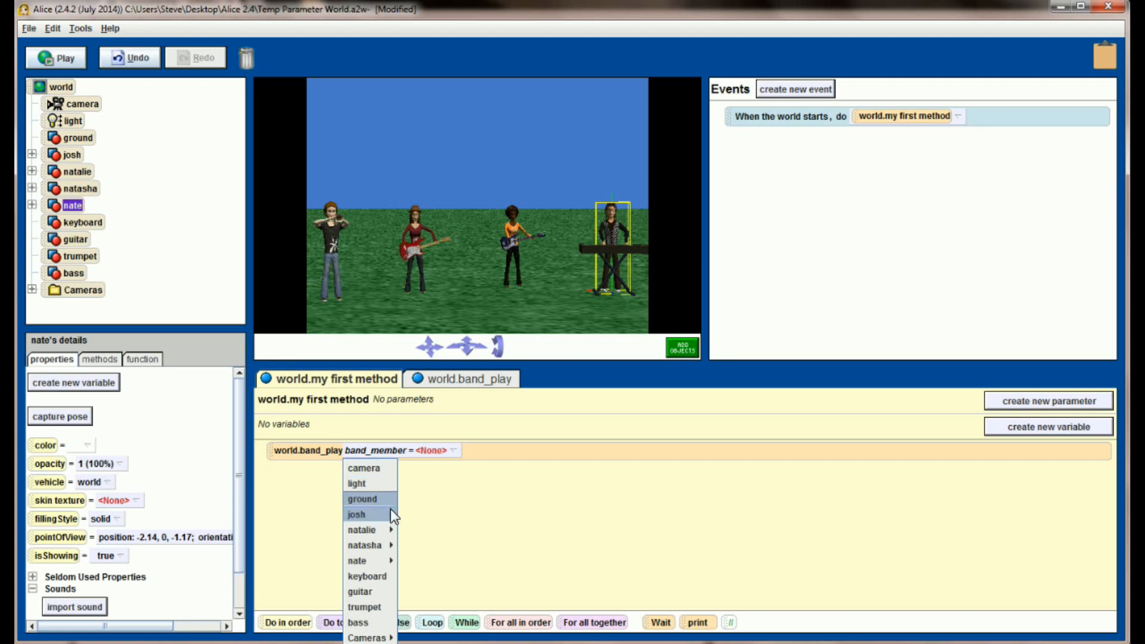
# Pass josh to the band_play call and add a second band_play call passing natalie.
pyautogui.click(356, 513)
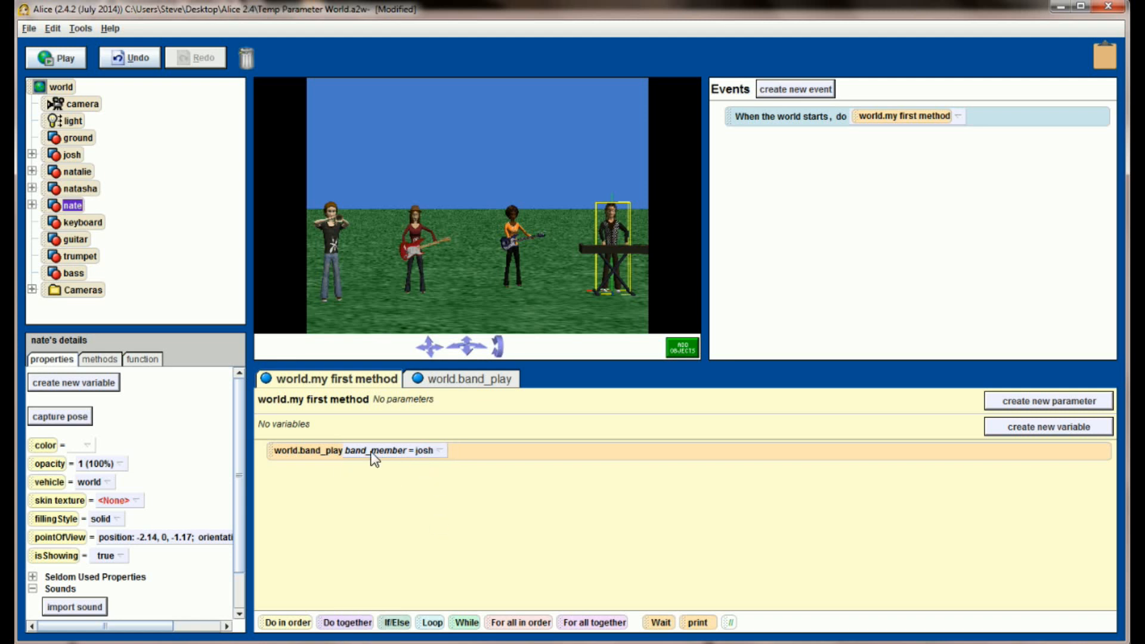
pyautogui.moveTo(414, 464)
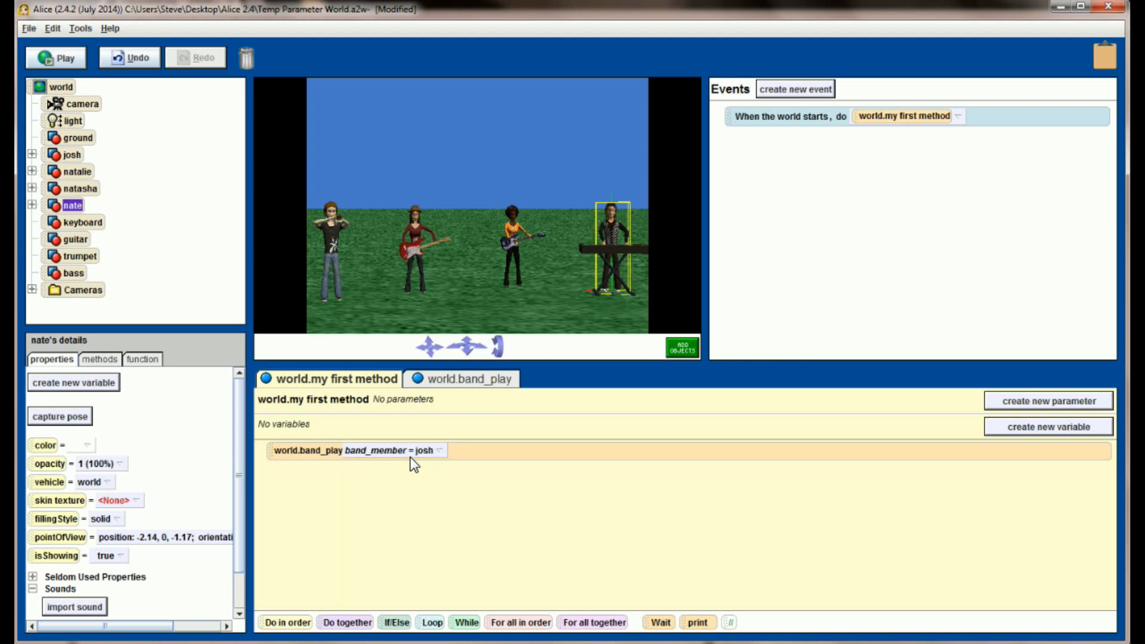
pyautogui.moveTo(409, 468)
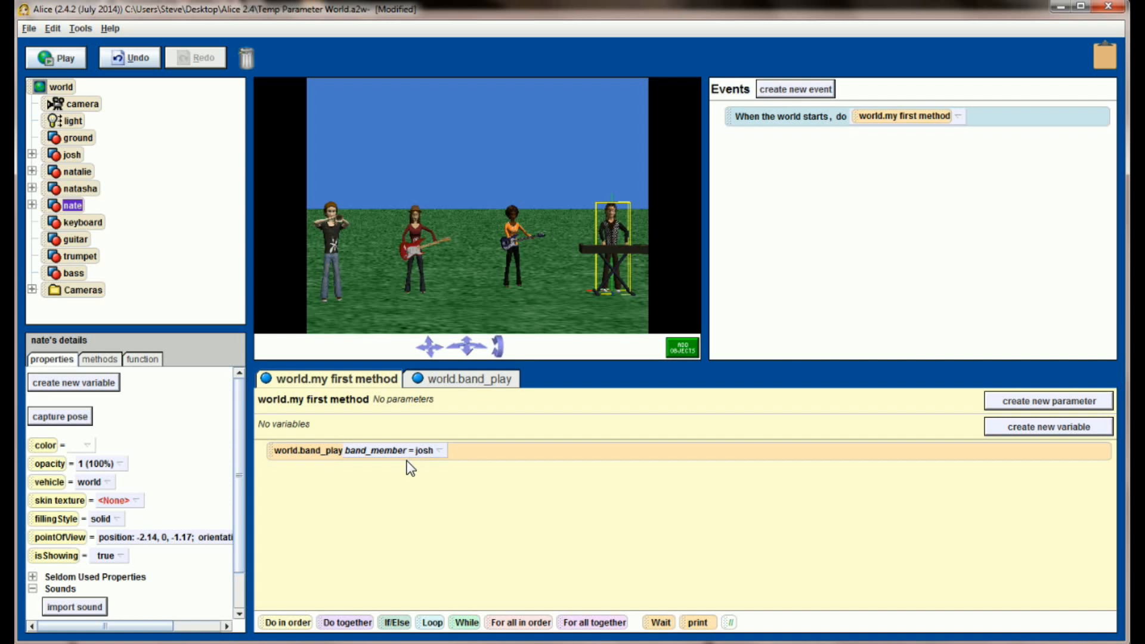
pyautogui.moveTo(305, 405)
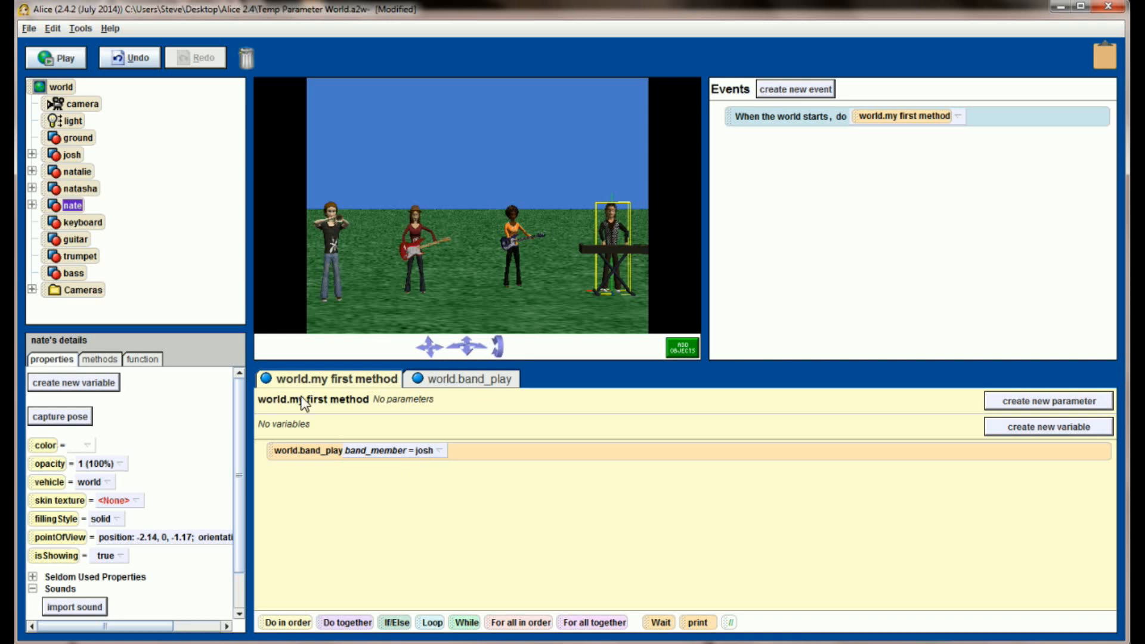
pyautogui.click(62, 86)
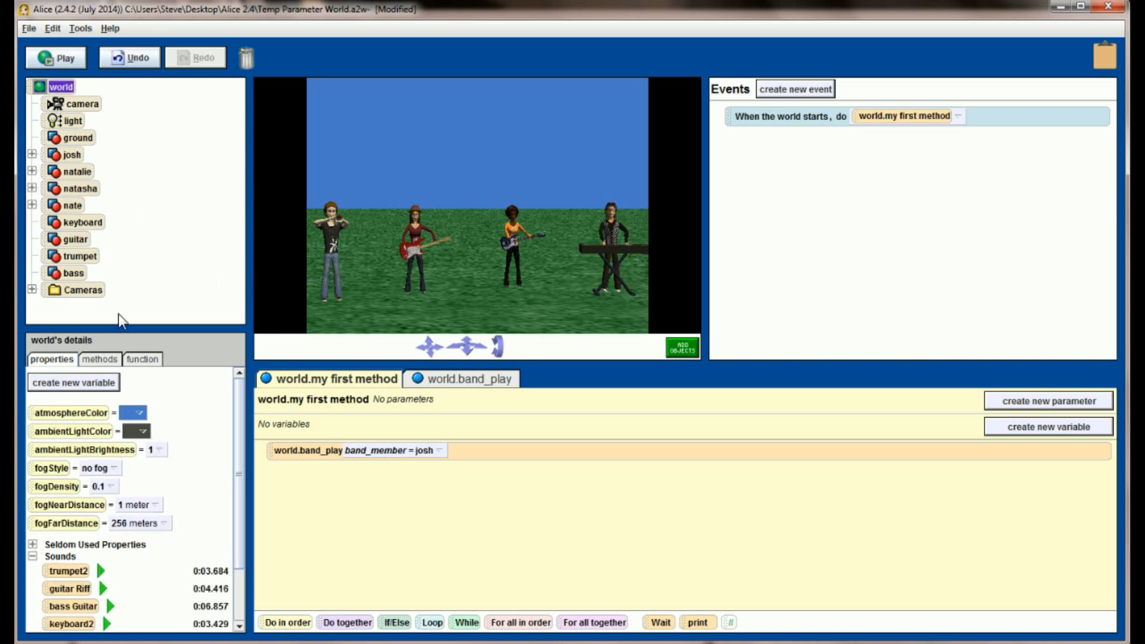
pyautogui.click(99, 359)
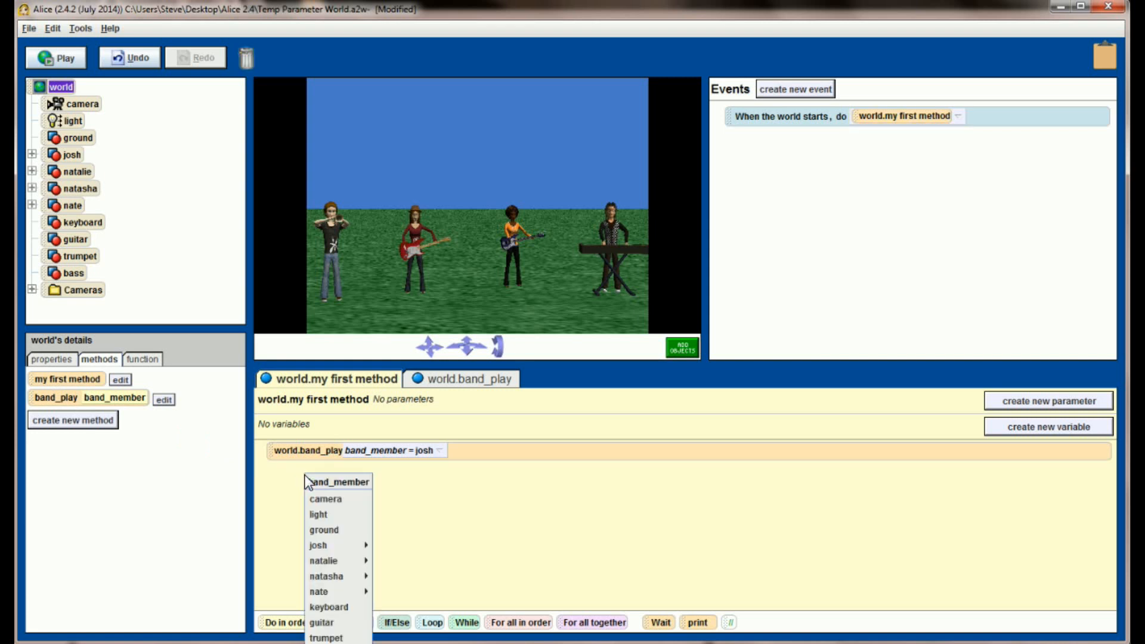
pyautogui.click(323, 561)
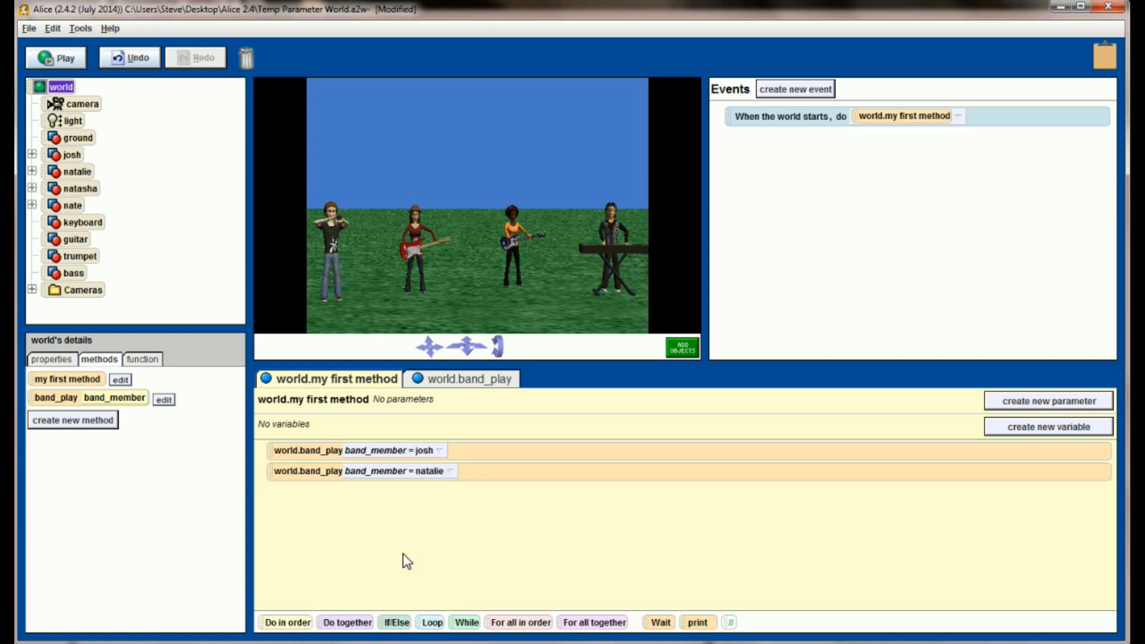
pyautogui.moveTo(325, 456)
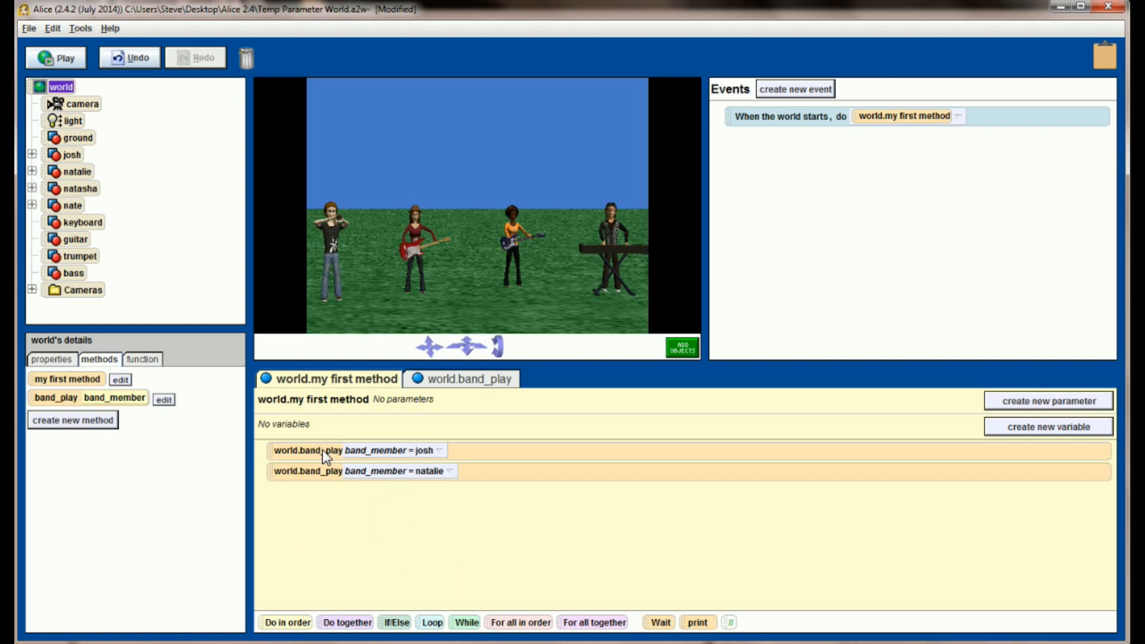
pyautogui.moveTo(428, 463)
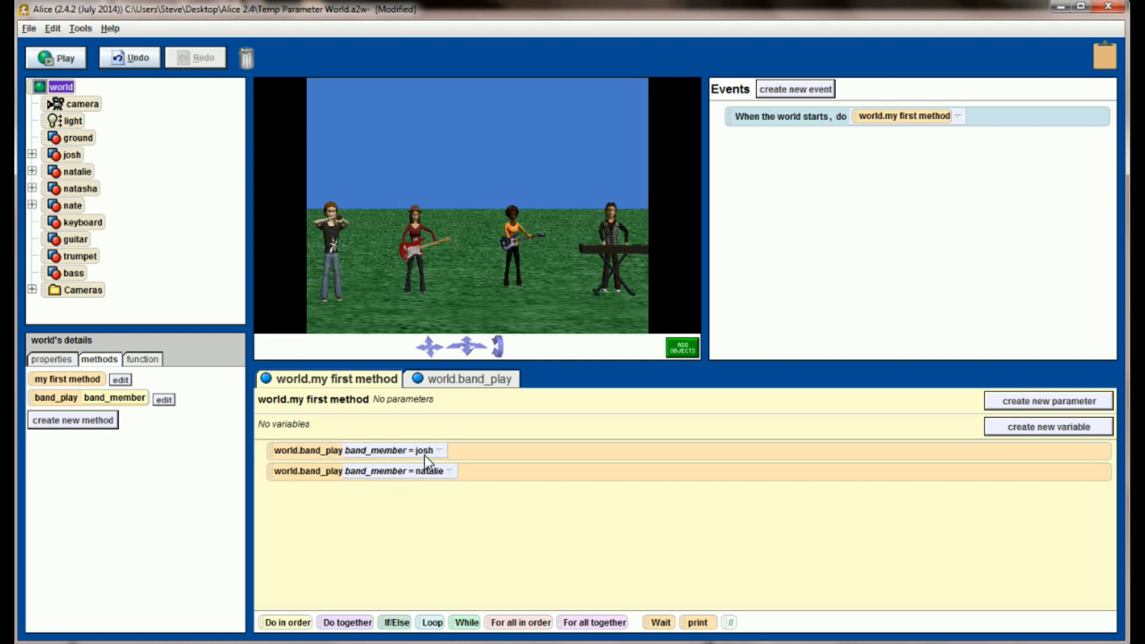
pyautogui.moveTo(429, 475)
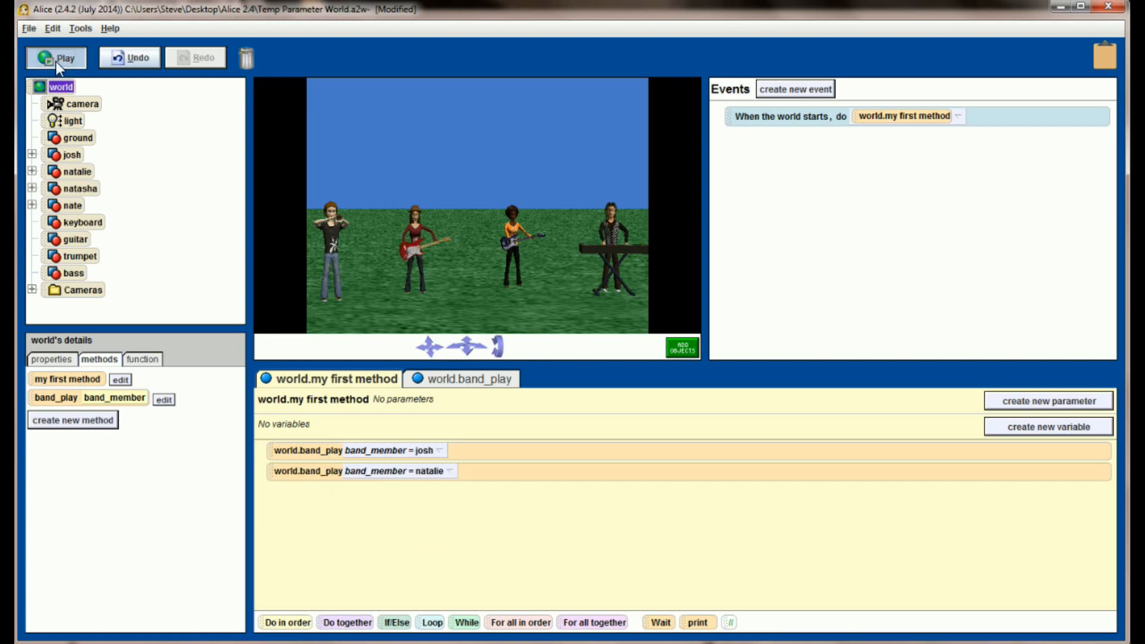
pyautogui.click(57, 57)
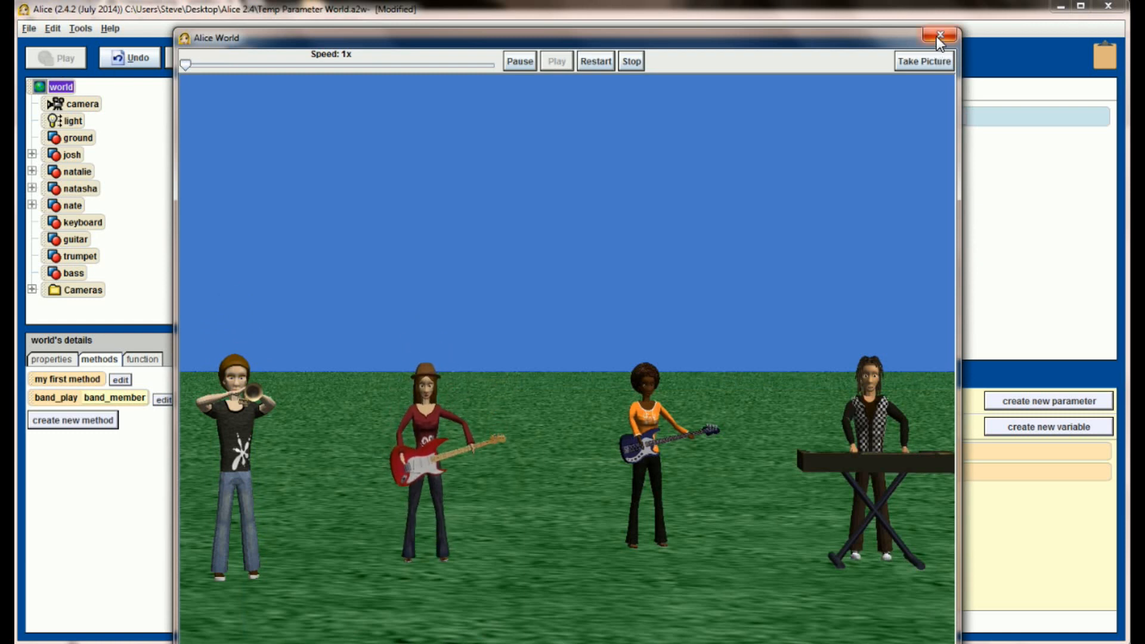
pyautogui.click(941, 35)
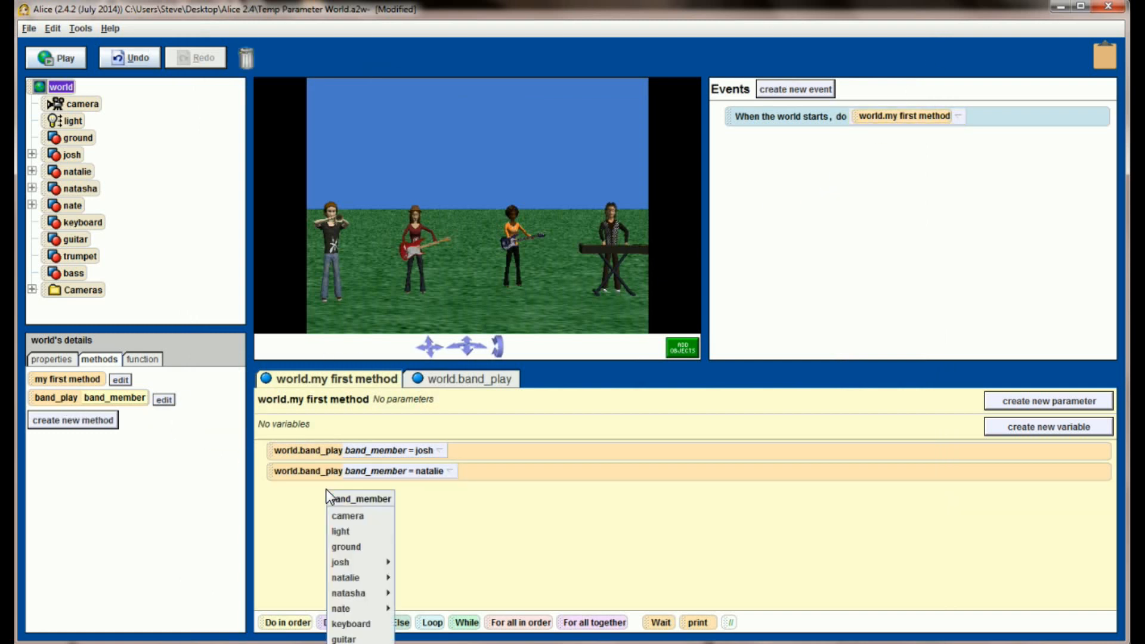
pyautogui.moveTo(349, 593)
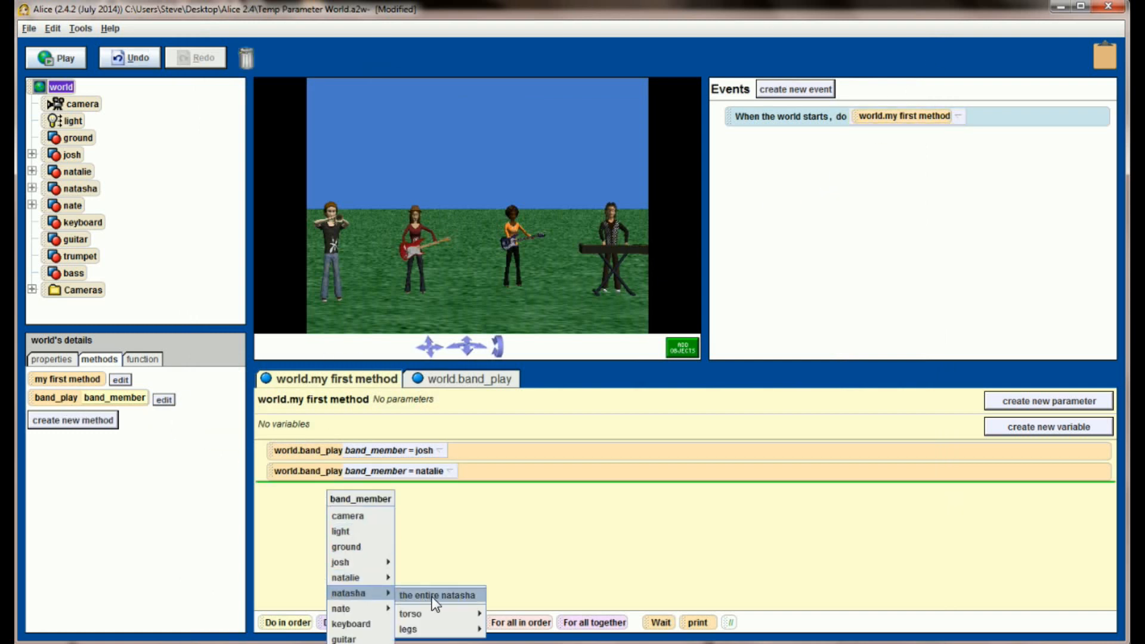
# Pass the entire natasha as band member to the third band_play call.
pyautogui.click(438, 593)
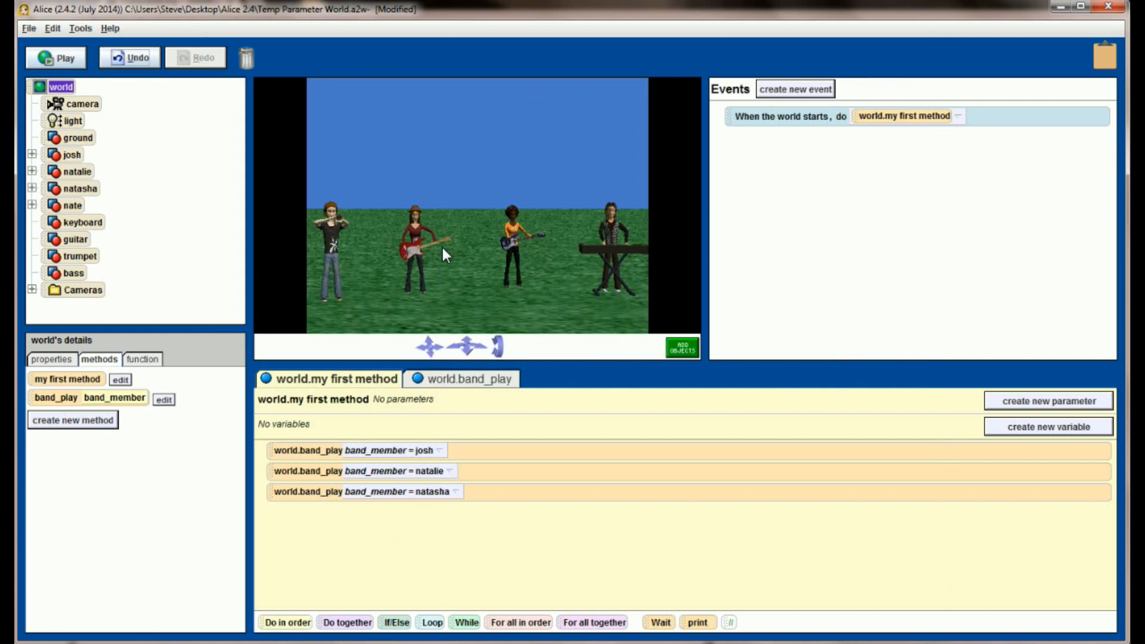
pyautogui.moveTo(523, 255)
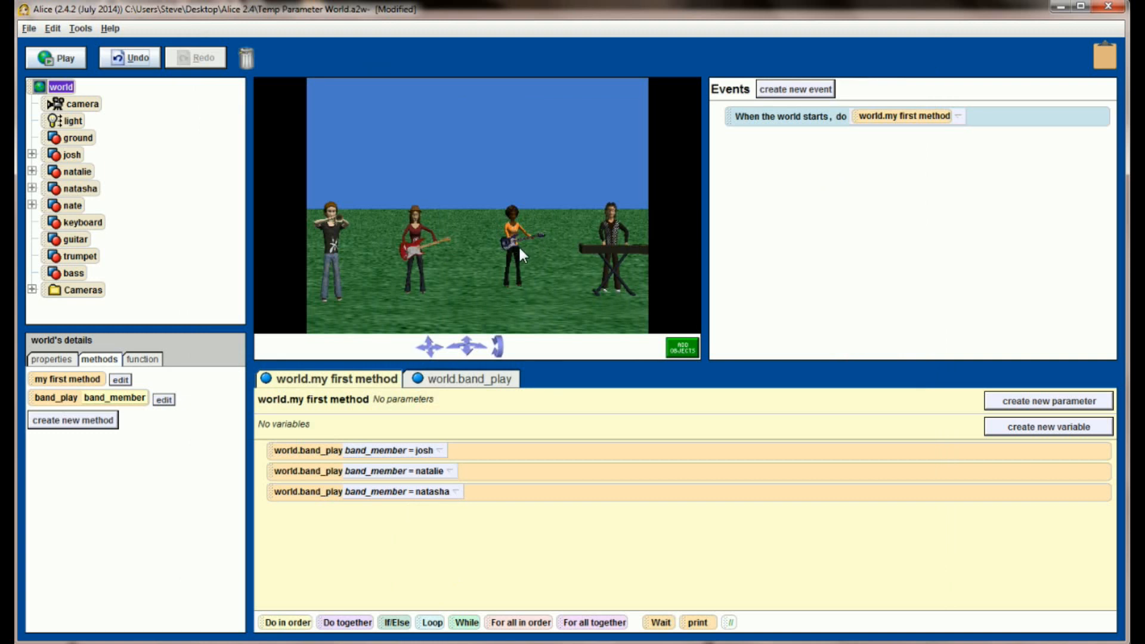
pyautogui.moveTo(485, 257)
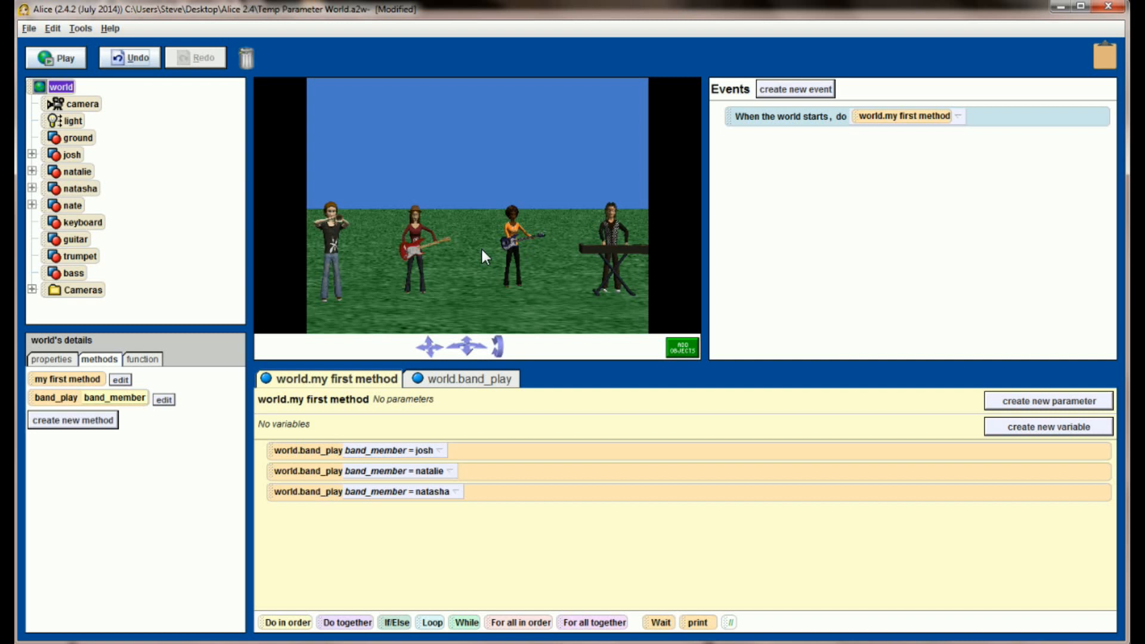
# Switch to the world.band_play tab to edit the method.
pyautogui.click(467, 378)
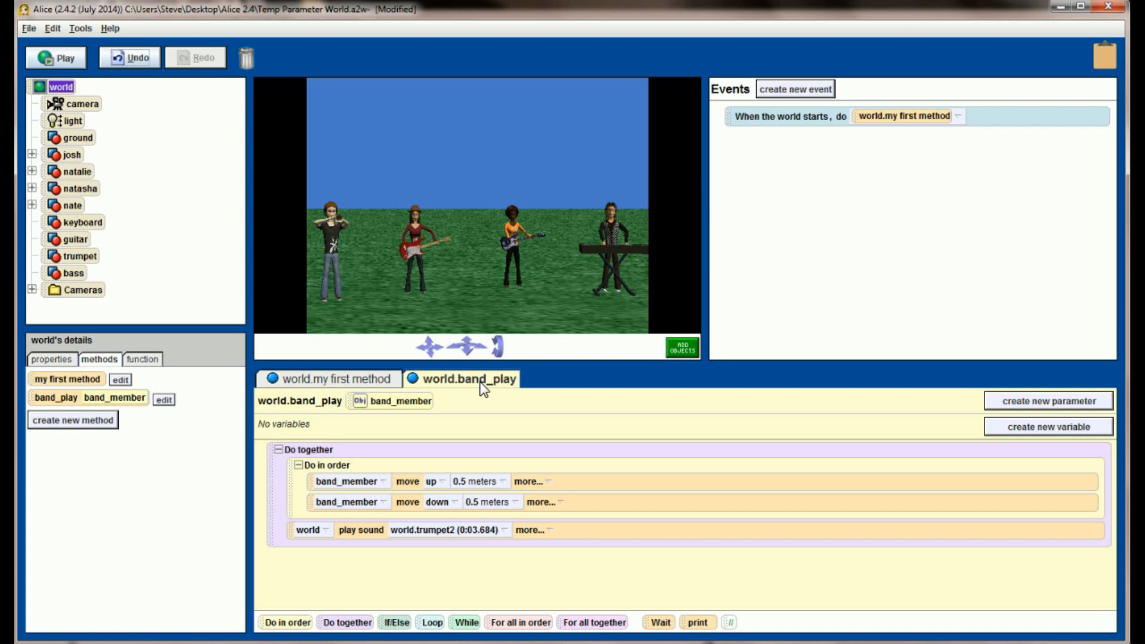
pyautogui.moveTo(942, 409)
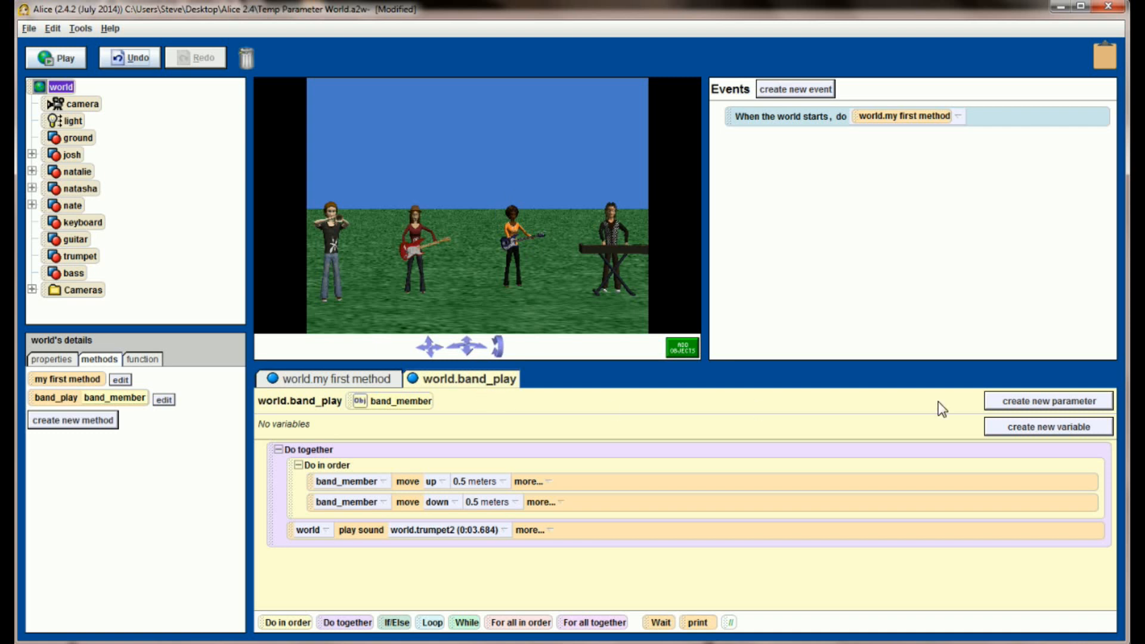
# Add a second band_play parameter named instrument of type Sound.
pyautogui.click(1048, 400)
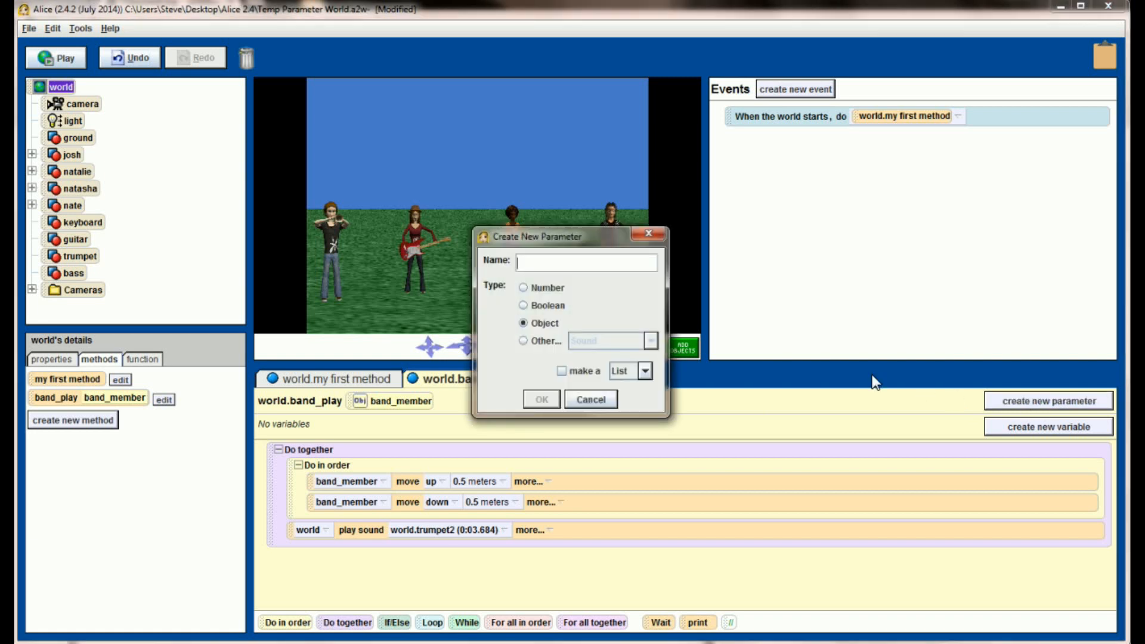
pyautogui.click(524, 340)
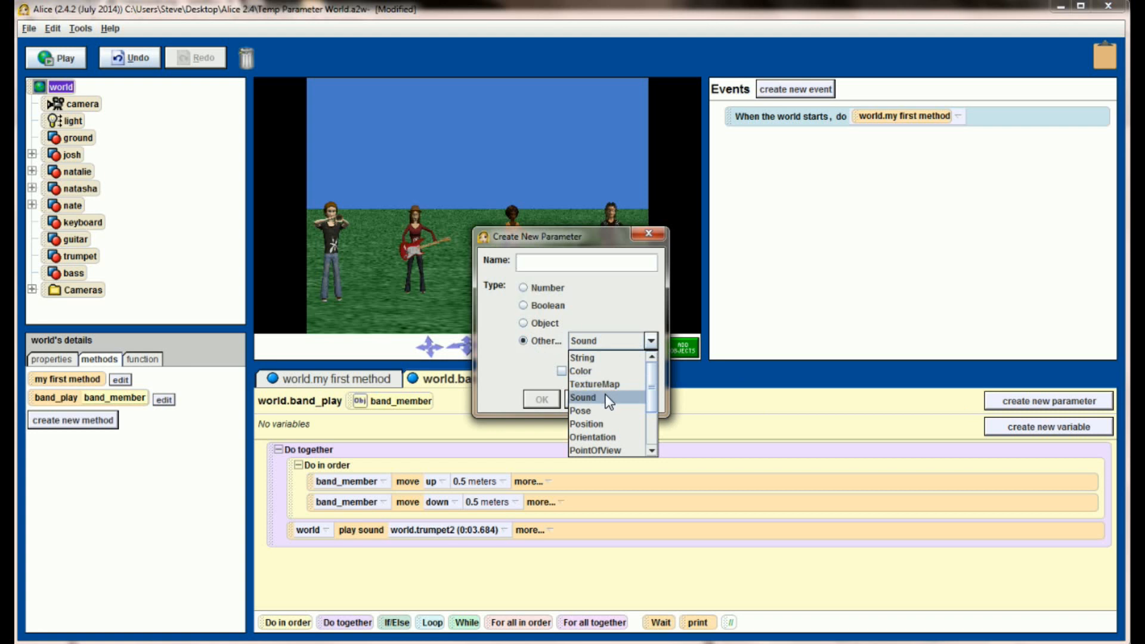
pyautogui.click(583, 397)
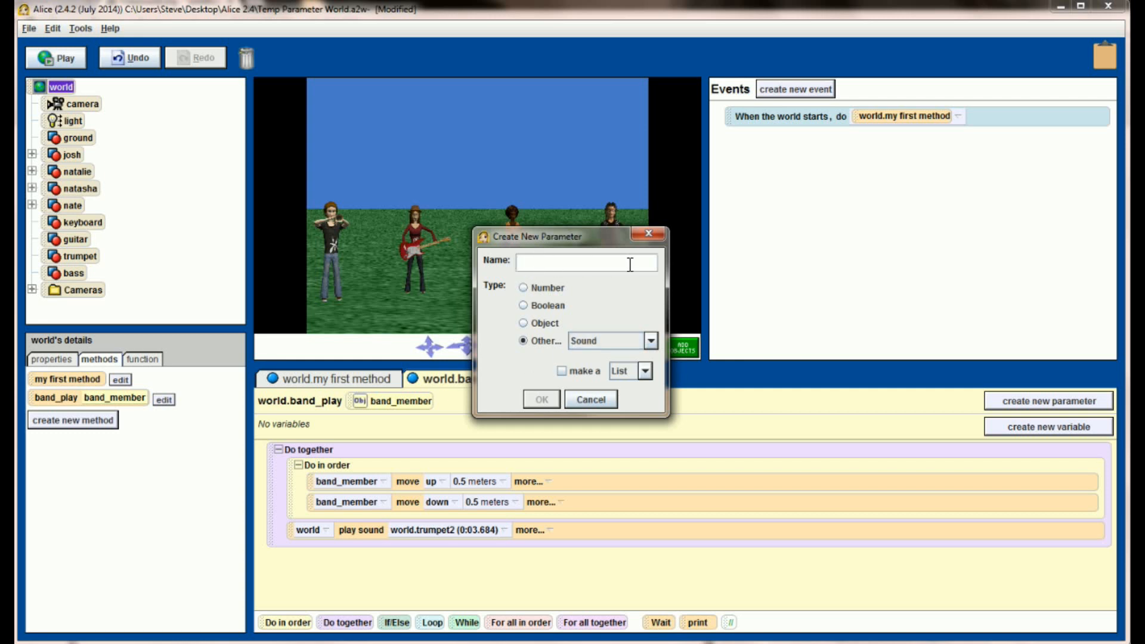
pyautogui.write('instrument')
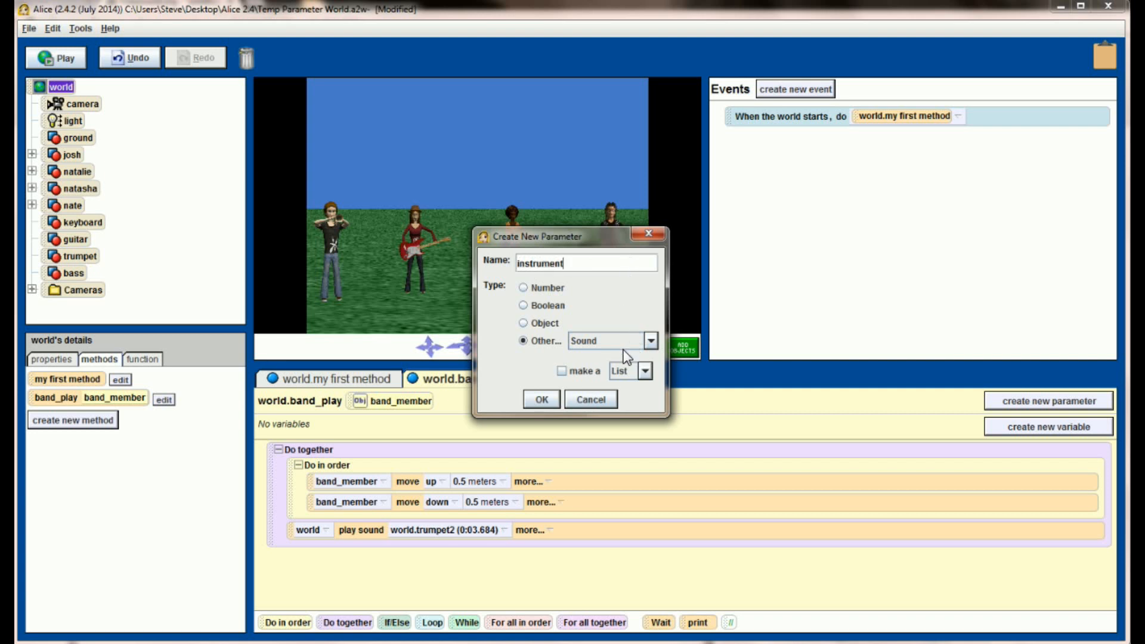
pyautogui.click(541, 400)
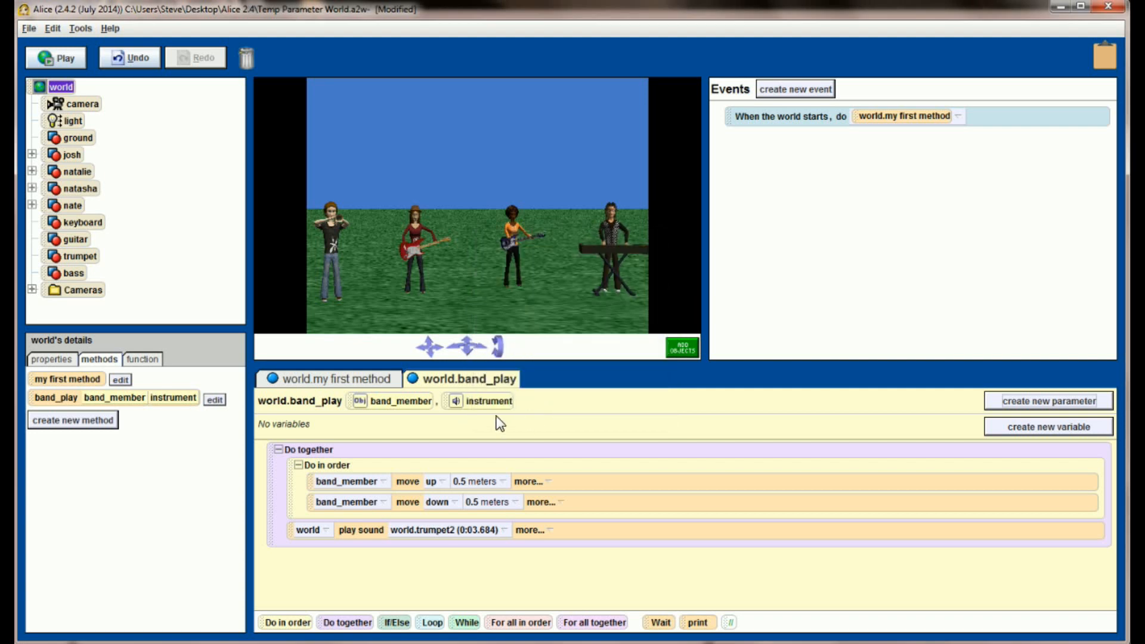
pyautogui.moveTo(482, 409)
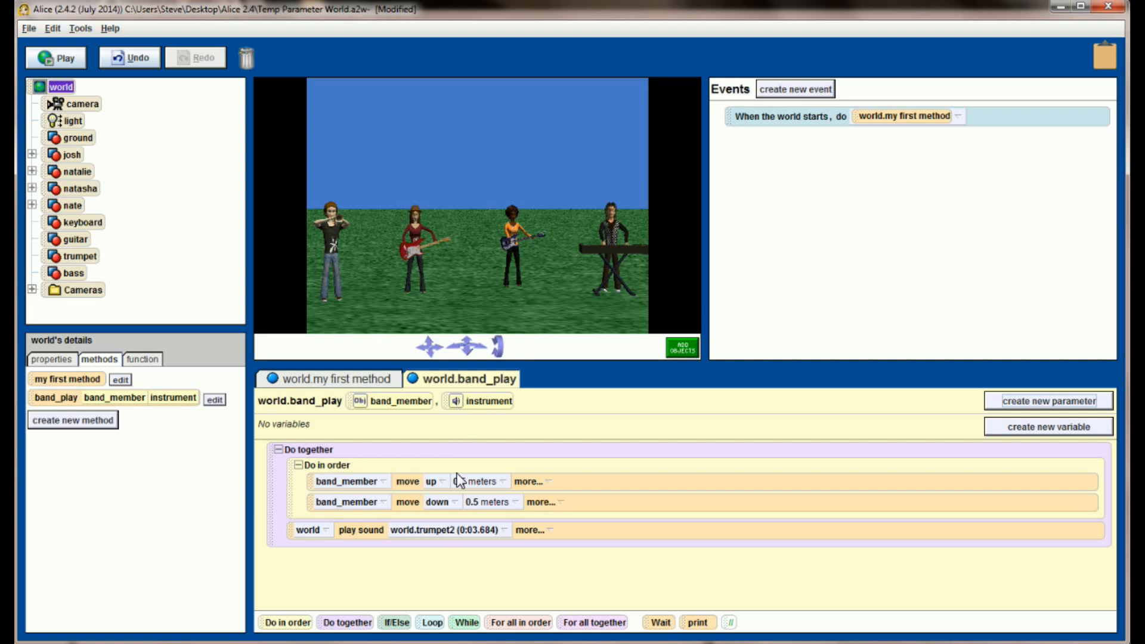
# Adjust band_member's move-up distance, keeping it at 0.5 meters.
pyautogui.click(479, 480)
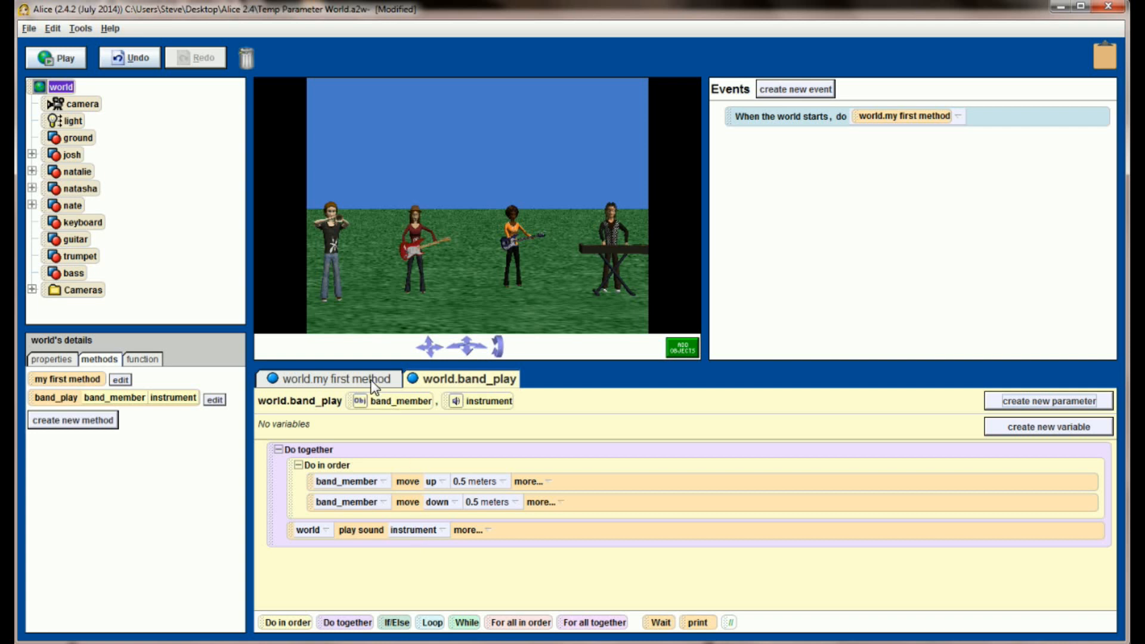
# In my first method, pass trumpet2 for josh, guitar Riff for natalie and bass Guitar for natasha.
pyautogui.click(336, 378)
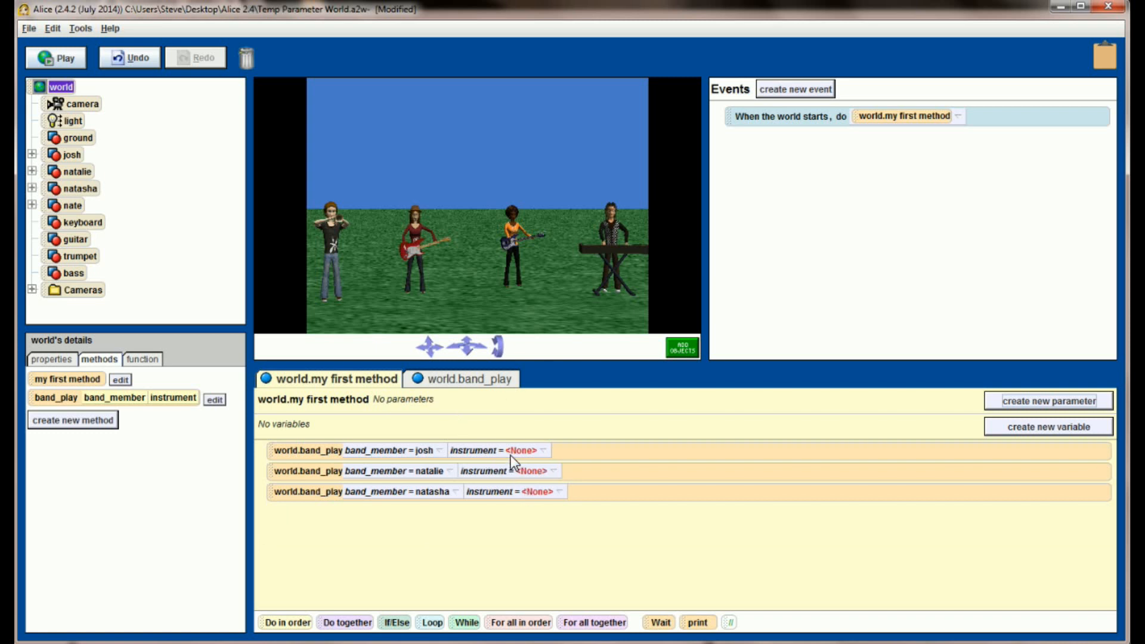
pyautogui.click(519, 450)
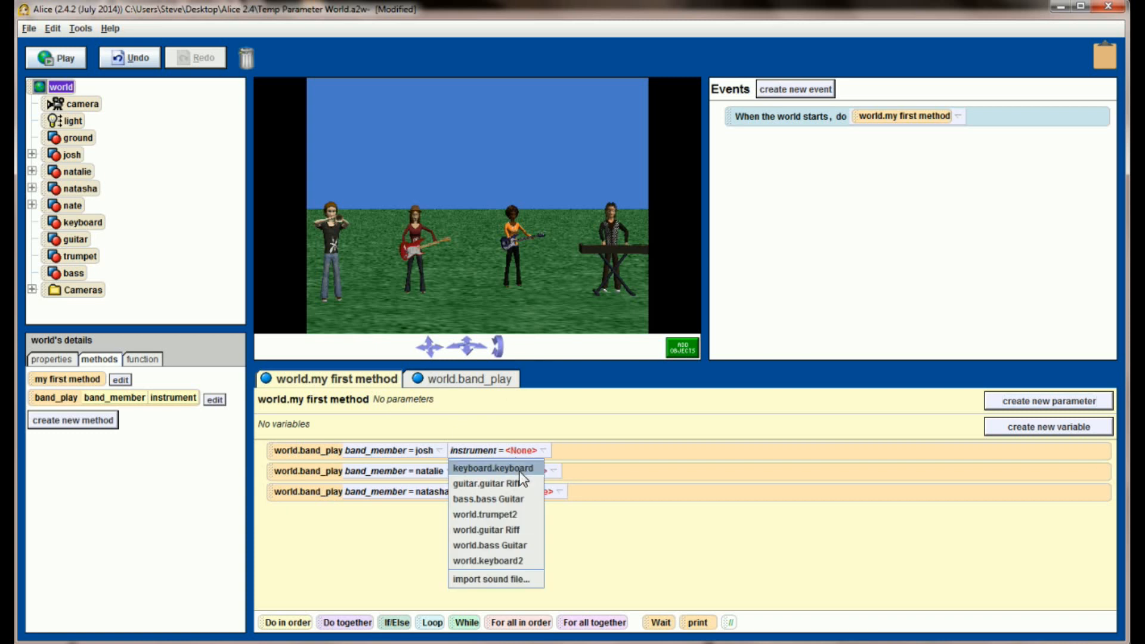
pyautogui.click(483, 514)
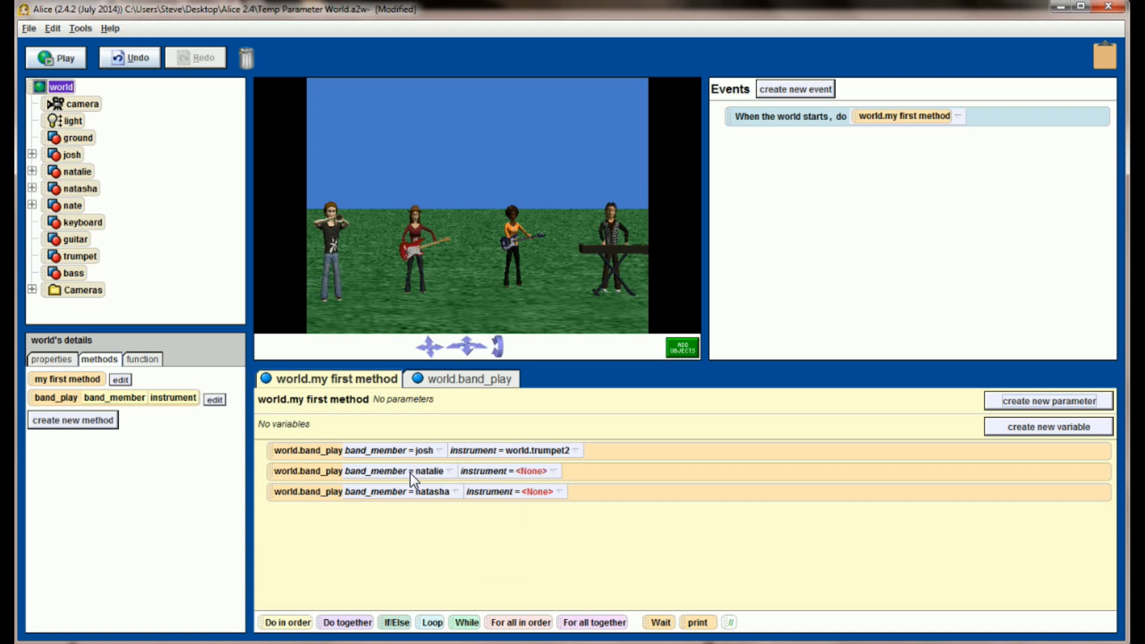
pyautogui.click(519, 470)
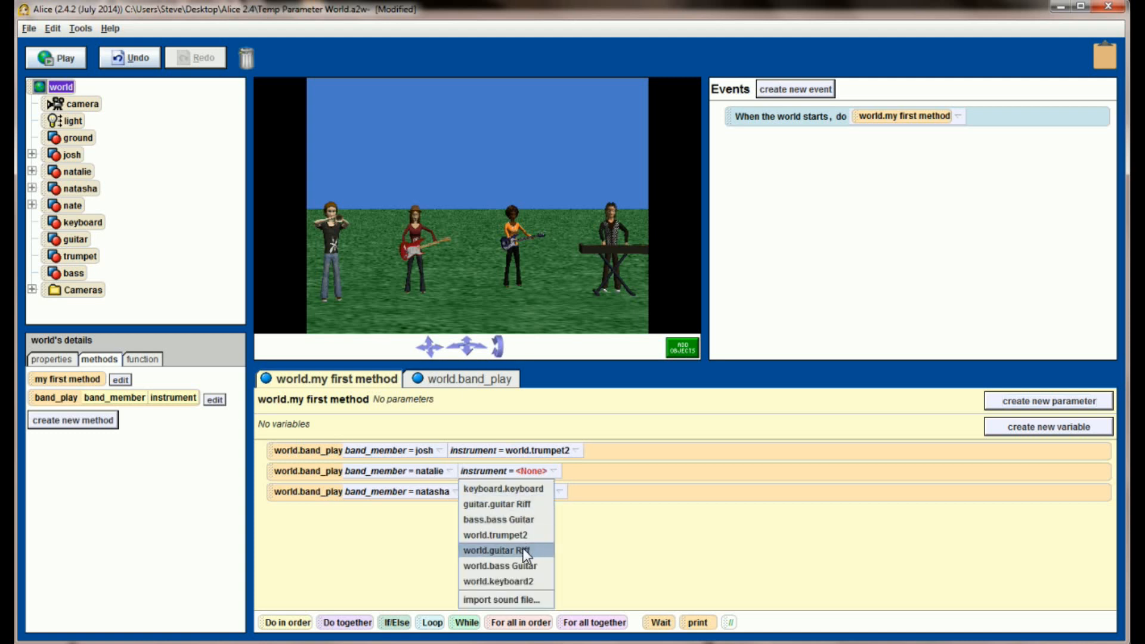
pyautogui.click(496, 550)
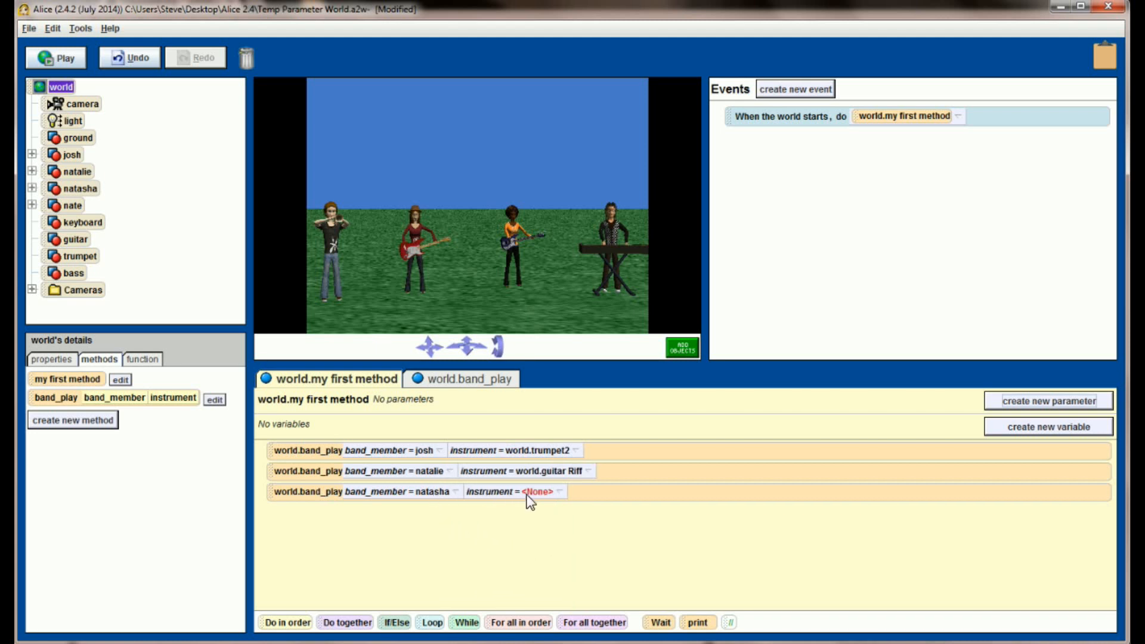
pyautogui.click(540, 492)
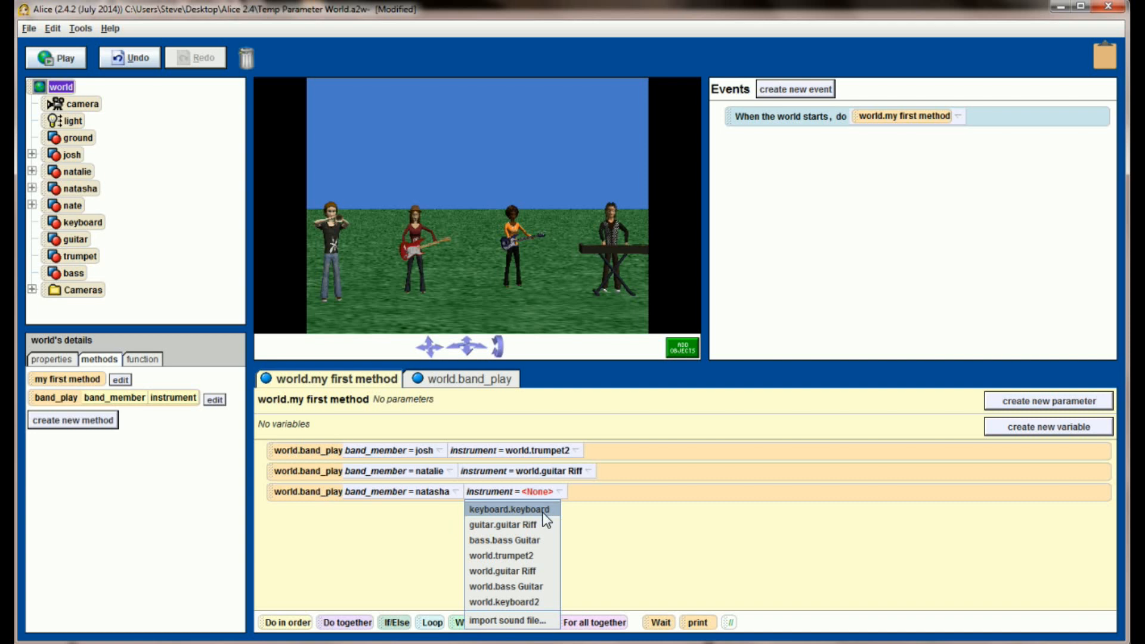
pyautogui.moveTo(512, 587)
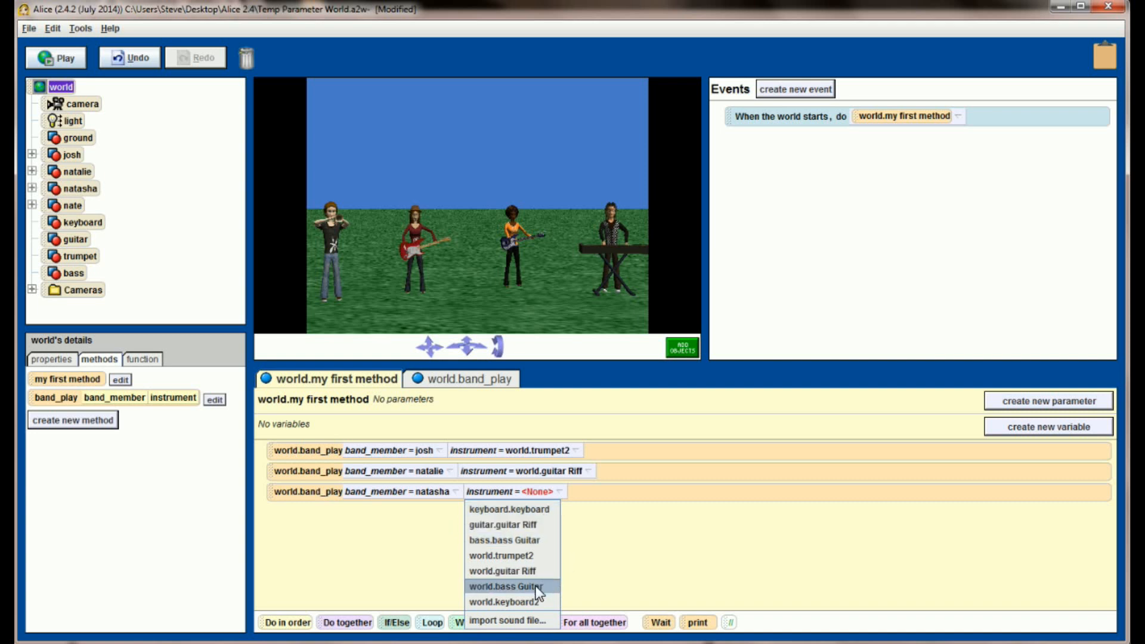
pyautogui.click(512, 587)
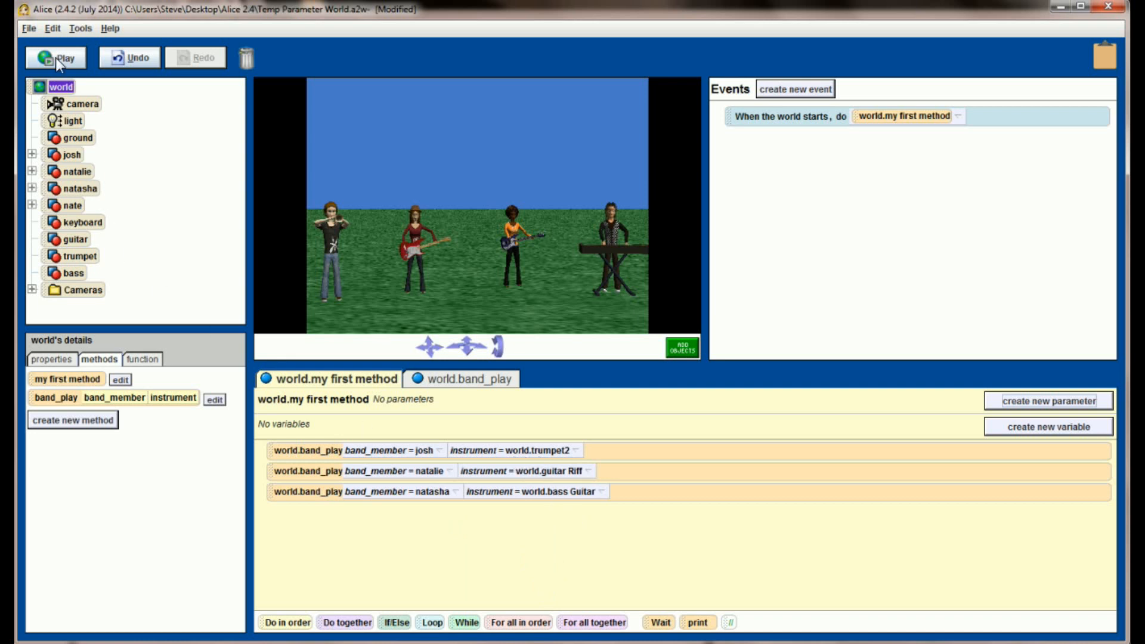
pyautogui.click(56, 57)
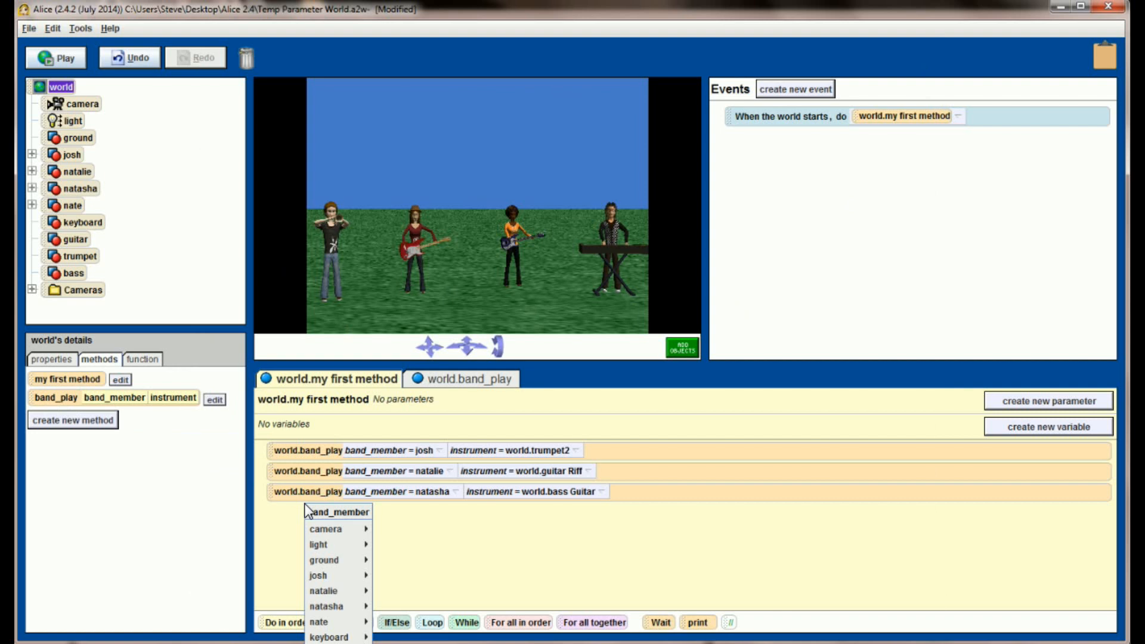
pyautogui.moveTo(335, 516)
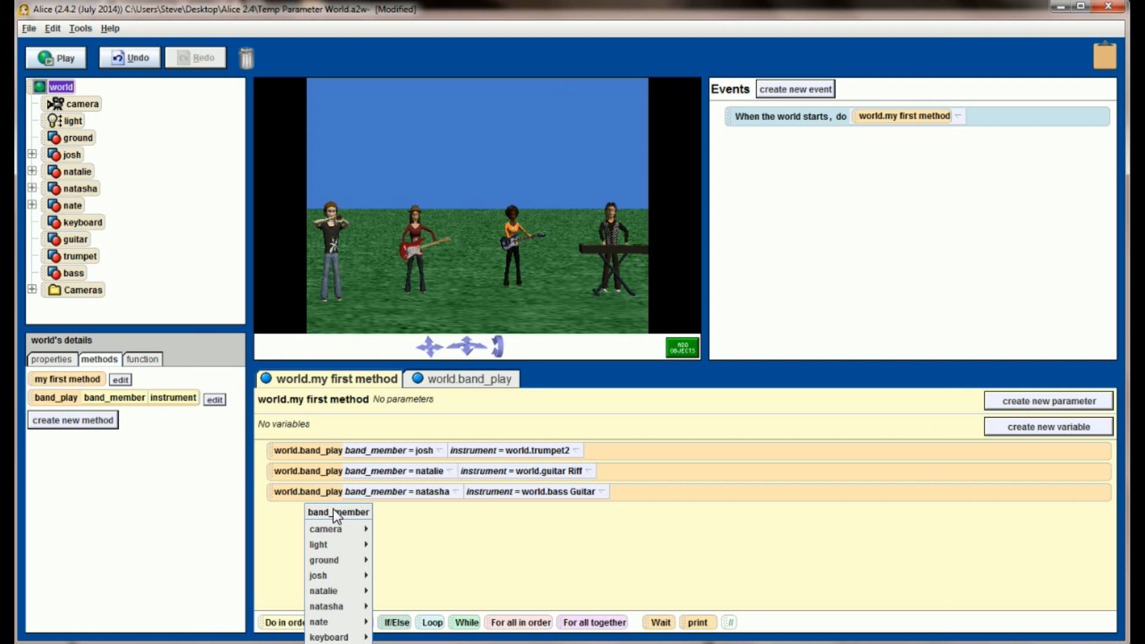
pyautogui.moveTo(319, 621)
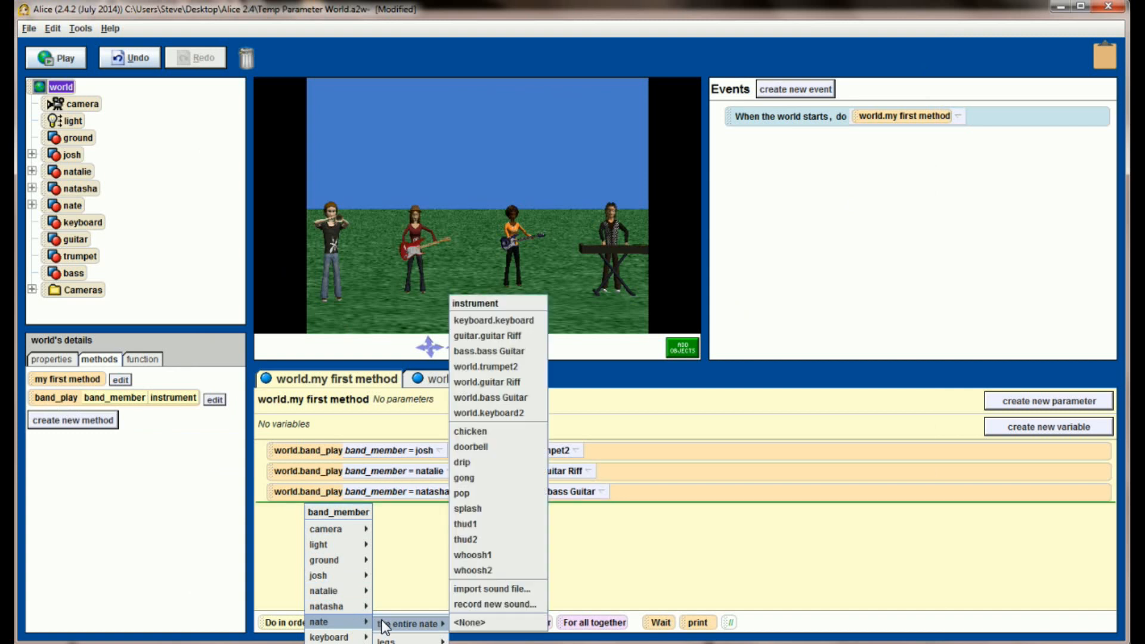
pyautogui.moveTo(415, 626)
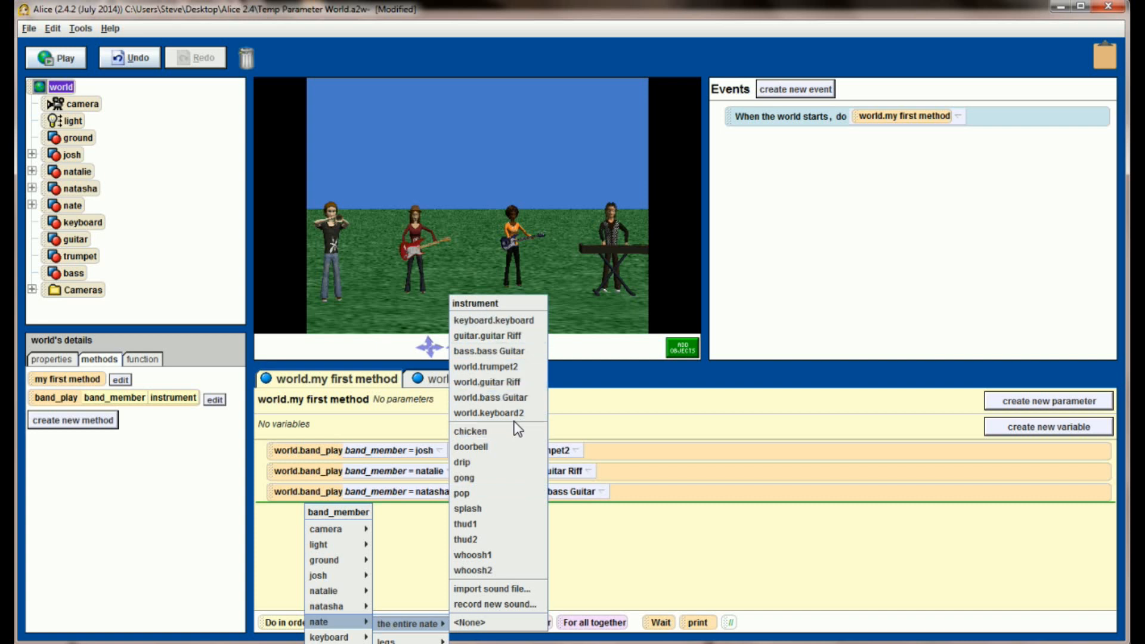
pyautogui.moveTo(499, 414)
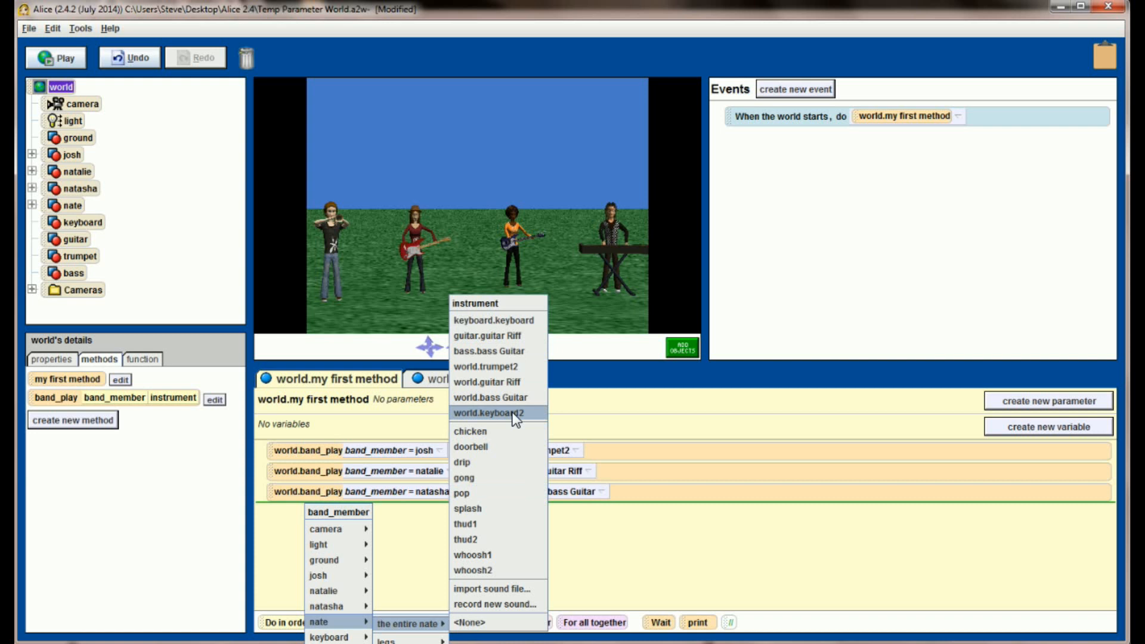
# Choose world.keyboard2 as the instrument for nate's band_play call.
pyautogui.click(493, 414)
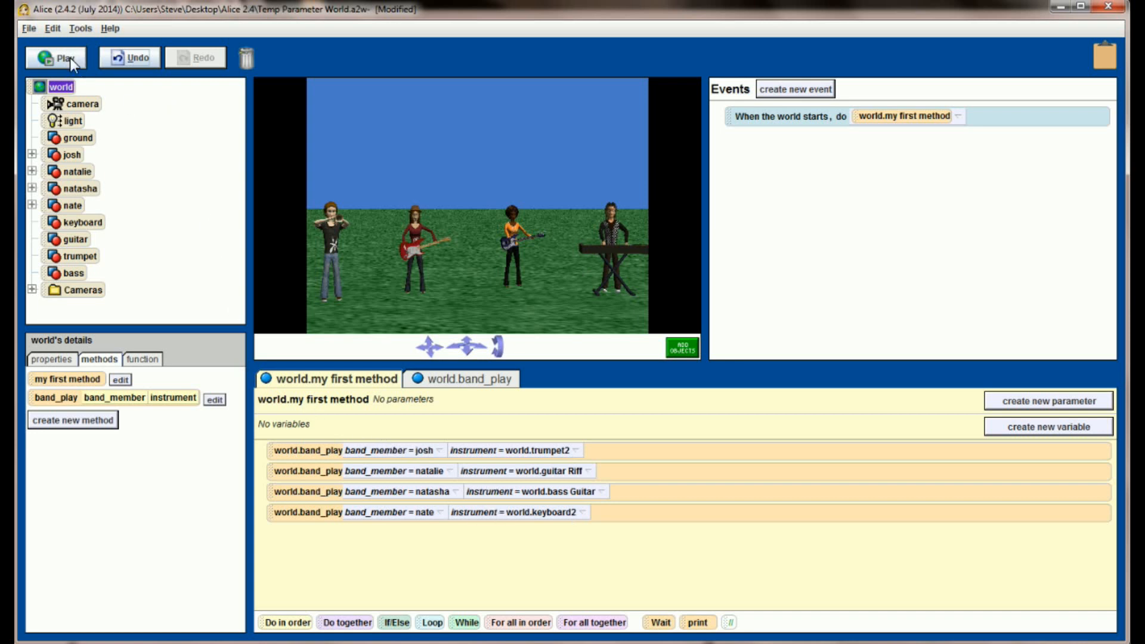
pyautogui.click(56, 57)
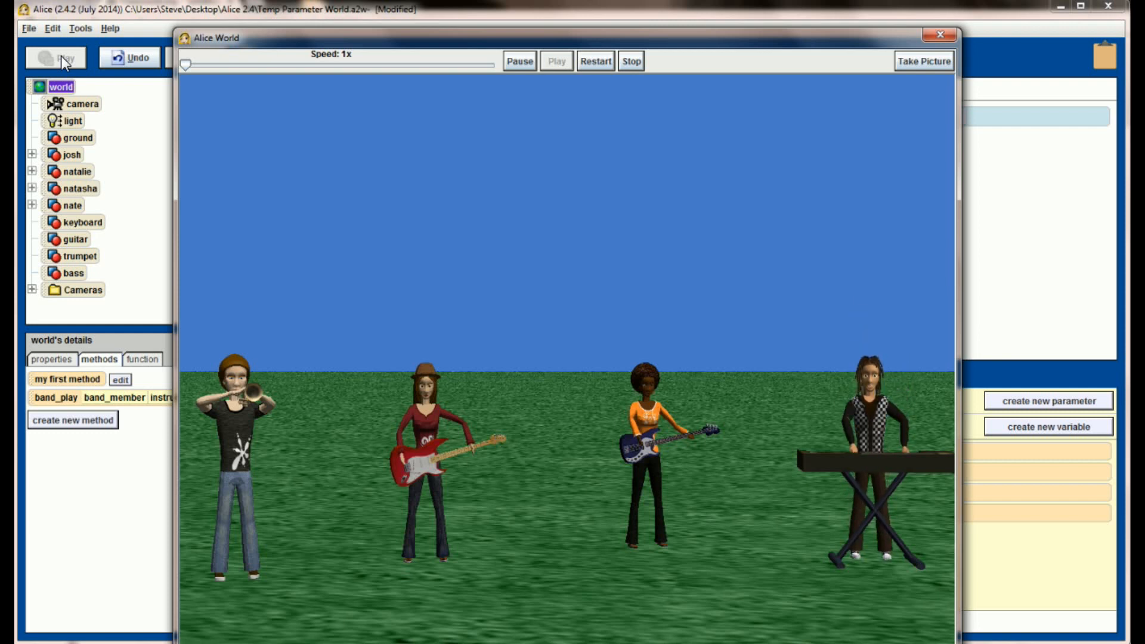
pyautogui.moveTo(886, 46)
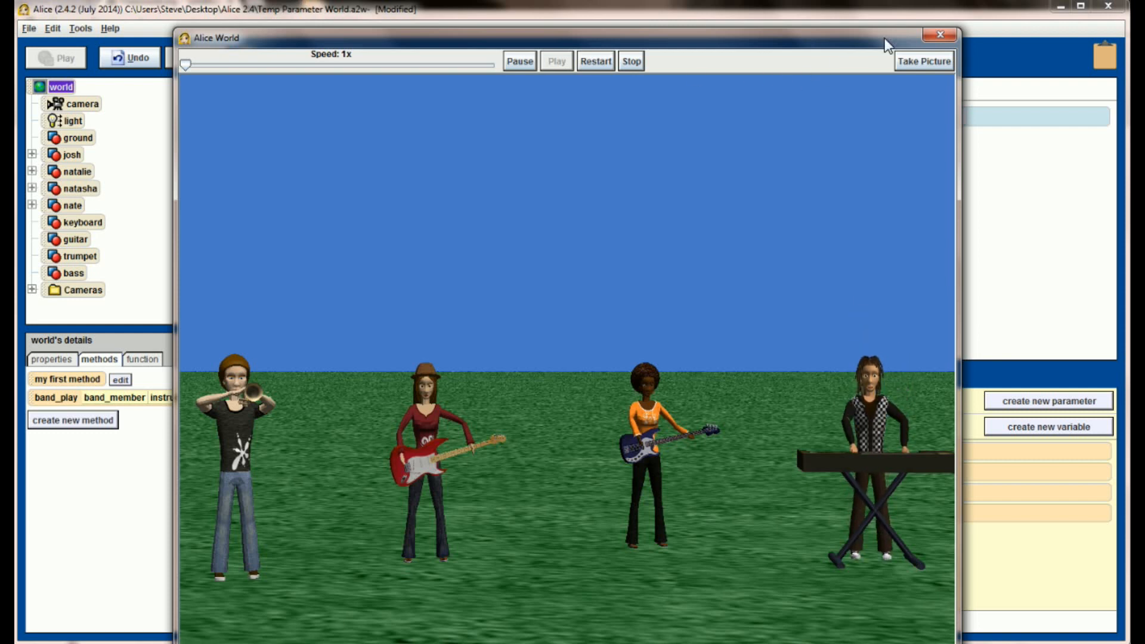
pyautogui.click(939, 34)
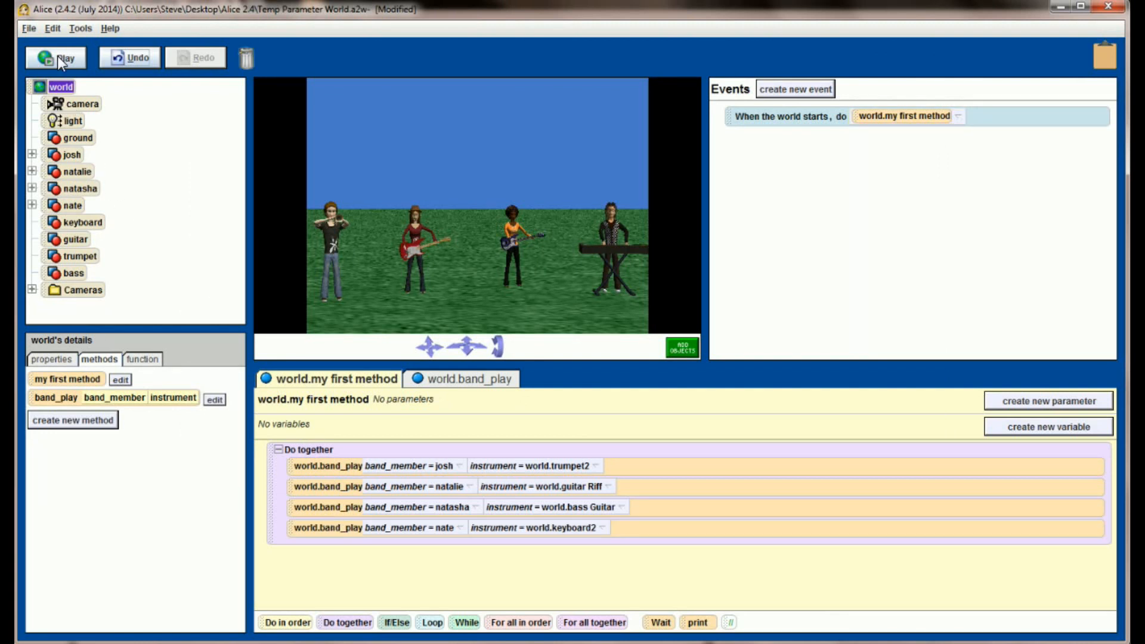
# Play the world to hear all four band members together.
pyautogui.click(56, 57)
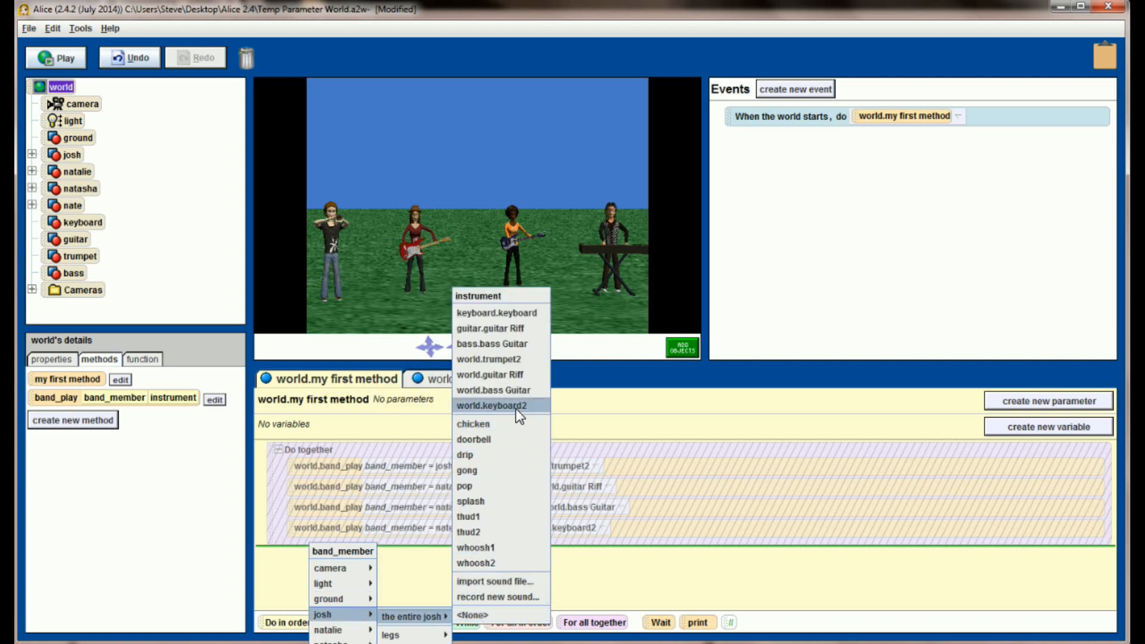
# Give josh's new band_play call the keyboard2 sound and play the world.
pyautogui.click(488, 405)
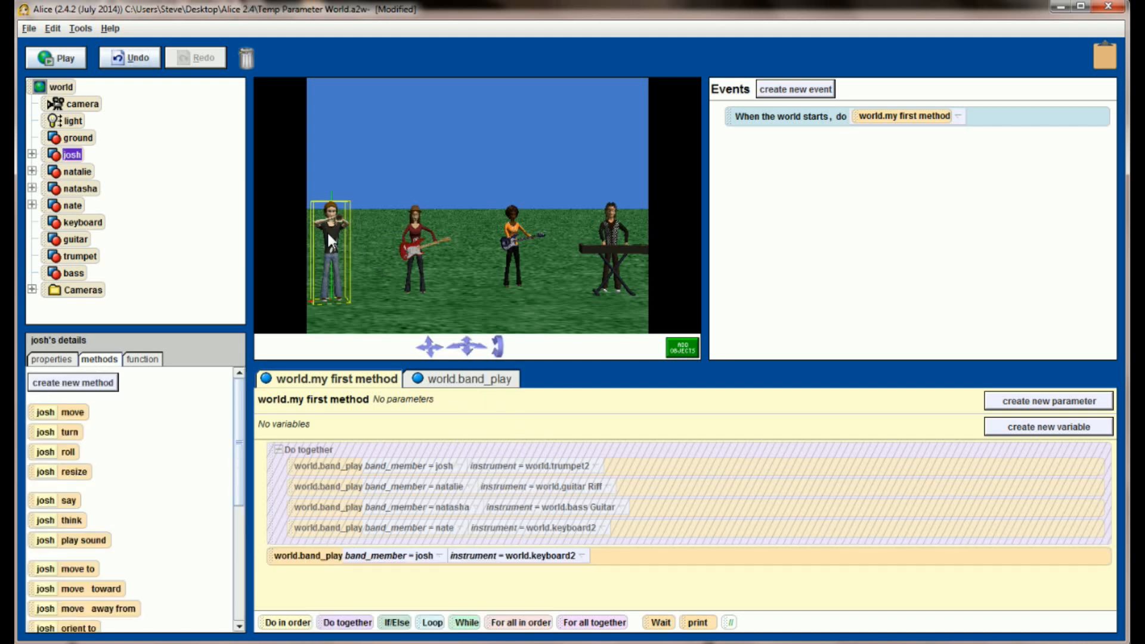
pyautogui.click(82, 222)
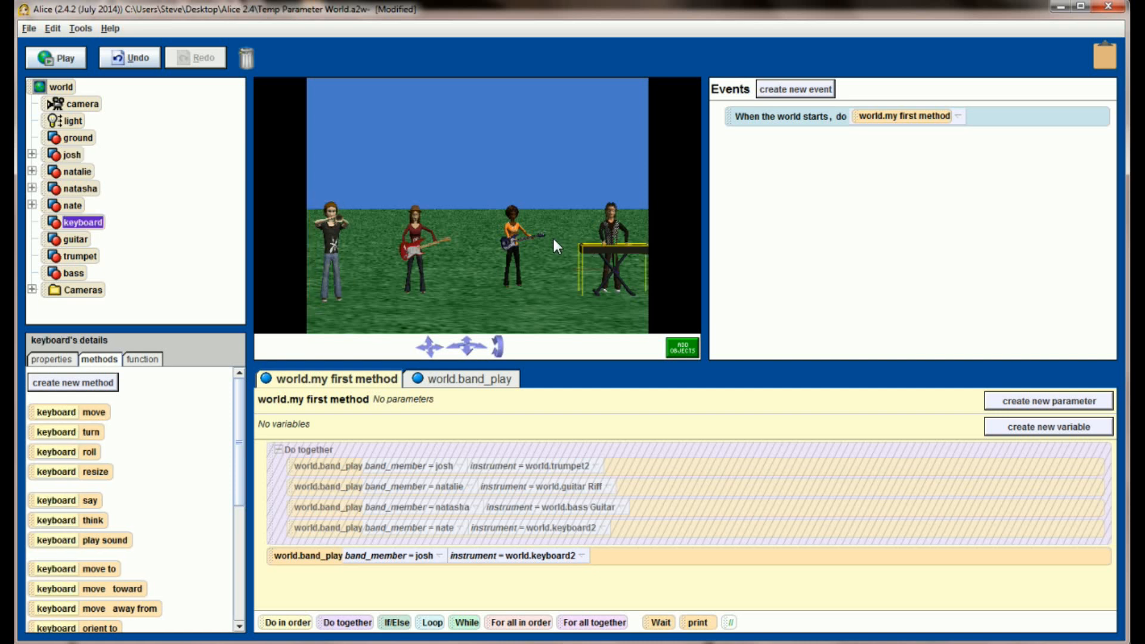
pyautogui.click(56, 58)
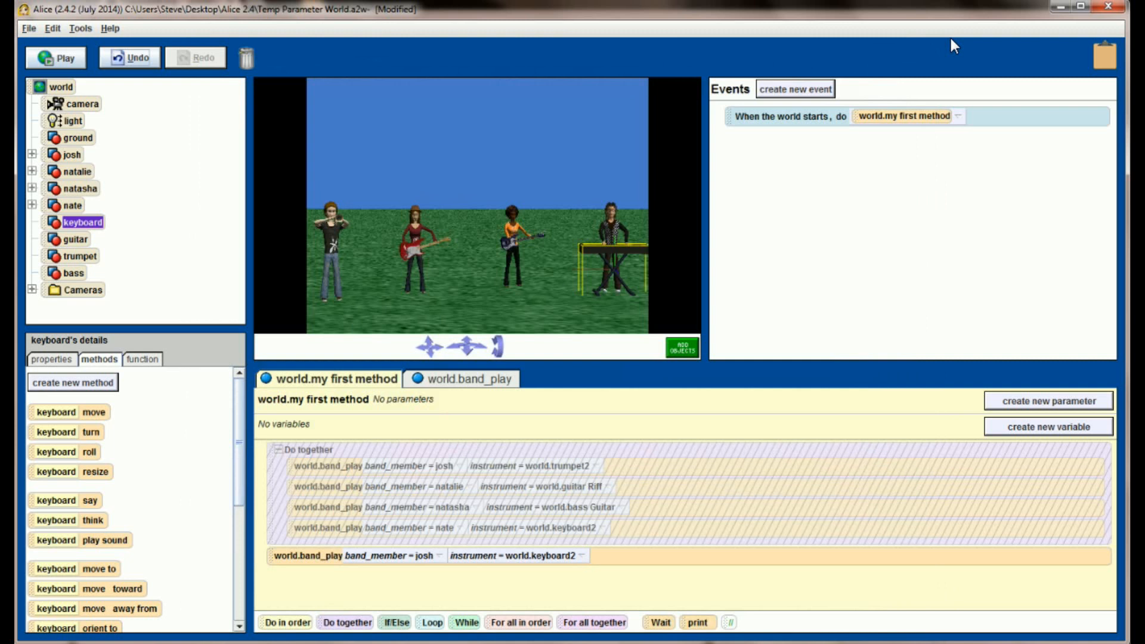
# Switch back to the world.band_play tab to view its instructions.
pyautogui.click(468, 379)
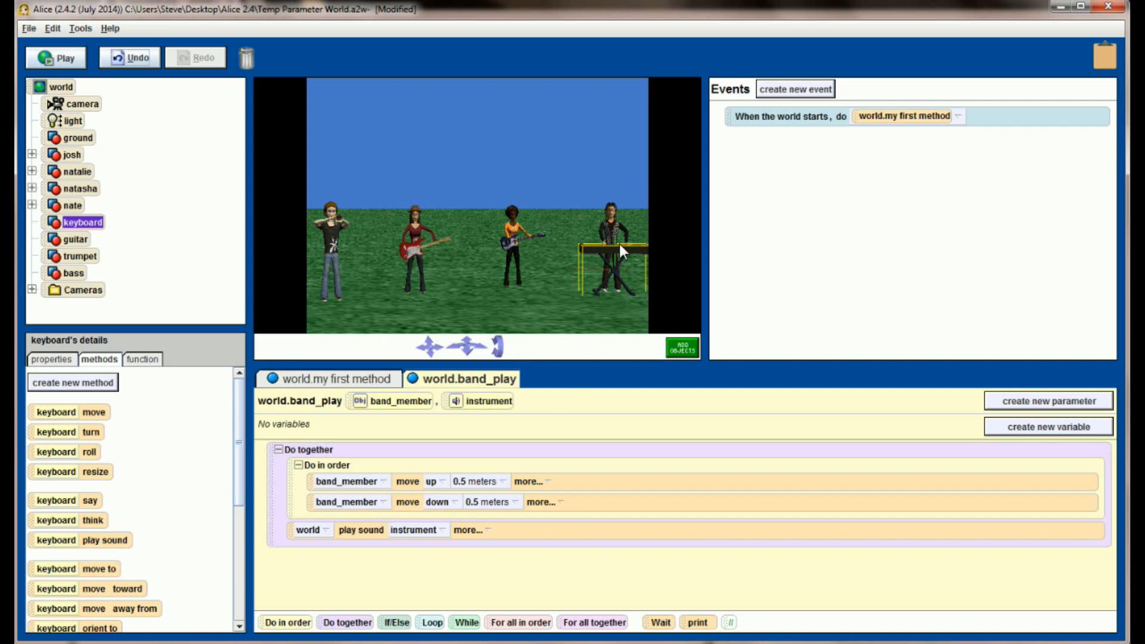
pyautogui.moveTo(520, 240)
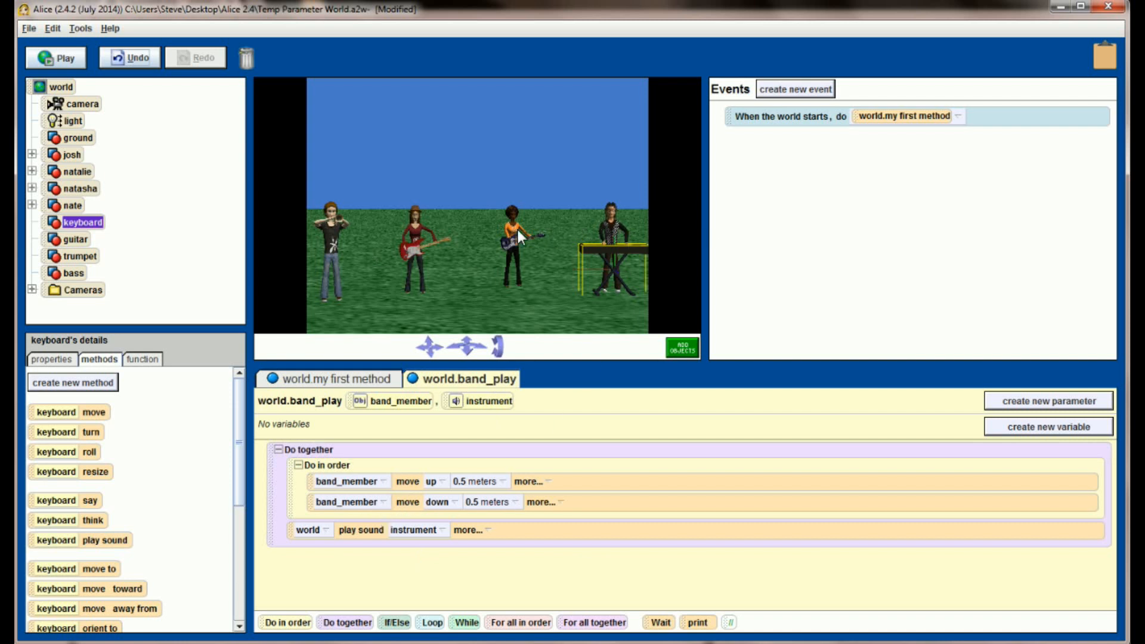
pyautogui.moveTo(336, 257)
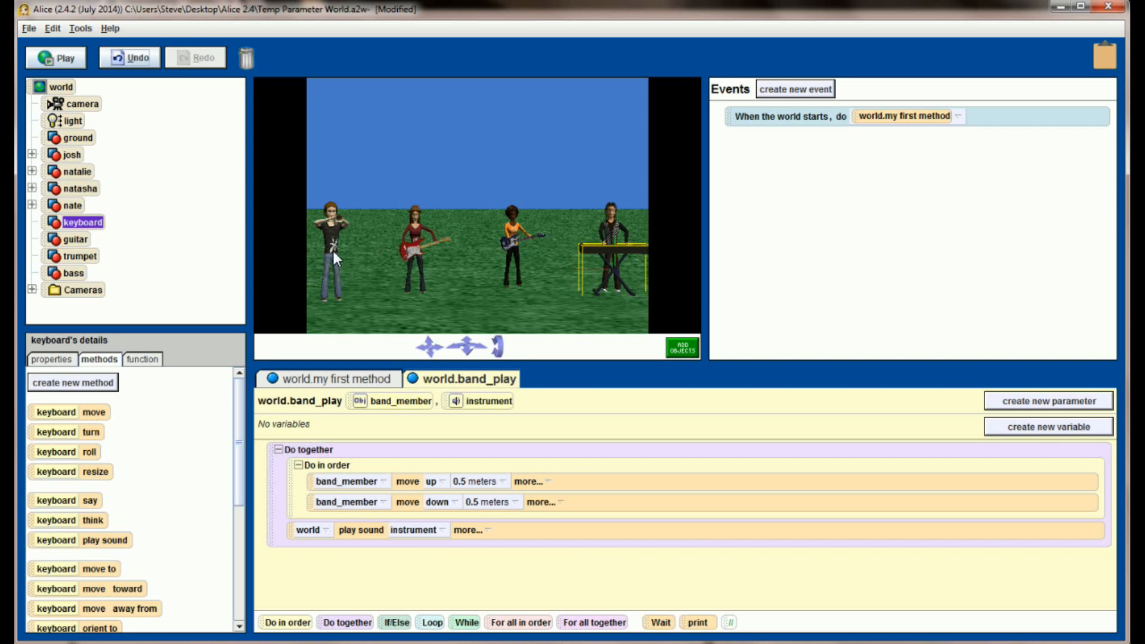